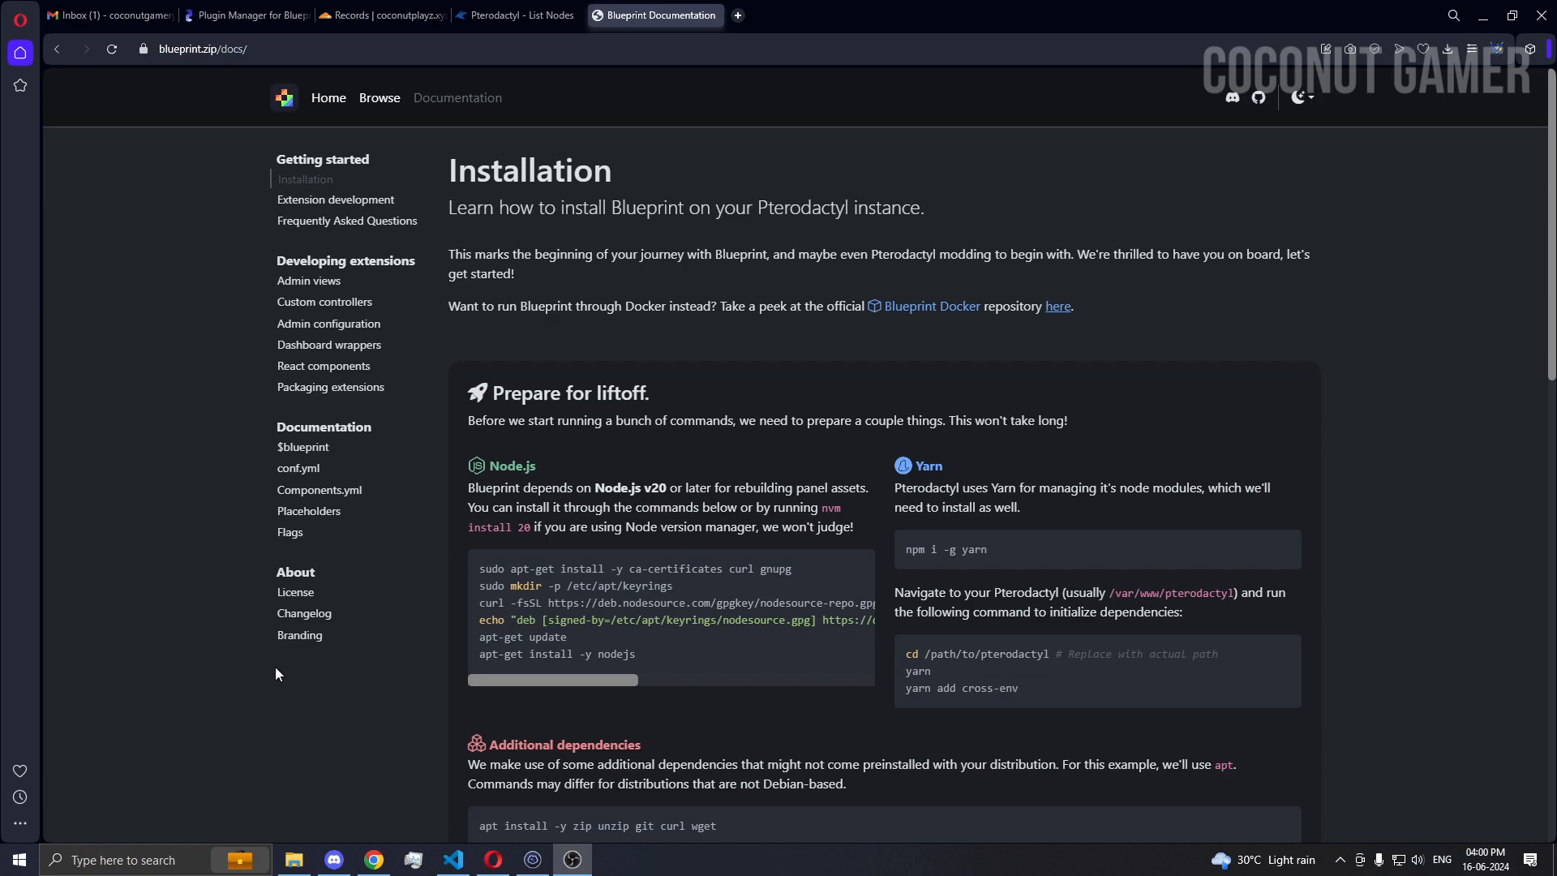
mouse_move(724, 485)
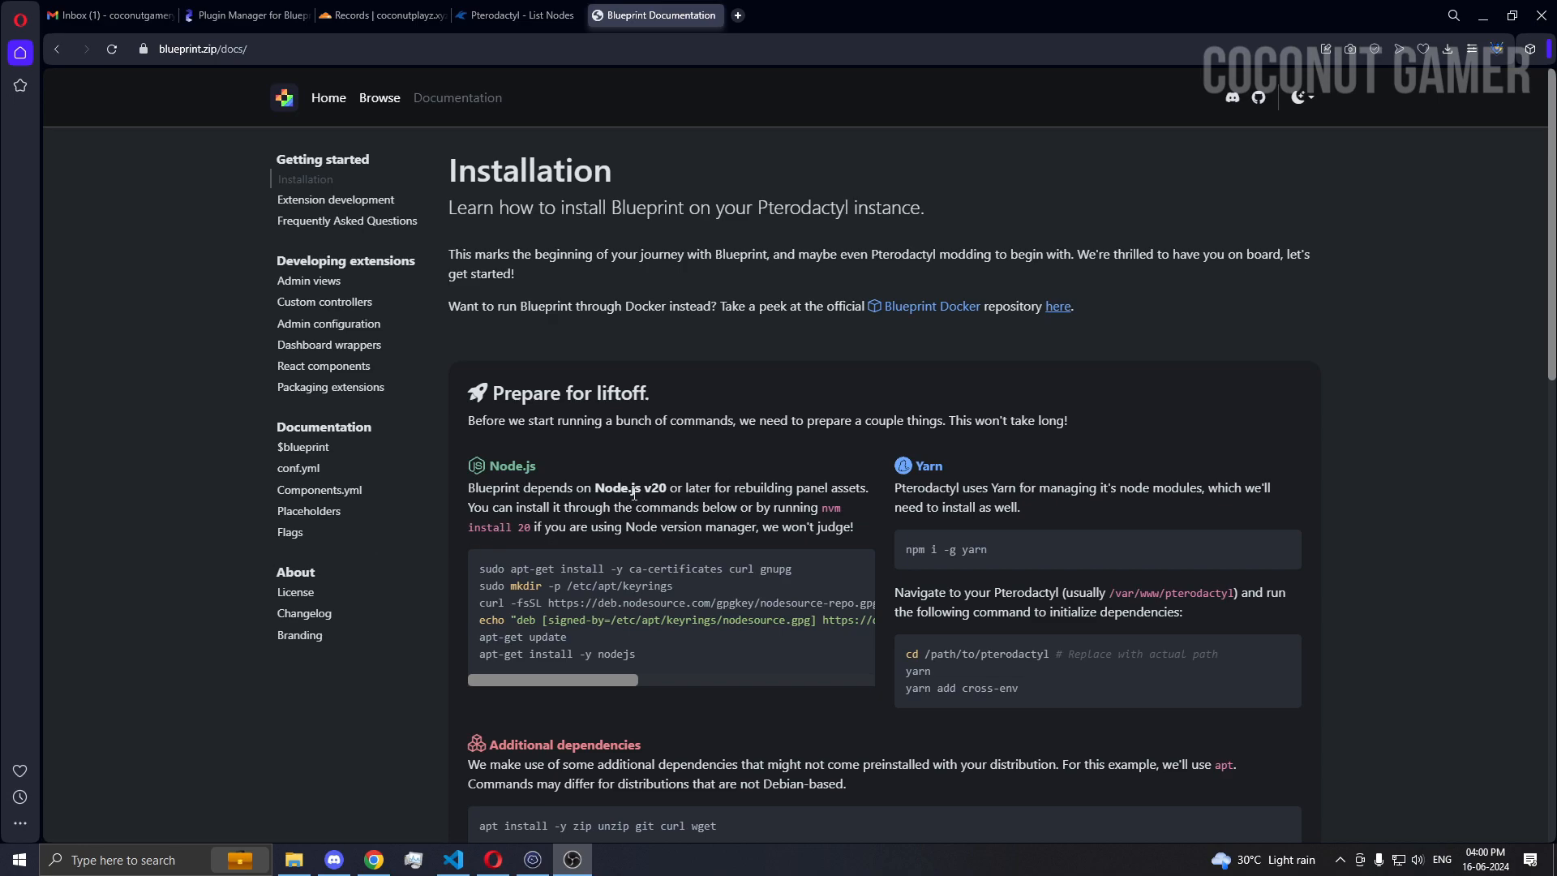
mouse_move(758, 520)
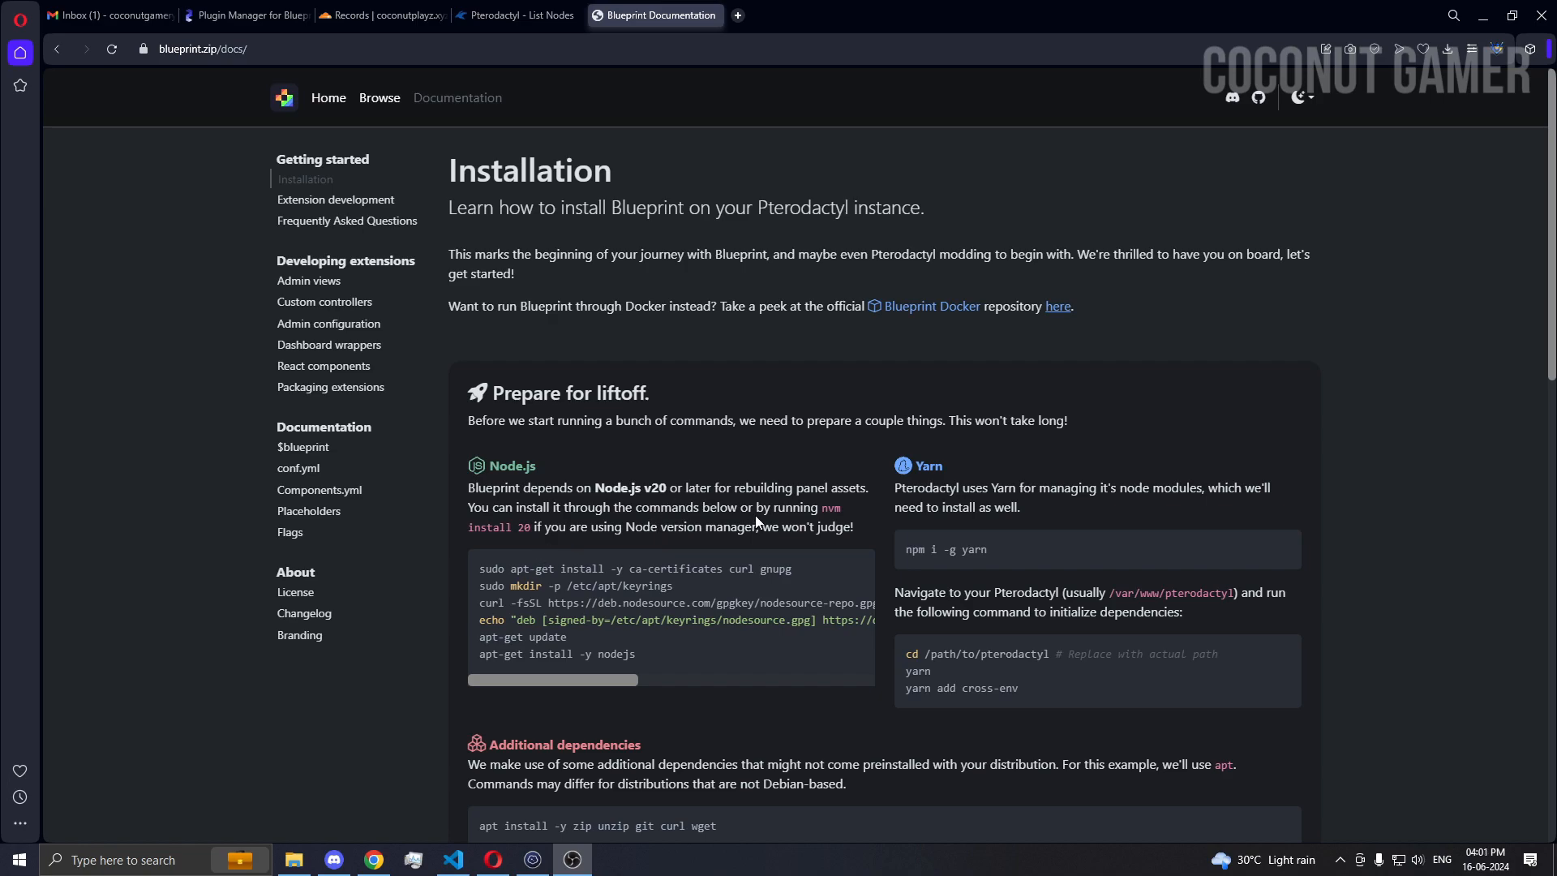
- Add the NodeSource keyring and Node.js 20 repository, then refresh the package lists
double_click(636, 568)
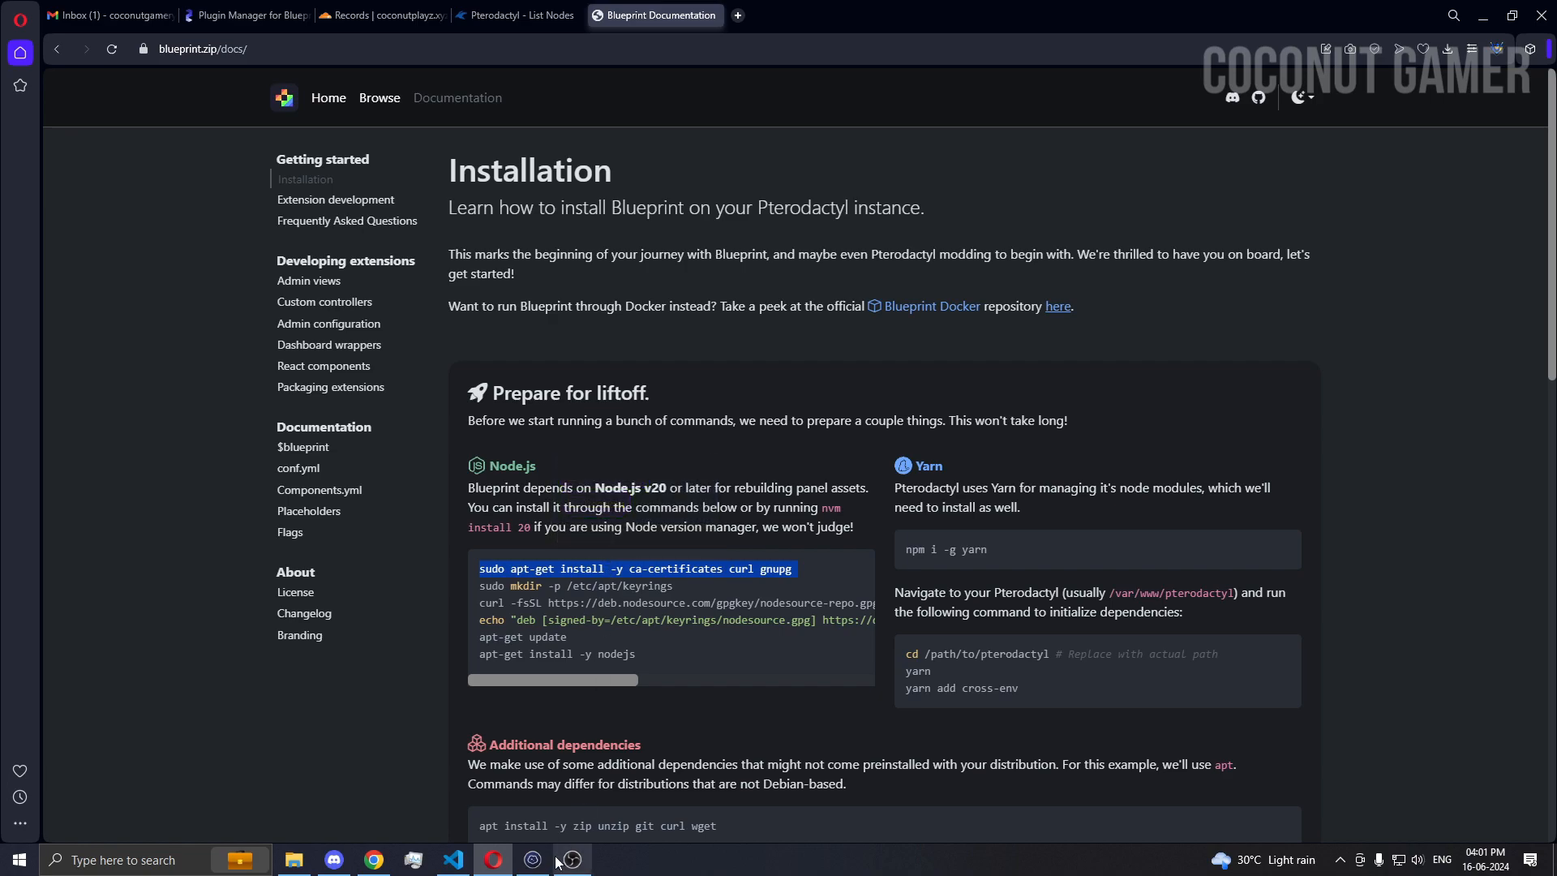
left_click(532, 860)
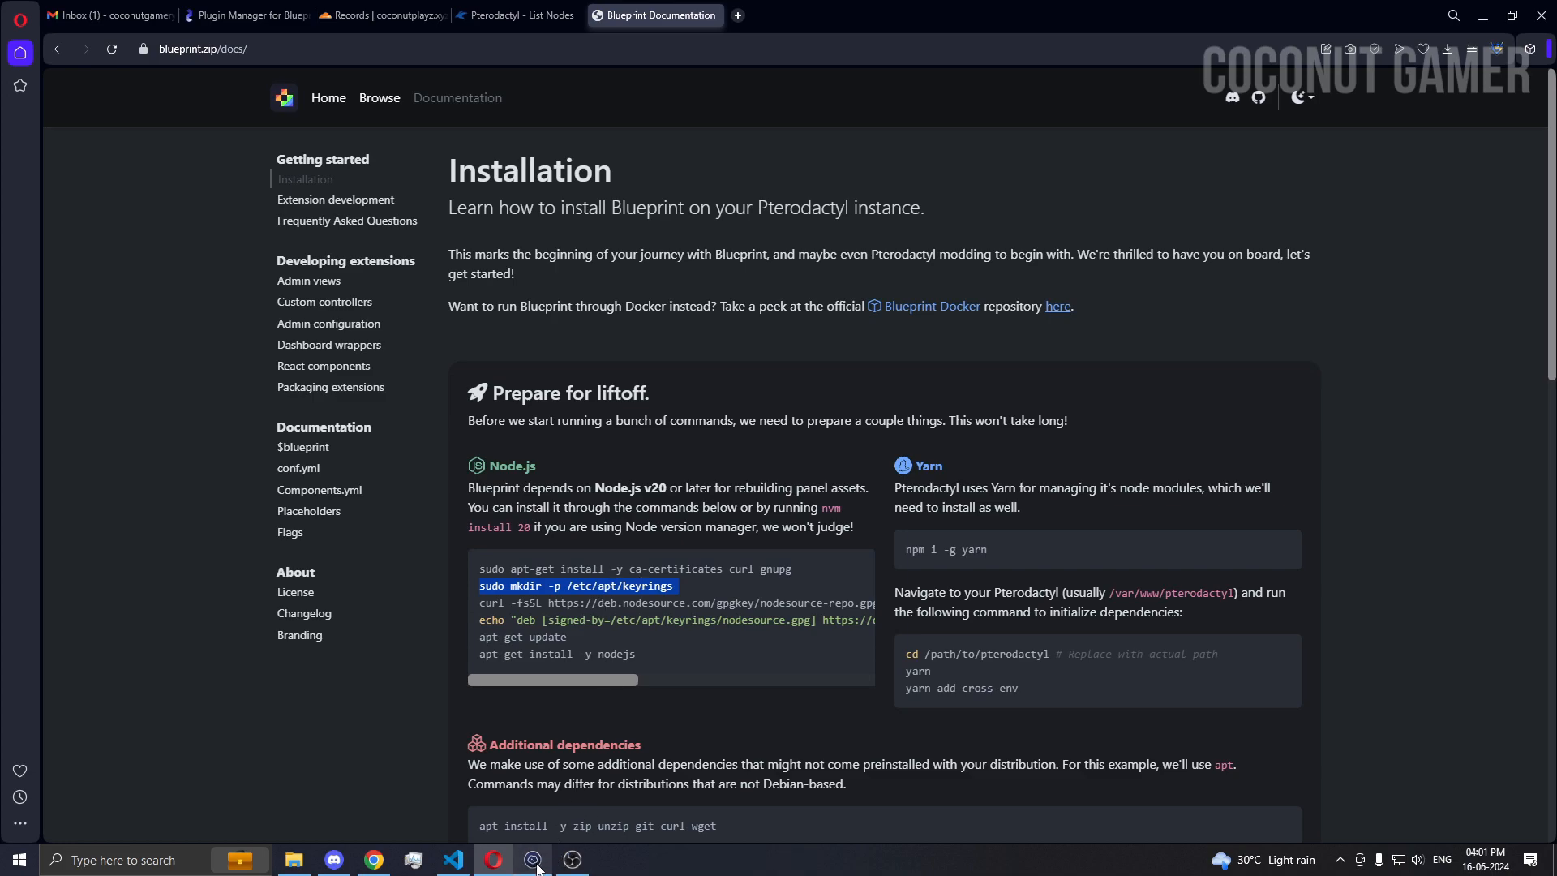
left_click(534, 867)
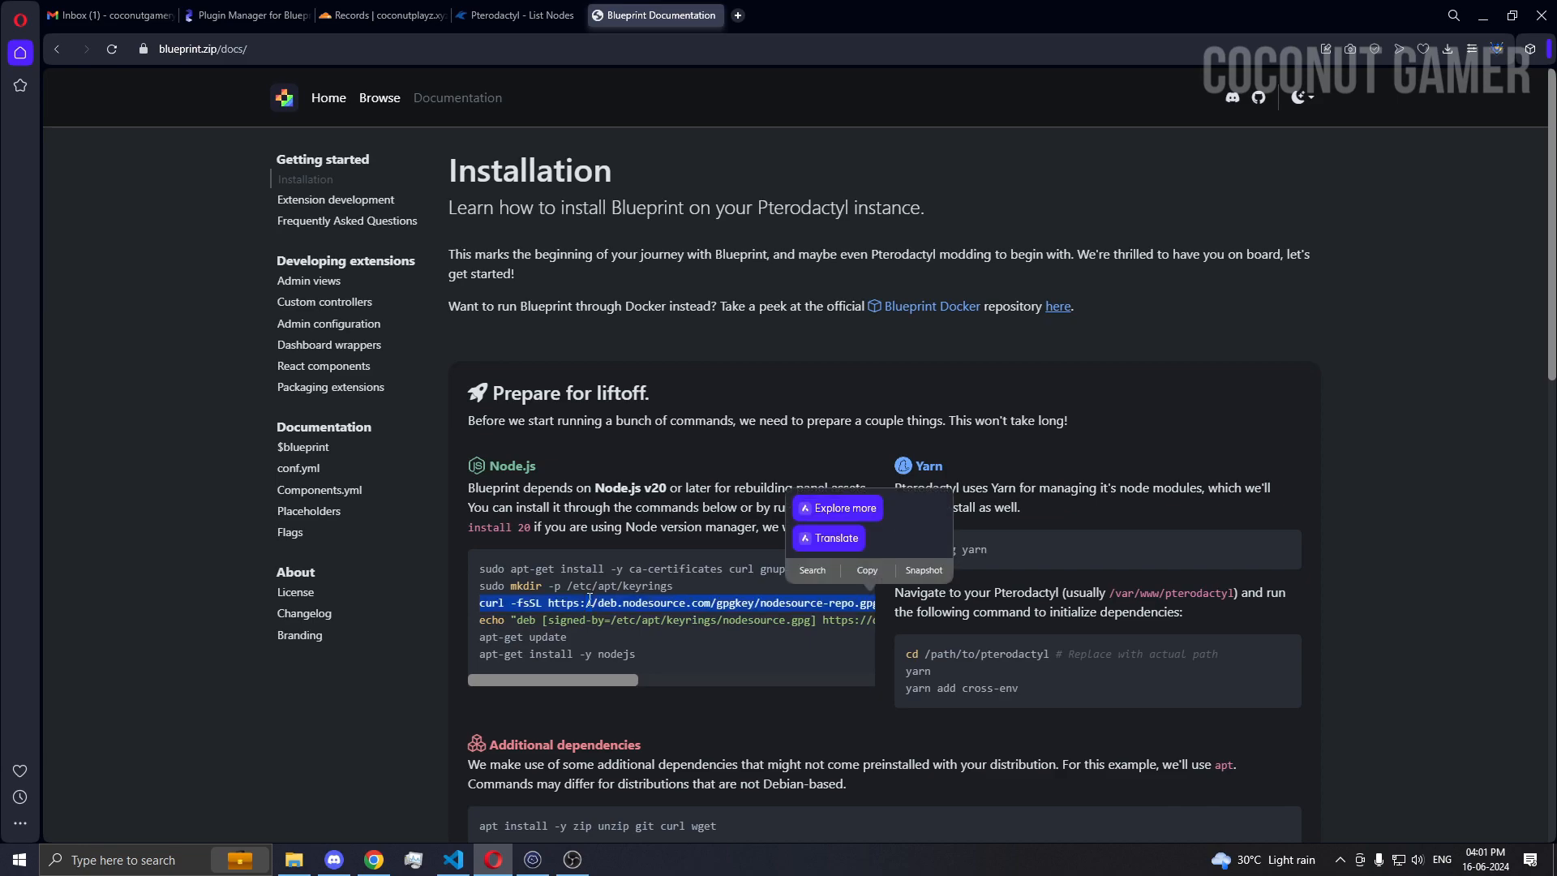
left_click(532, 860)
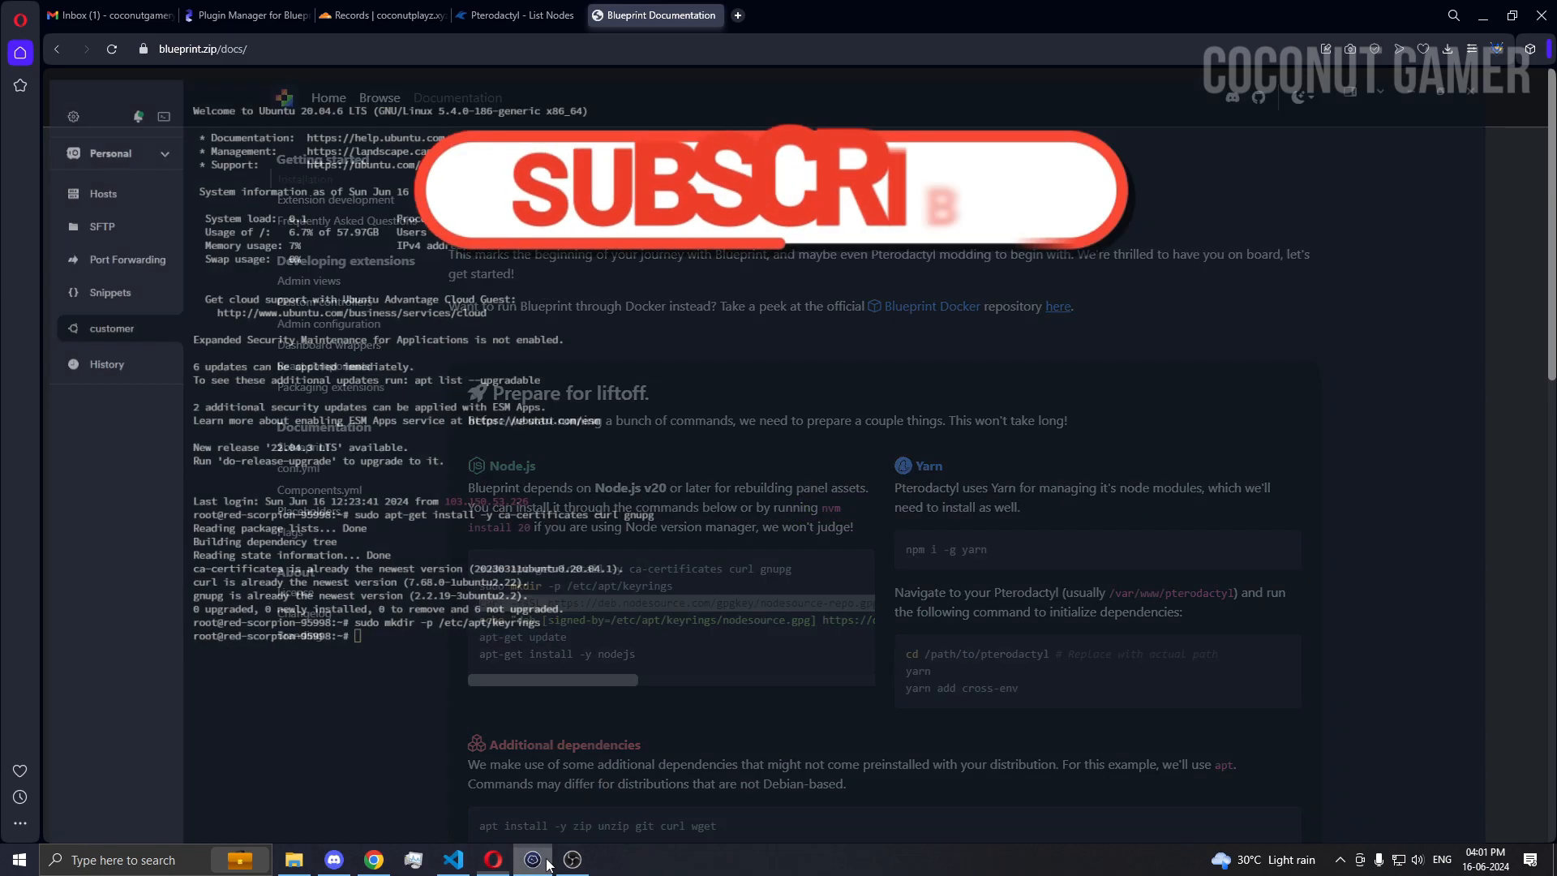
left_click(534, 860)
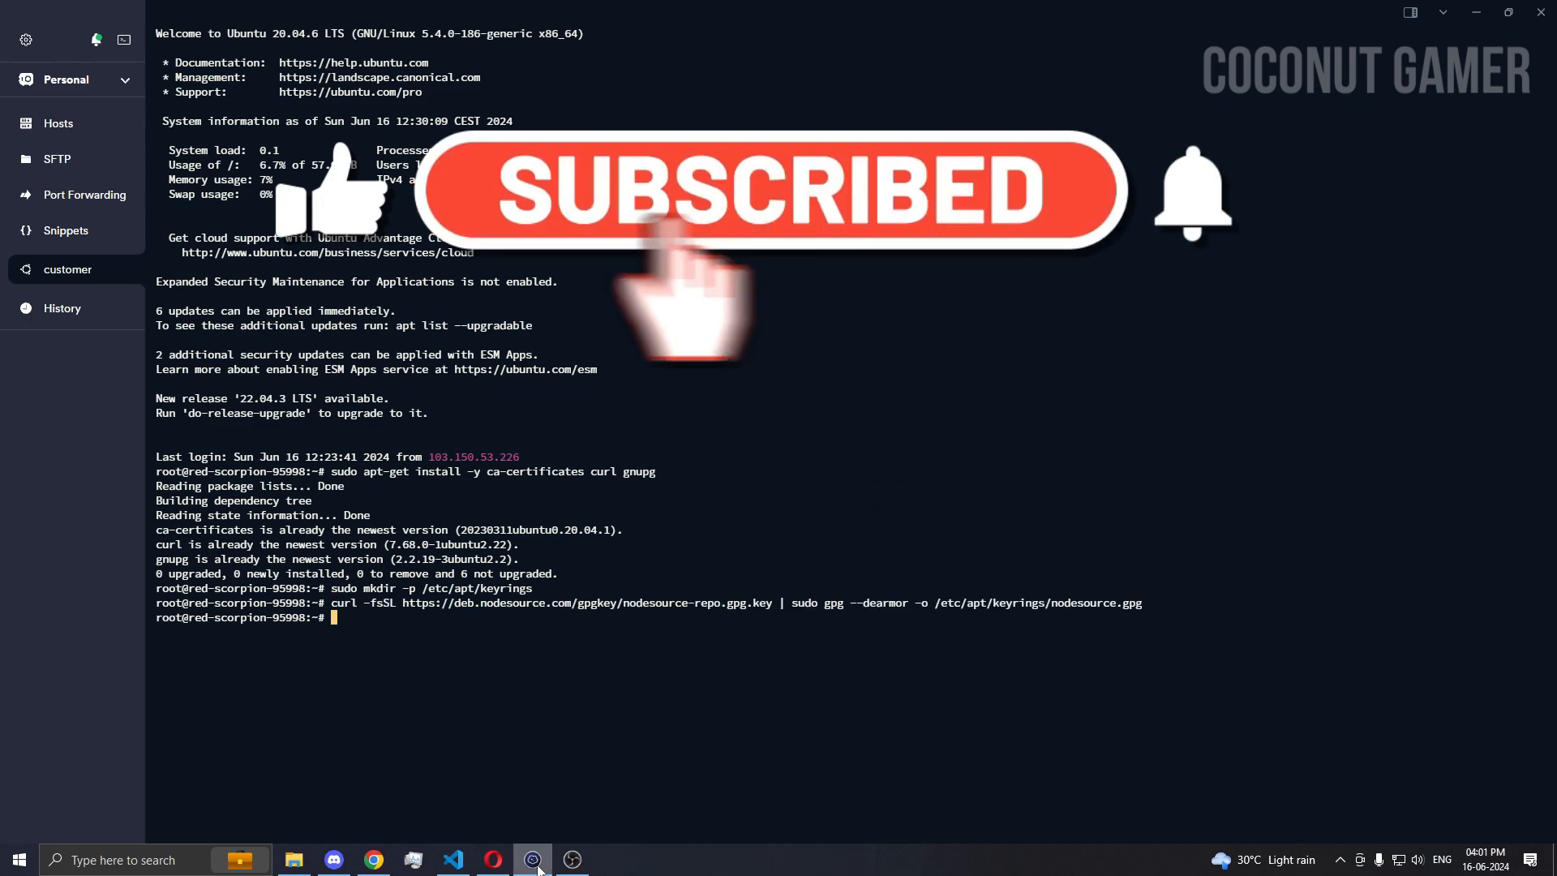
left_click(493, 859)
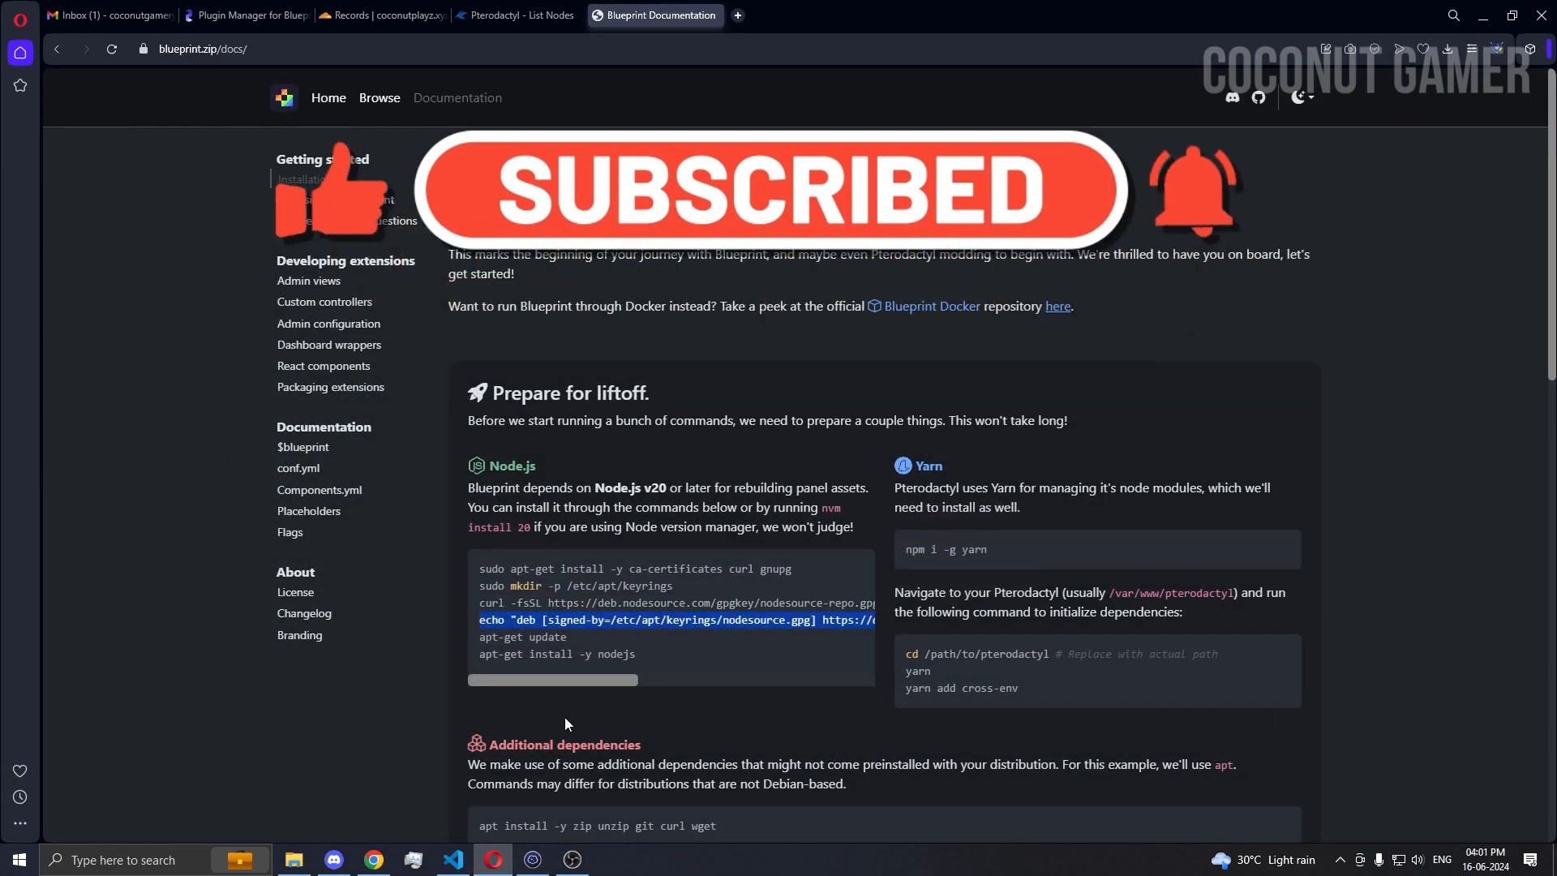
left_click(532, 859)
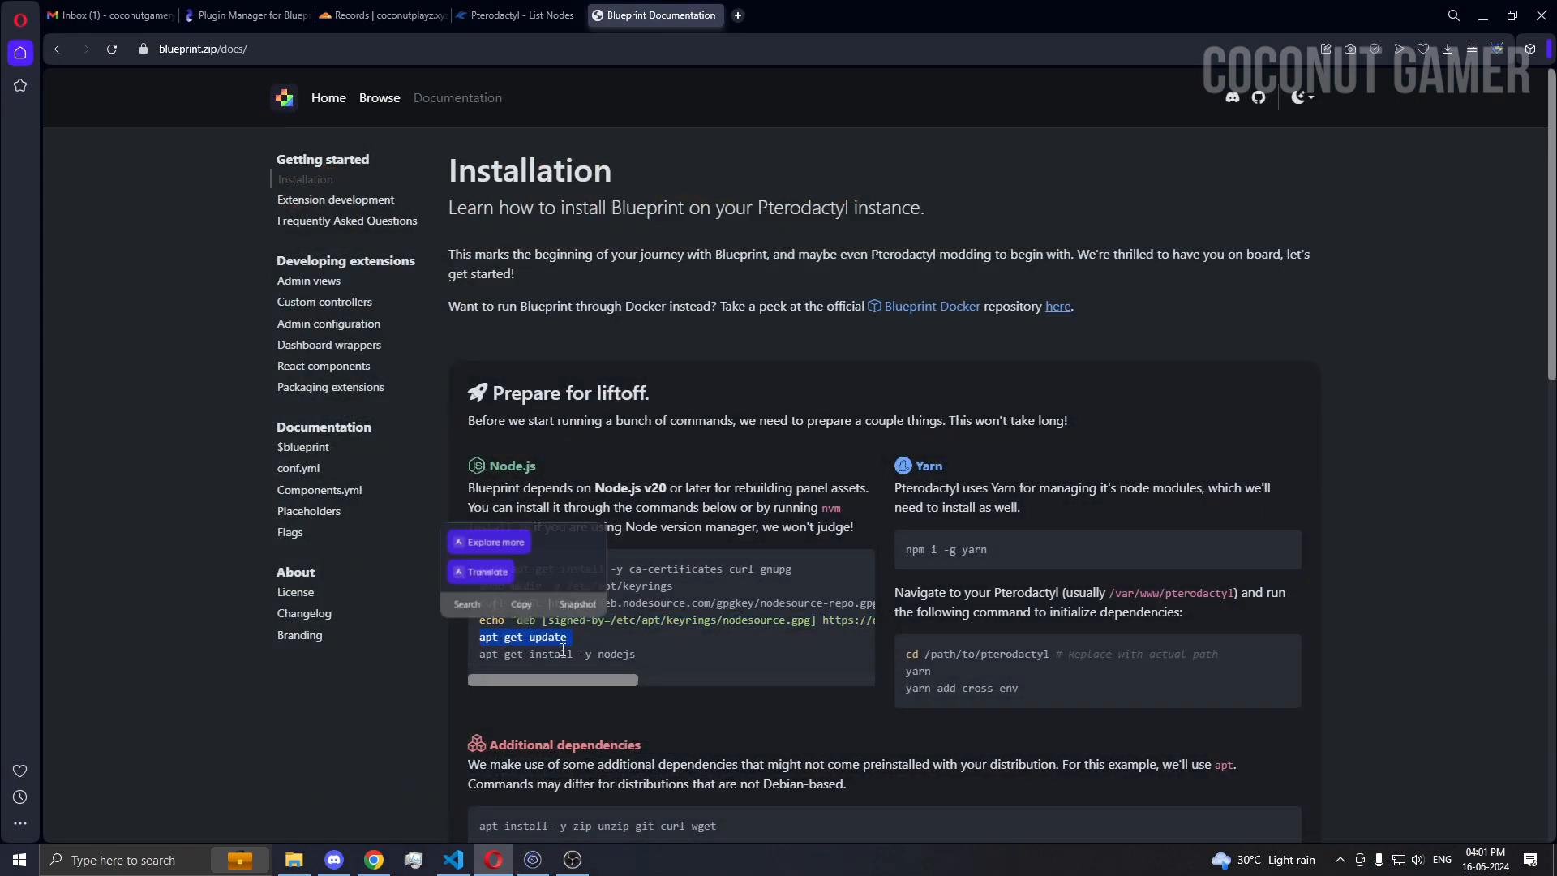
left_click(532, 860)
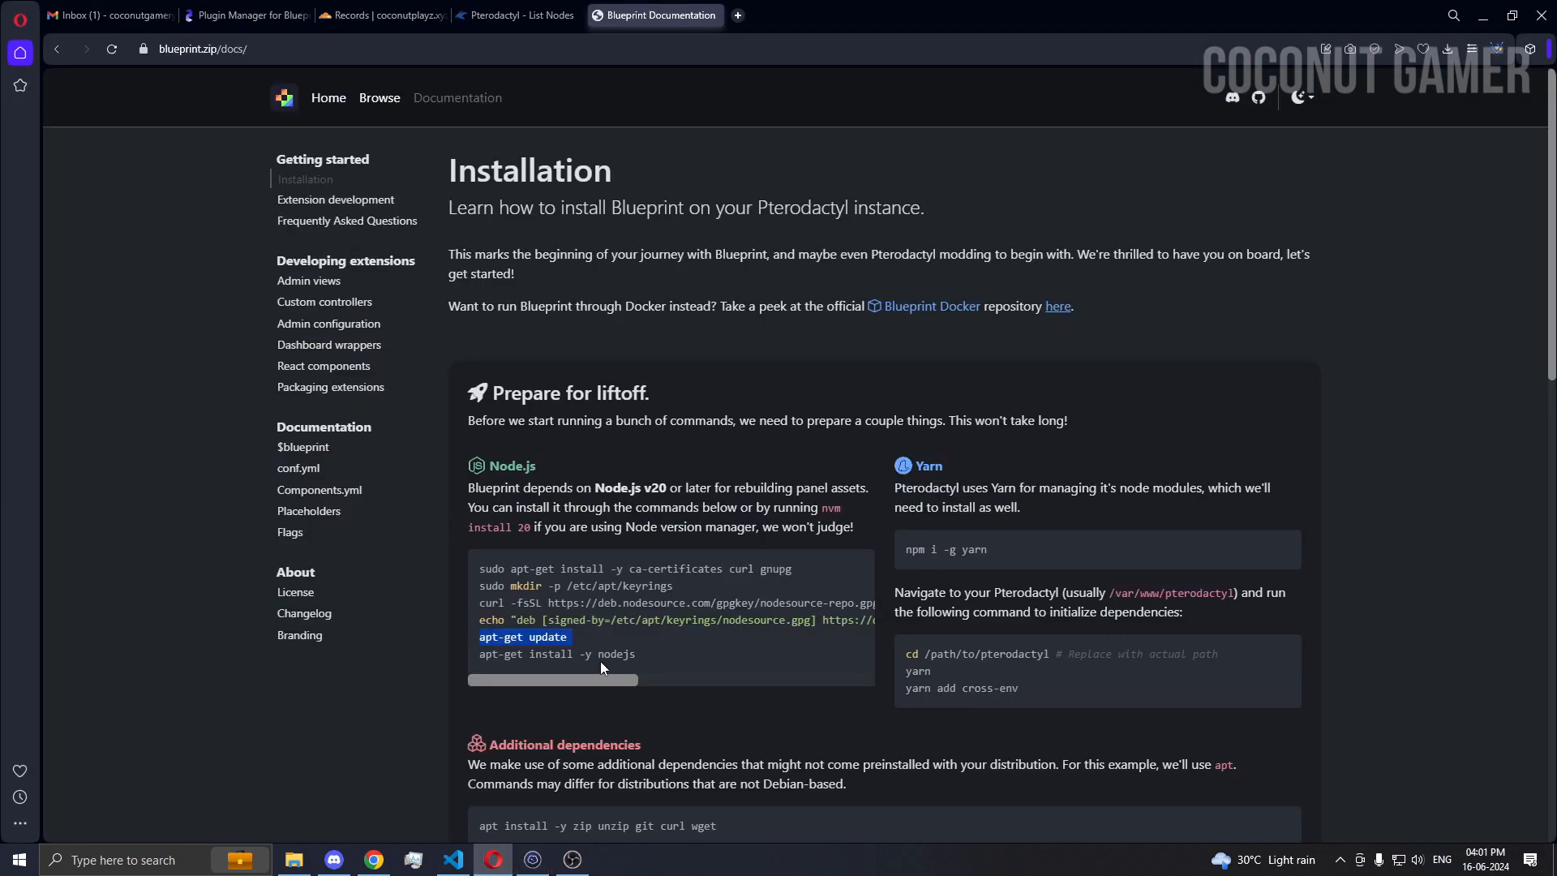
- Install Node.js 20 and add Yarn globally via npm
left_click(557, 653)
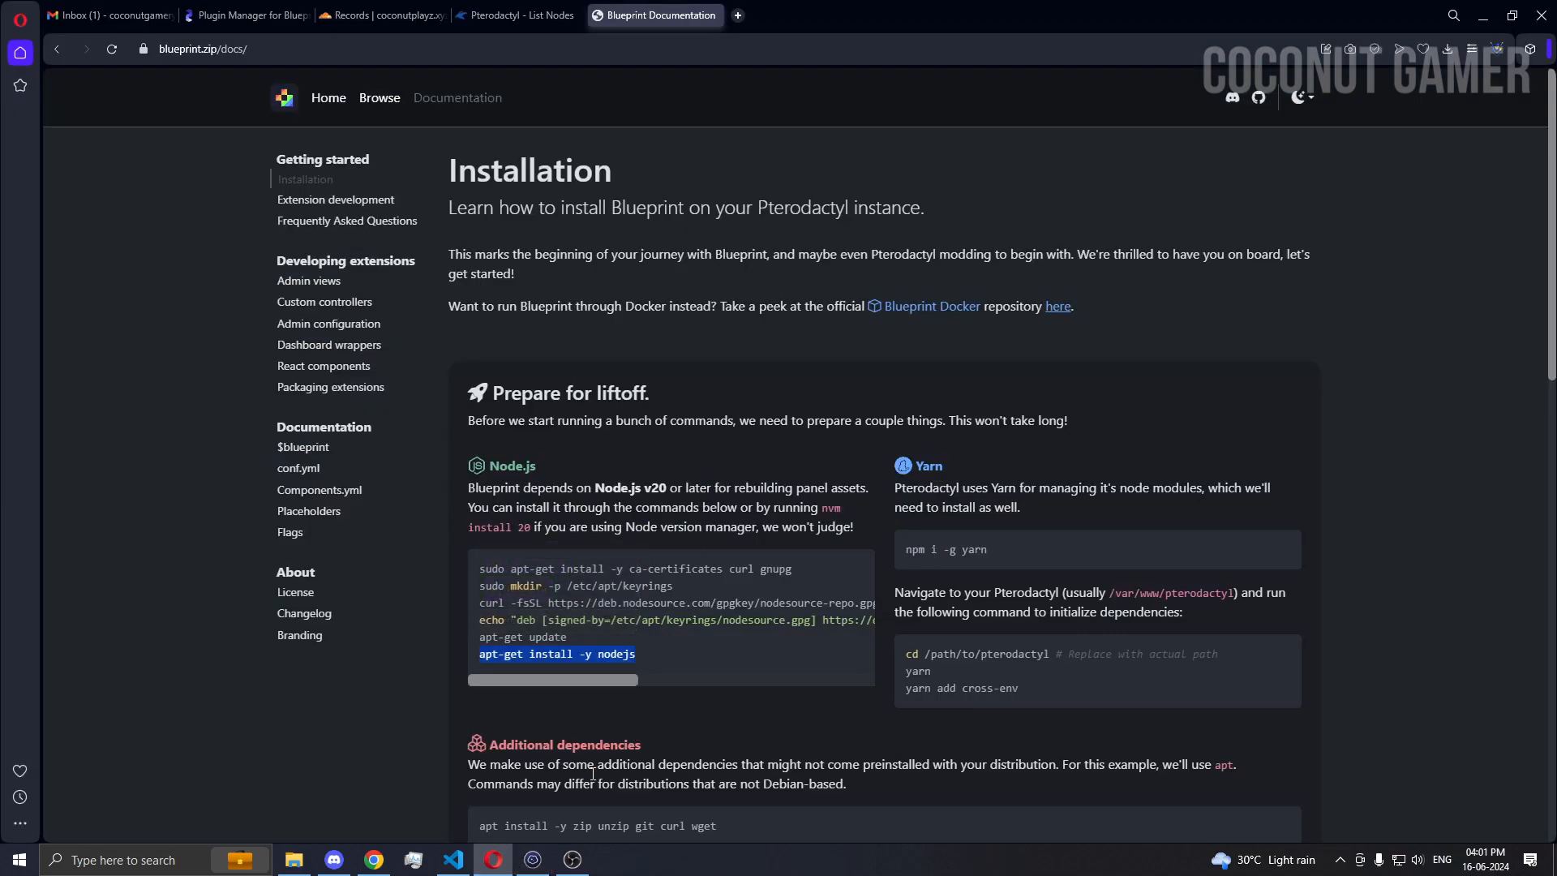
left_click(532, 860)
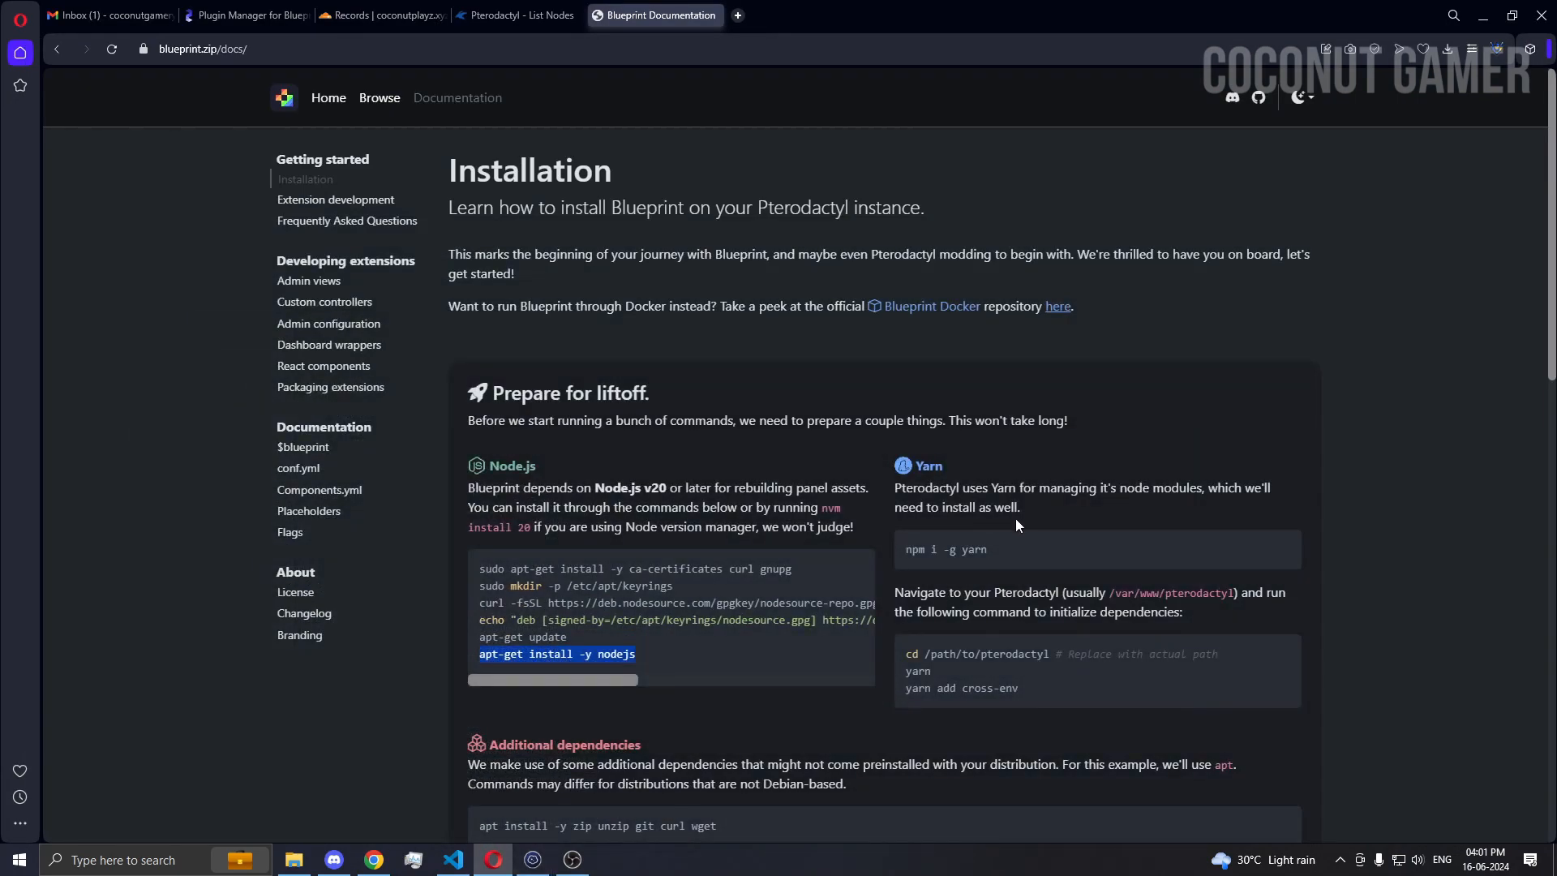
double_click(944, 550)
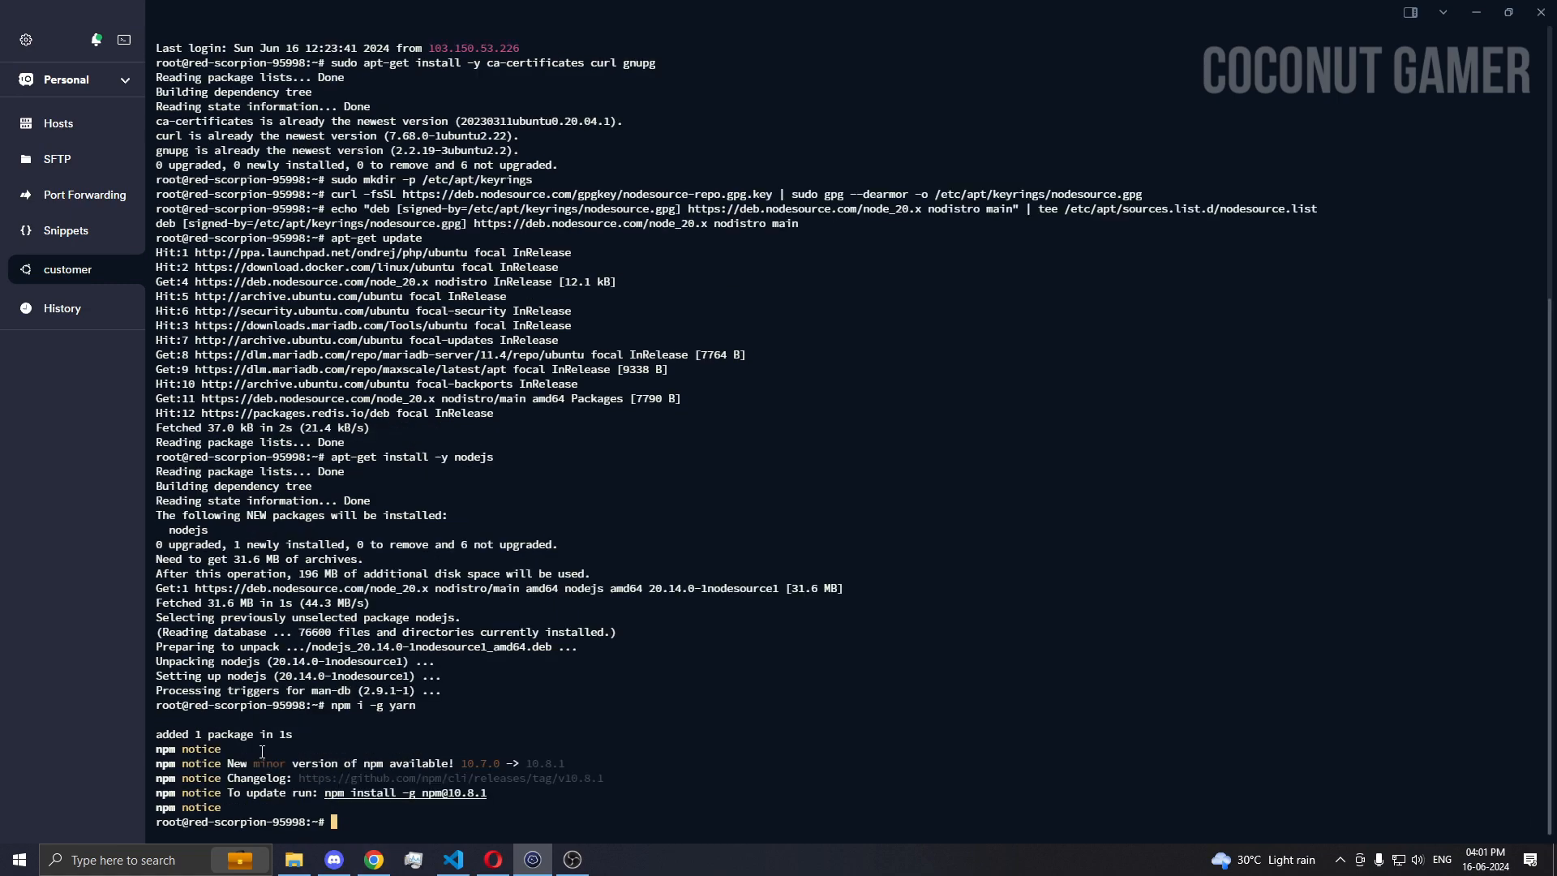
mouse_move(493, 860)
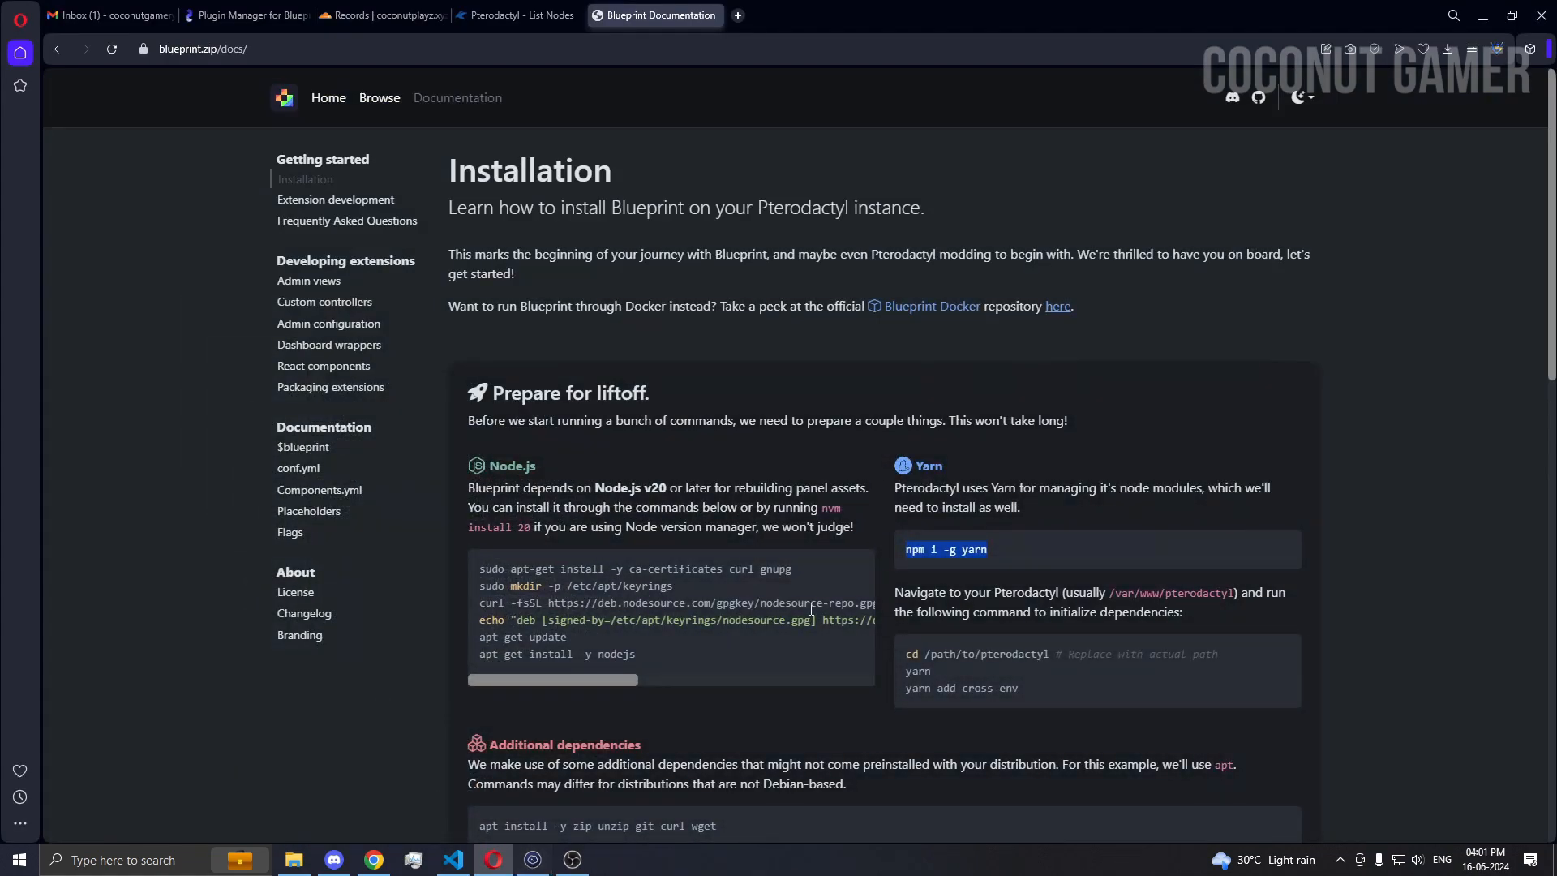
- Enter /var/www/pterodactyl and run yarn to begin installing the panel's dependencies
double_click(976, 654)
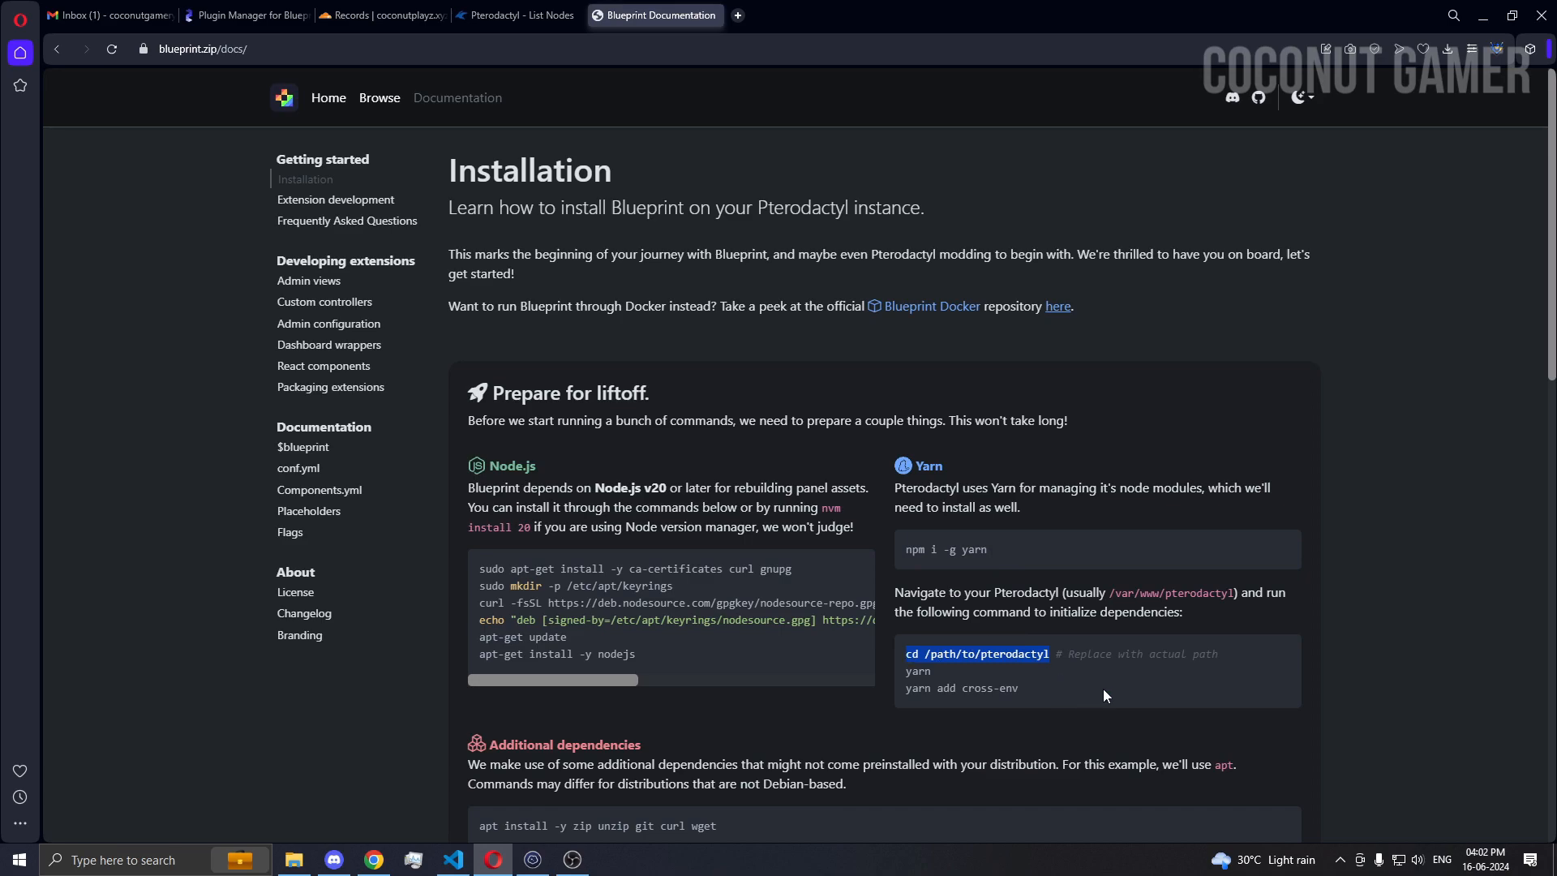
mouse_move(1125, 684)
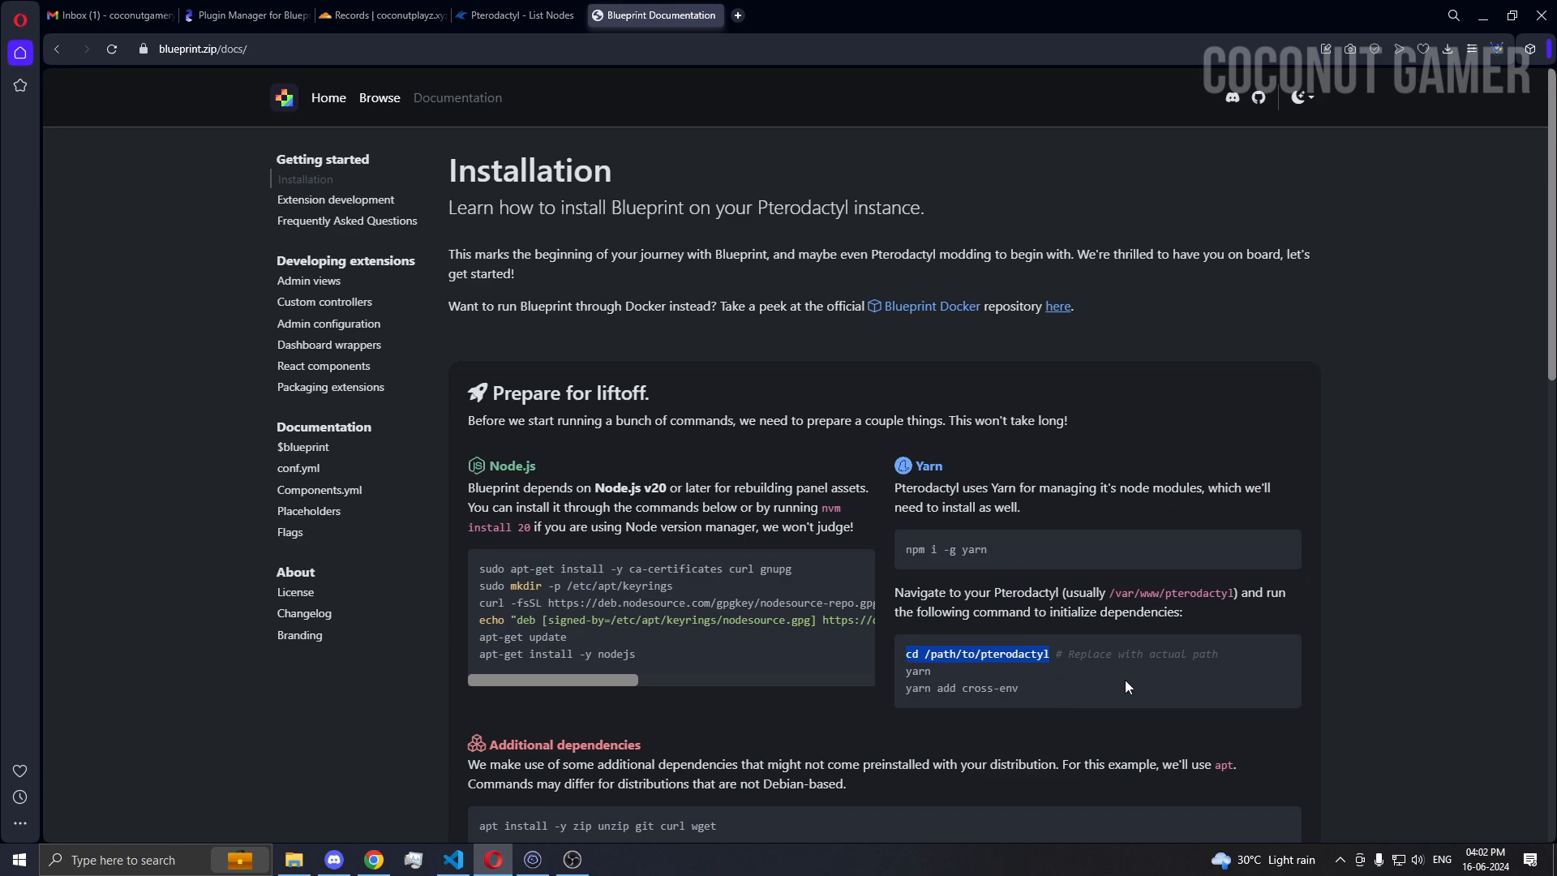
mouse_move(1036, 659)
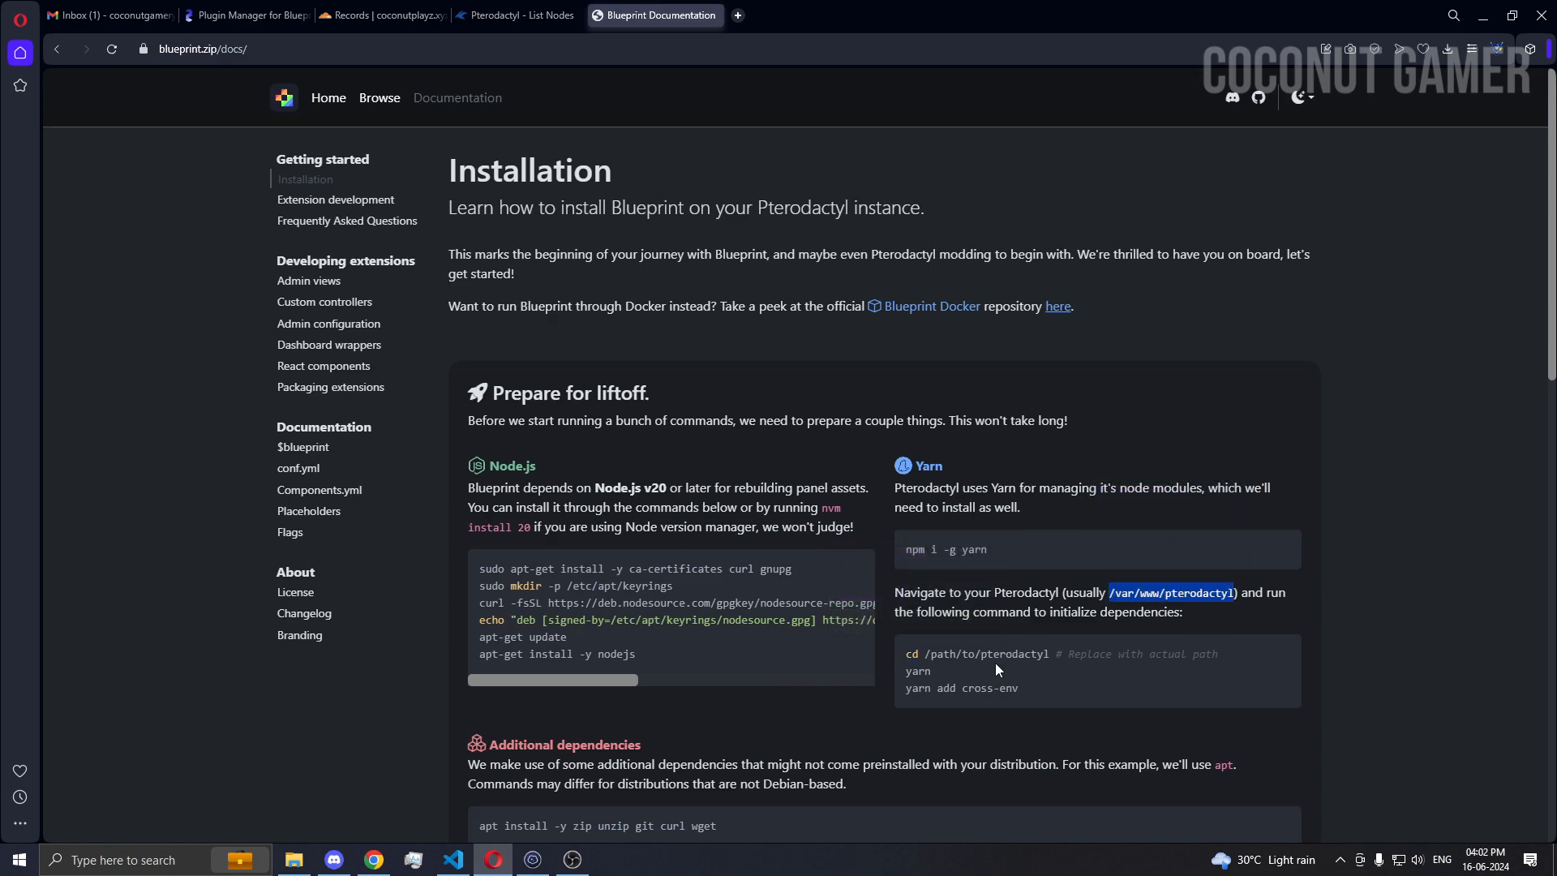
left_click(532, 860)
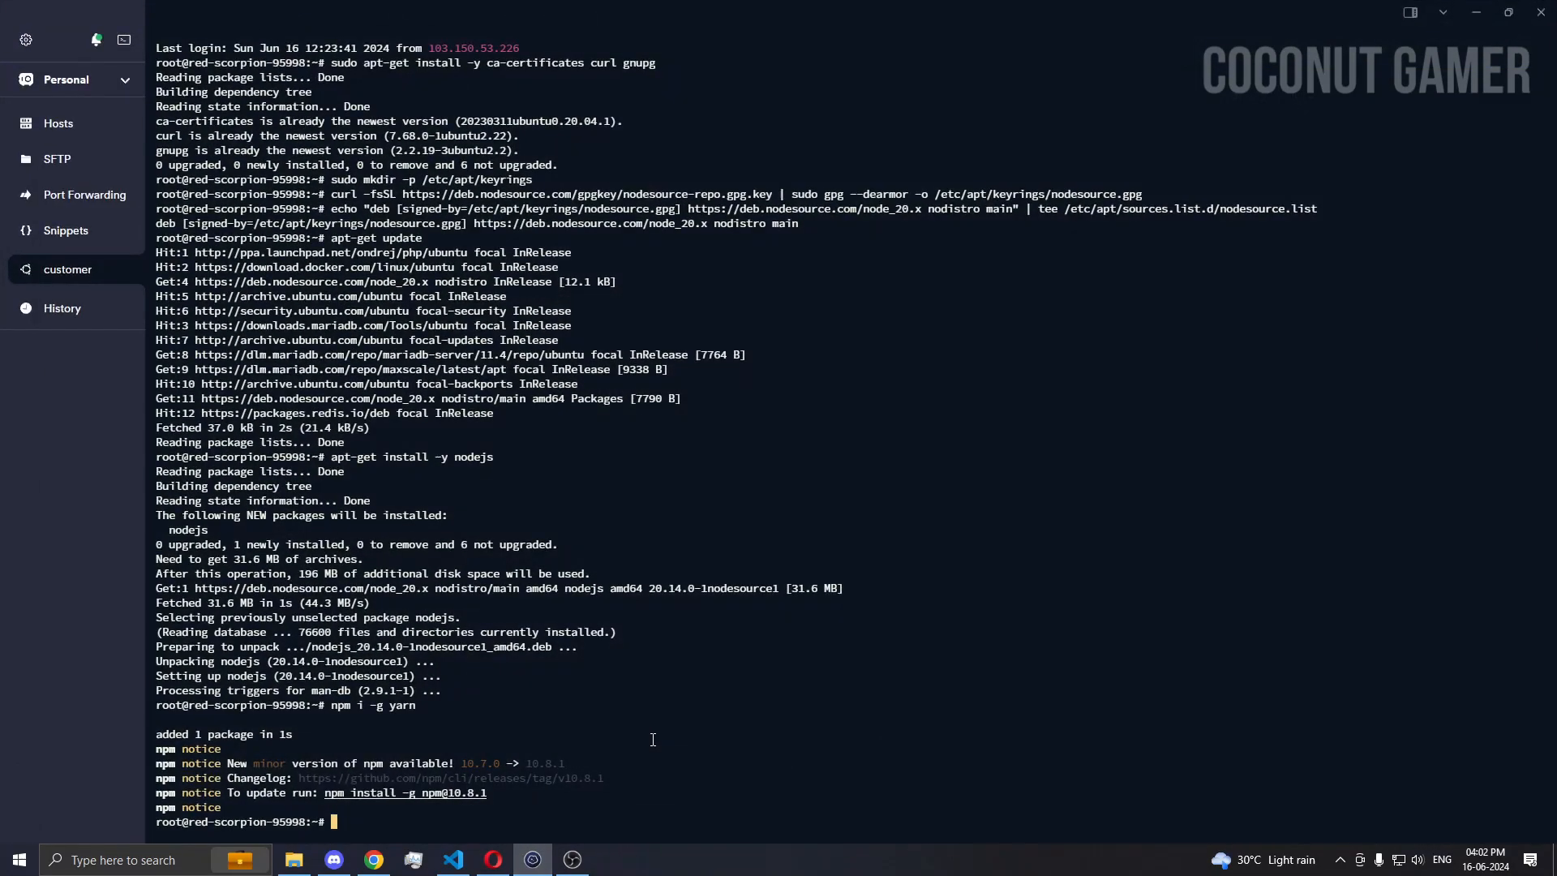
type("cd")
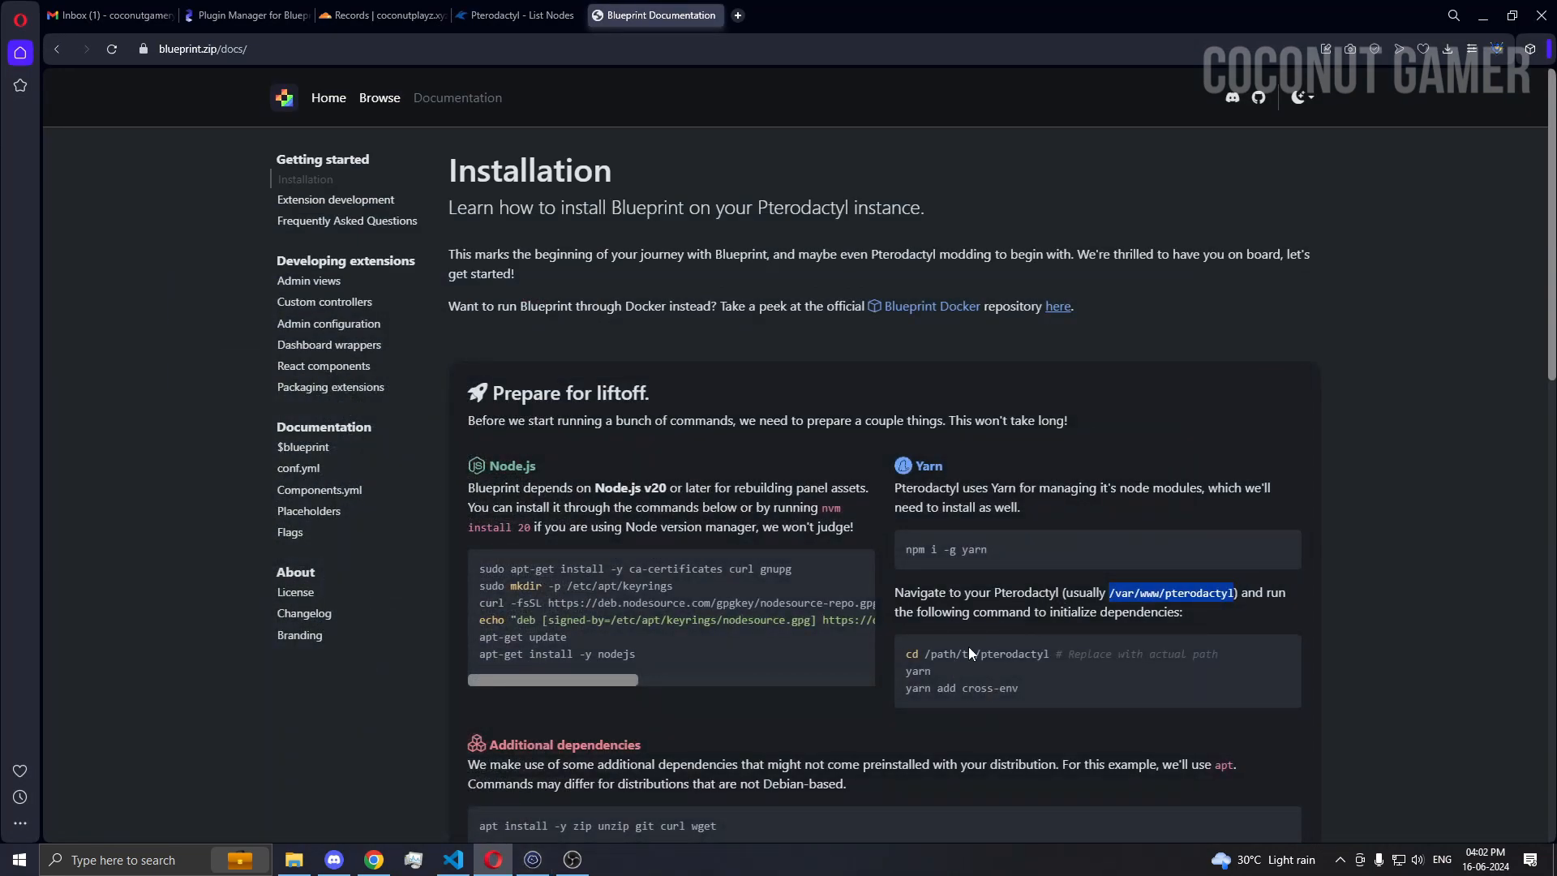
scroll("down", 3)
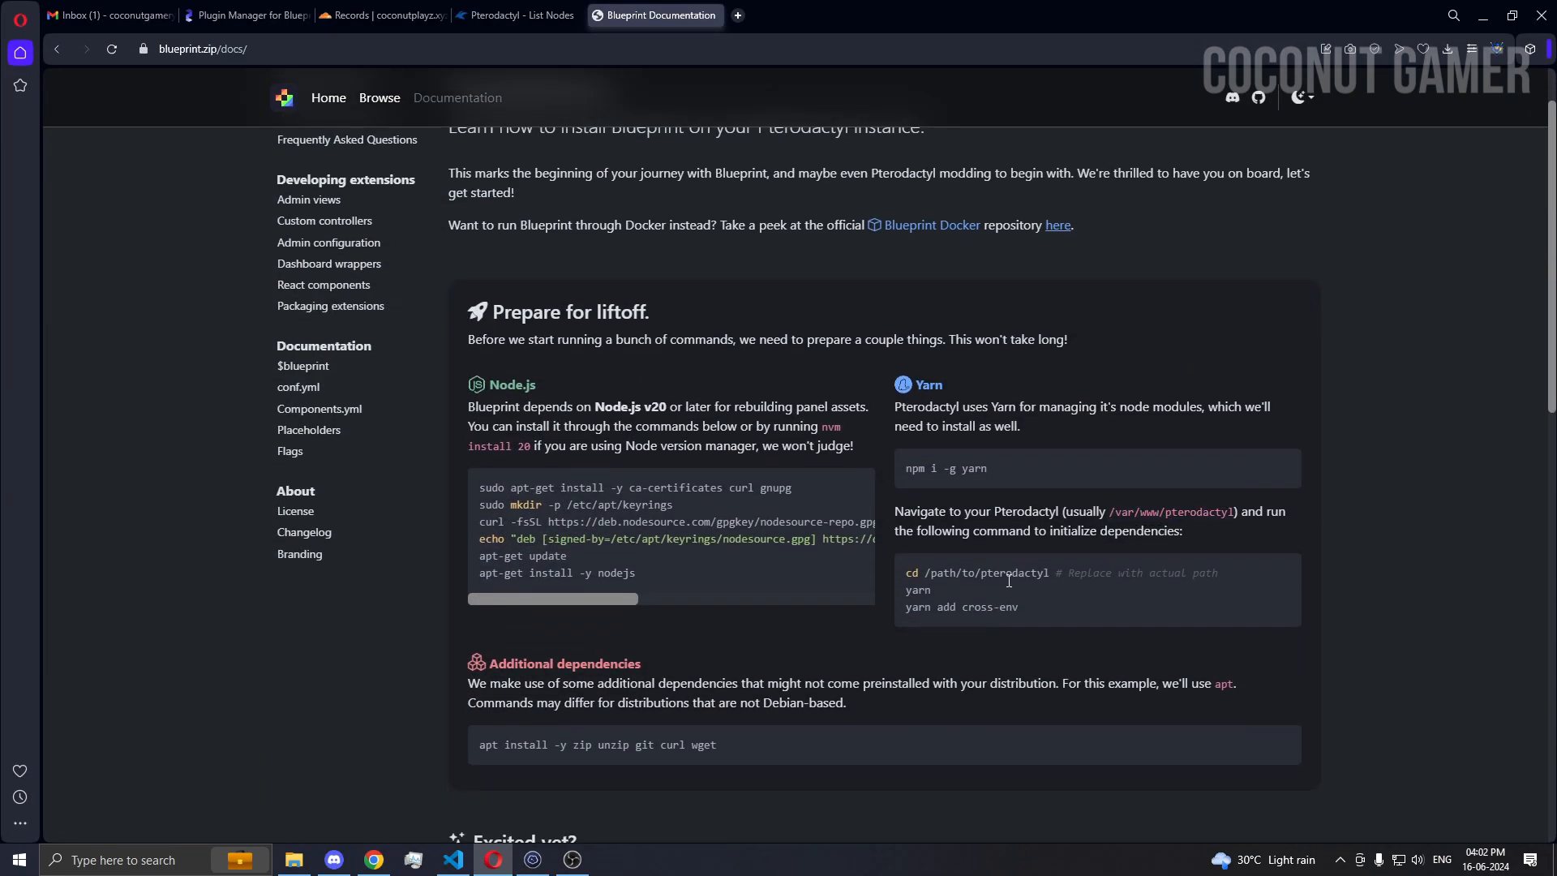
double_click(916, 591)
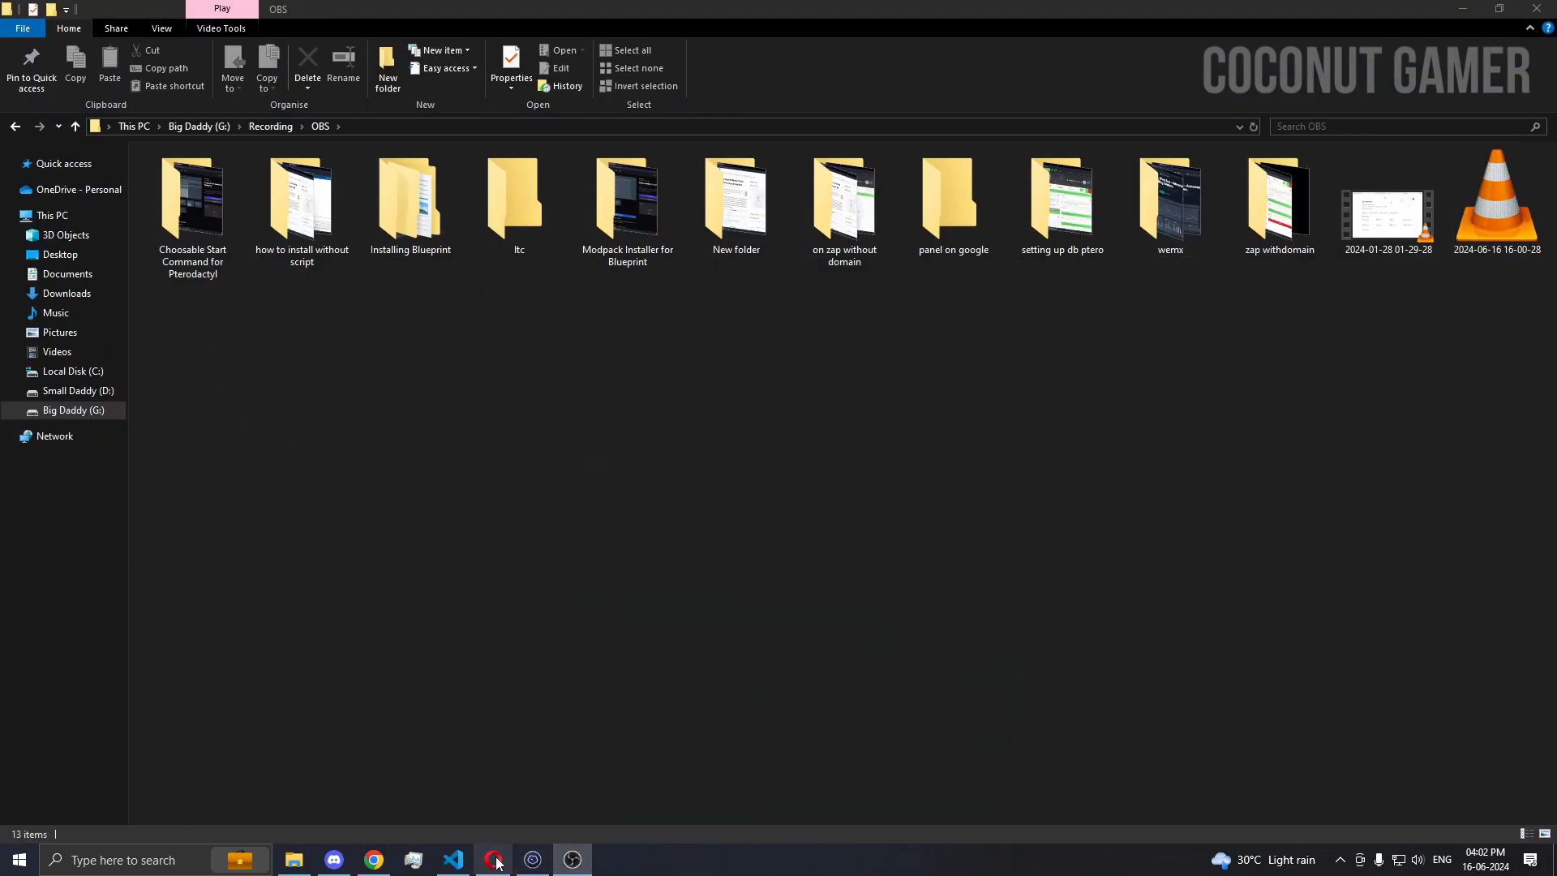
left_click(532, 860)
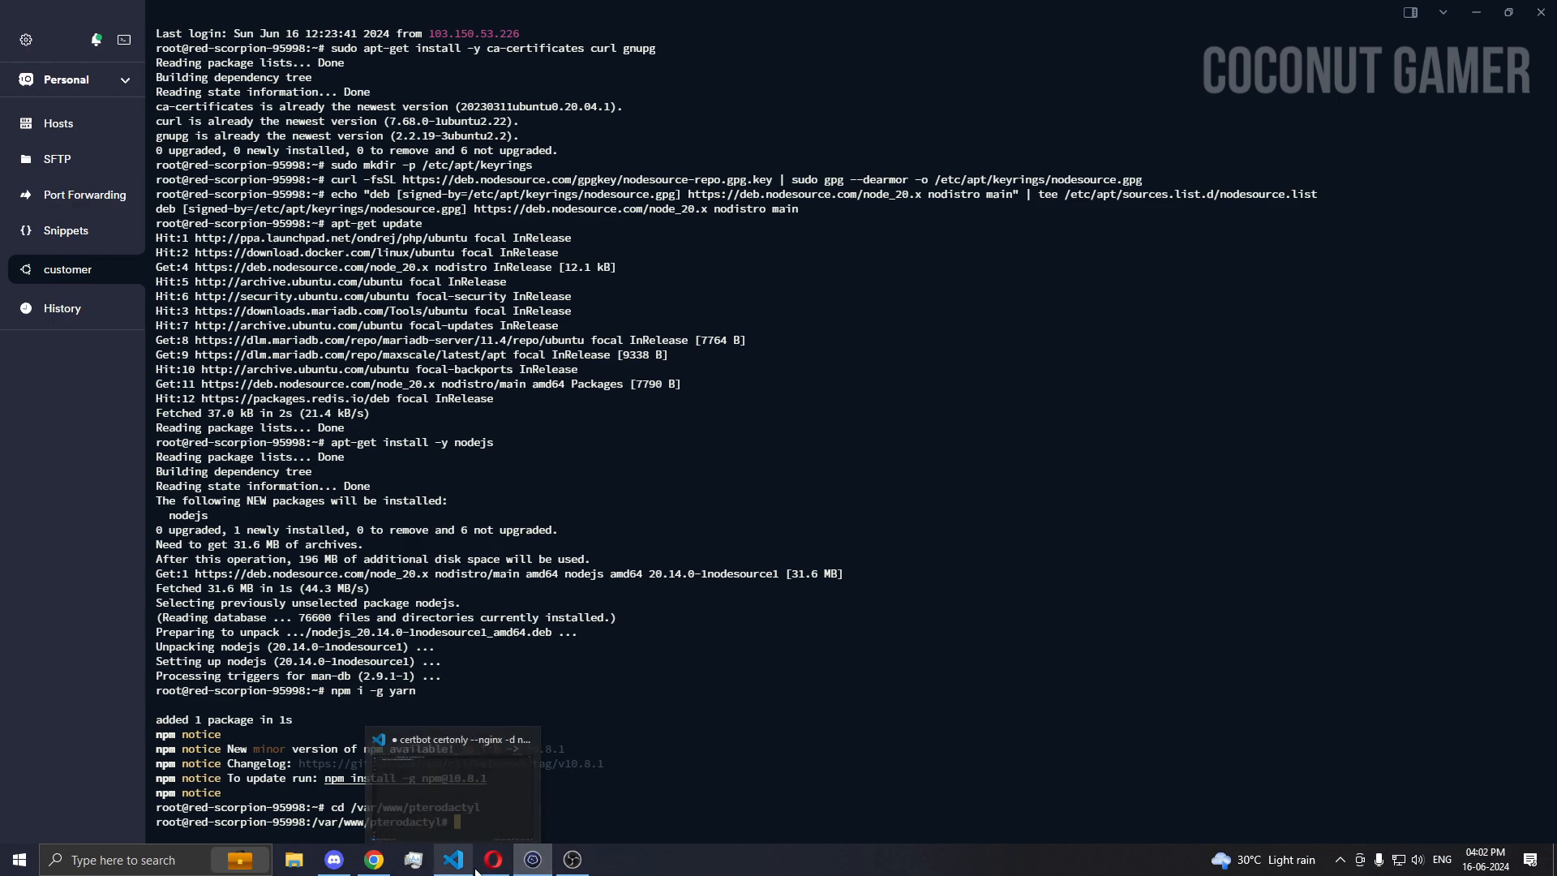
mouse_move(532, 860)
type("yarn")
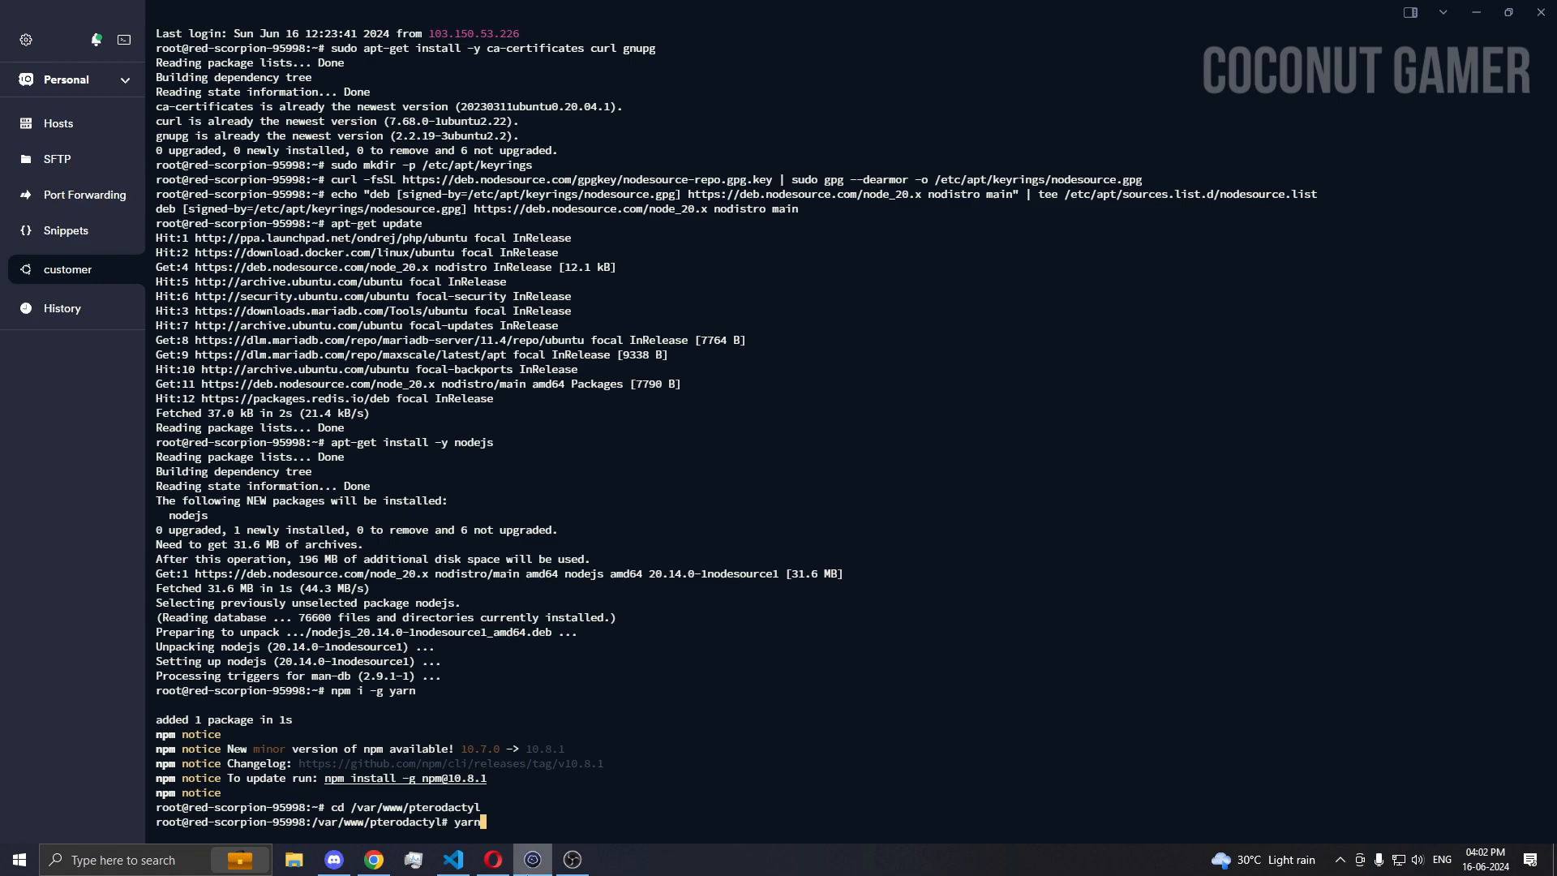
mouse_move(844, 578)
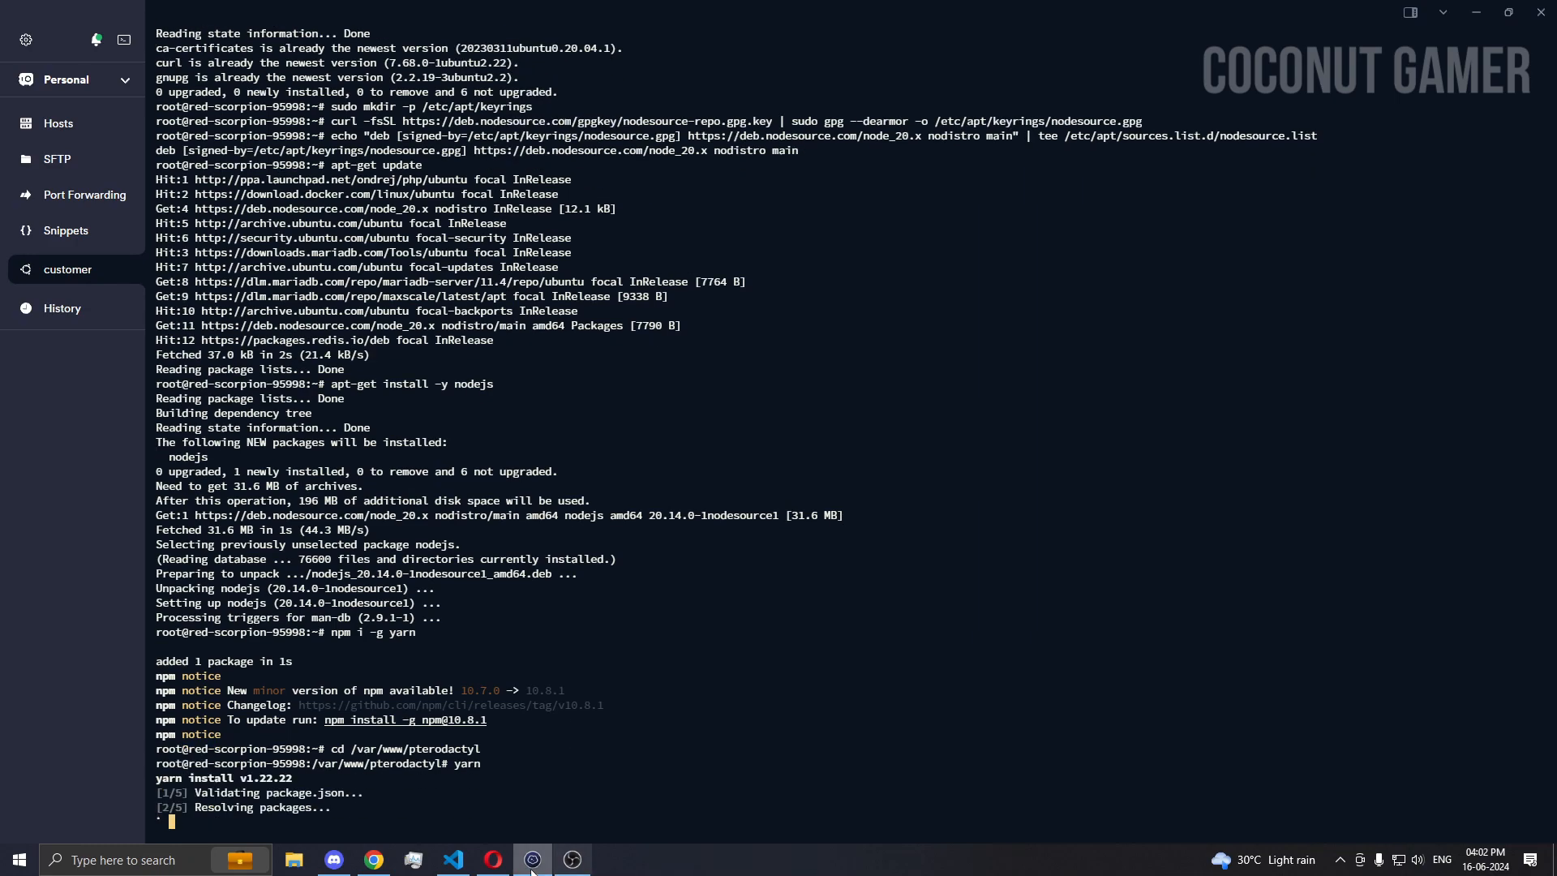
left_click(455, 860)
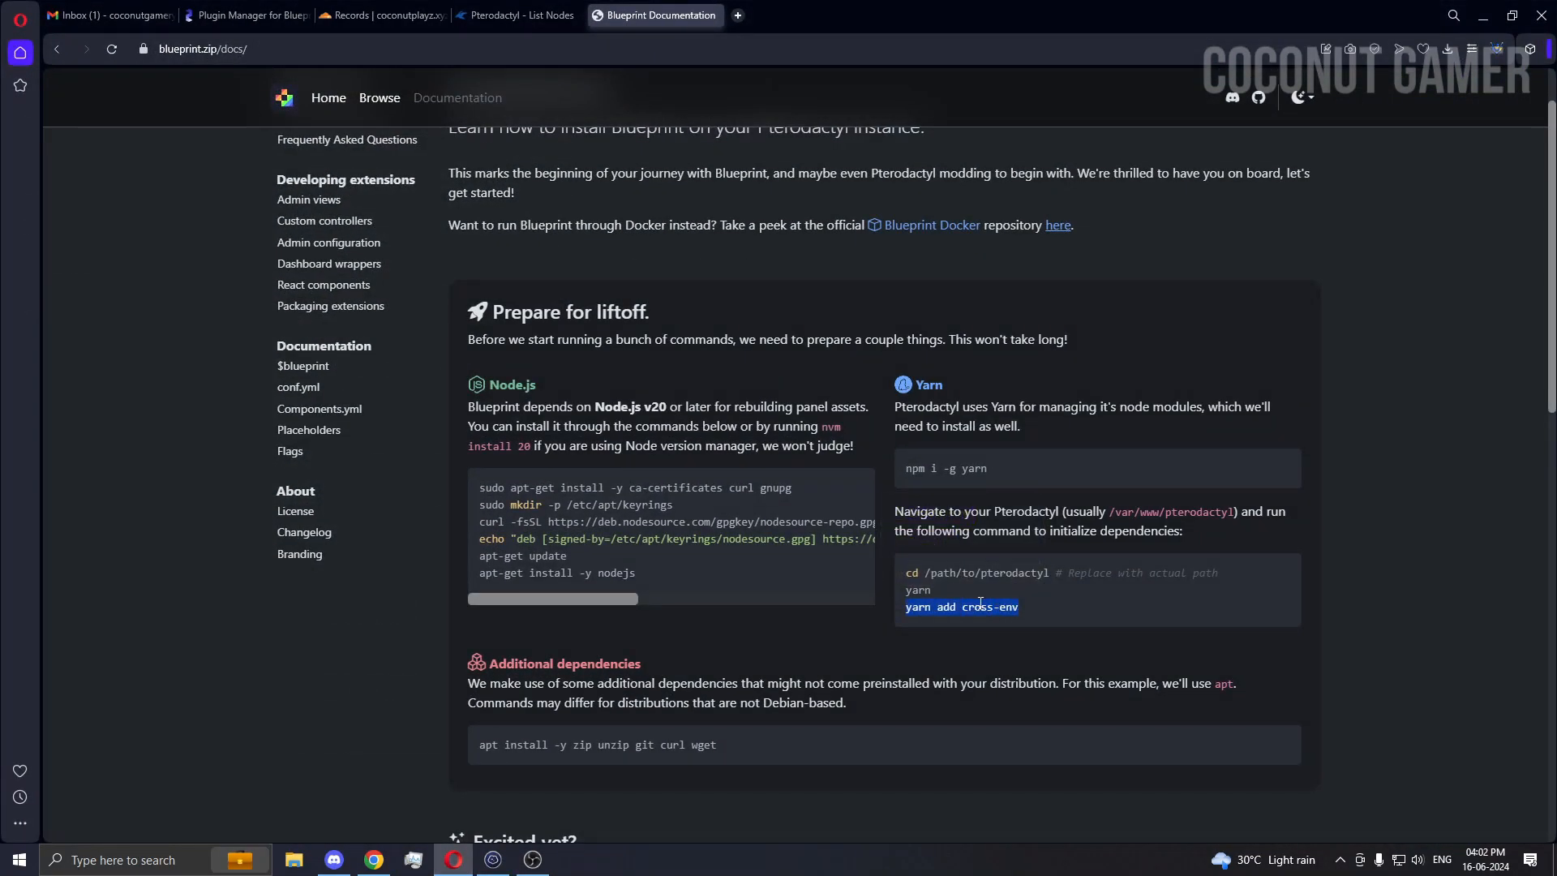
- Let yarn finish, then copy 'apt install -y zip unzip git curl wget' from the Blueprint docs
scroll("down", 3)
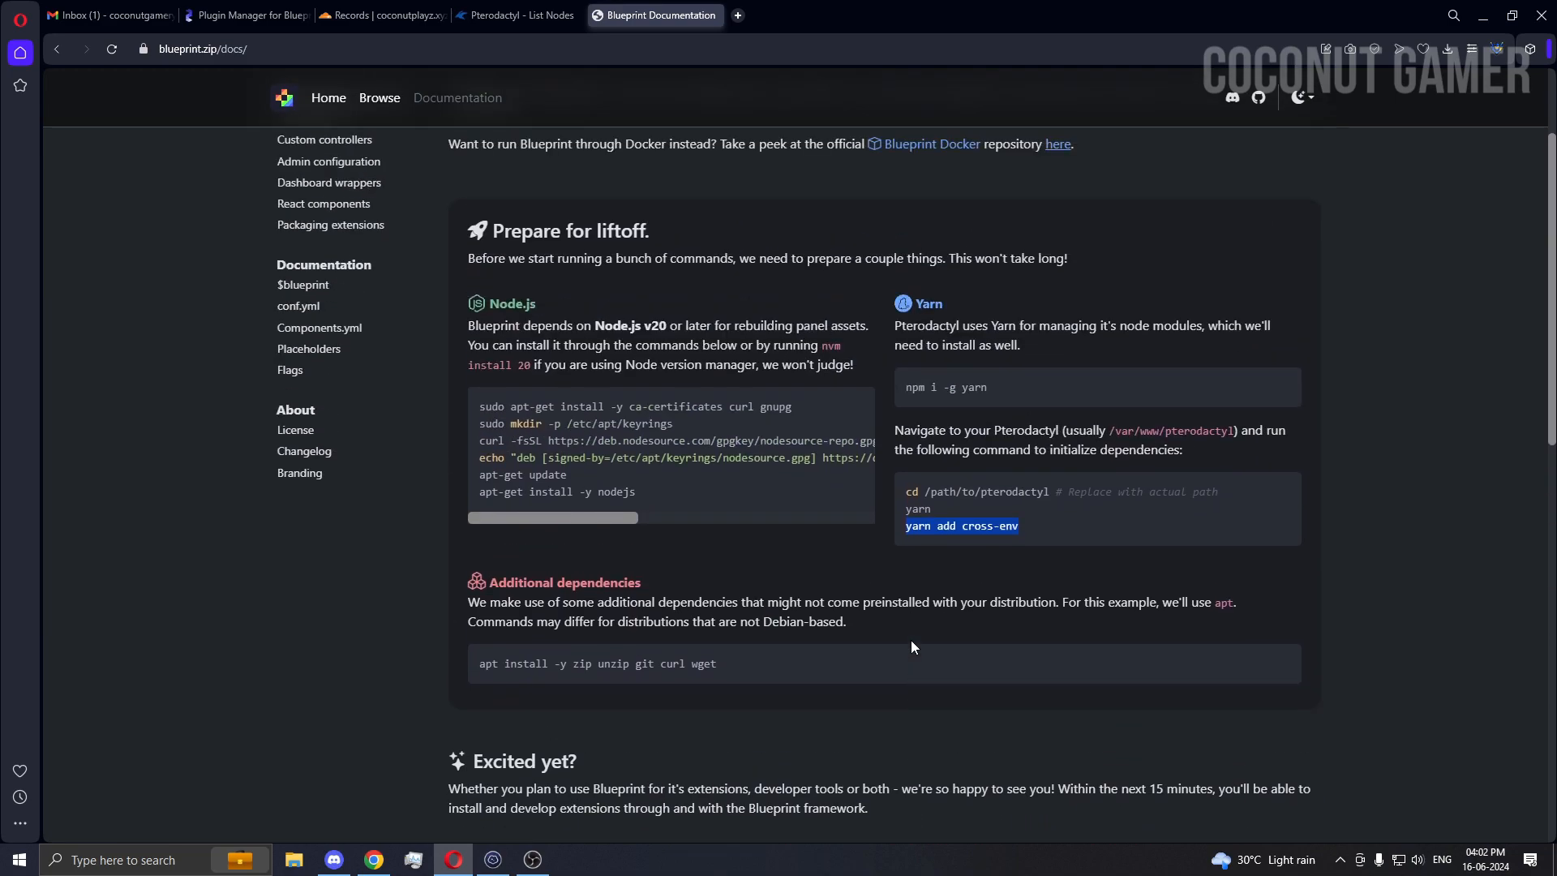
left_click(491, 860)
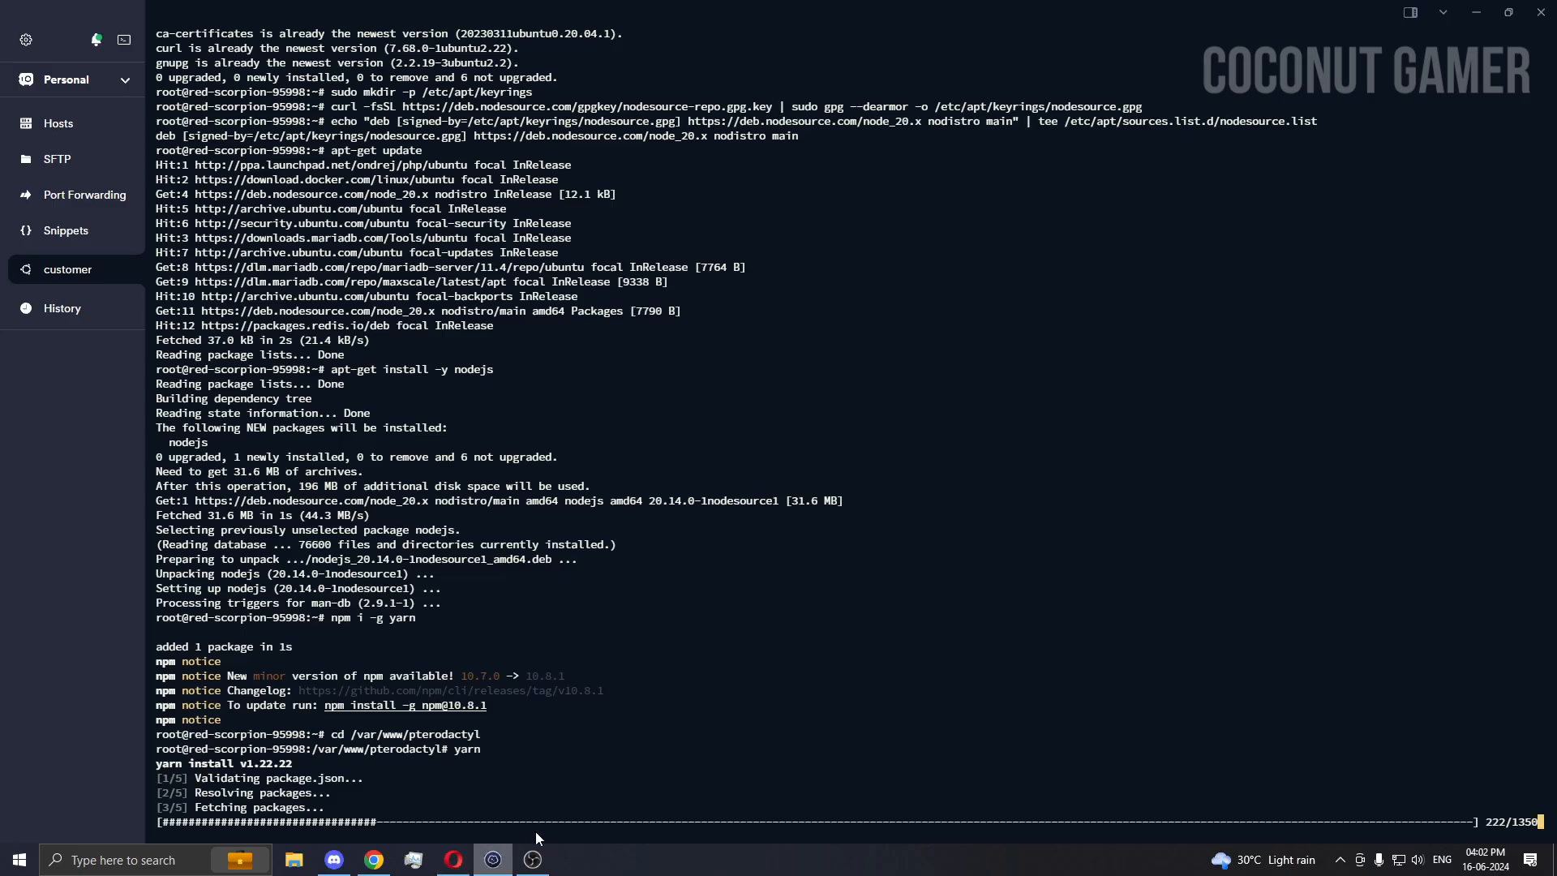
mouse_move(631, 737)
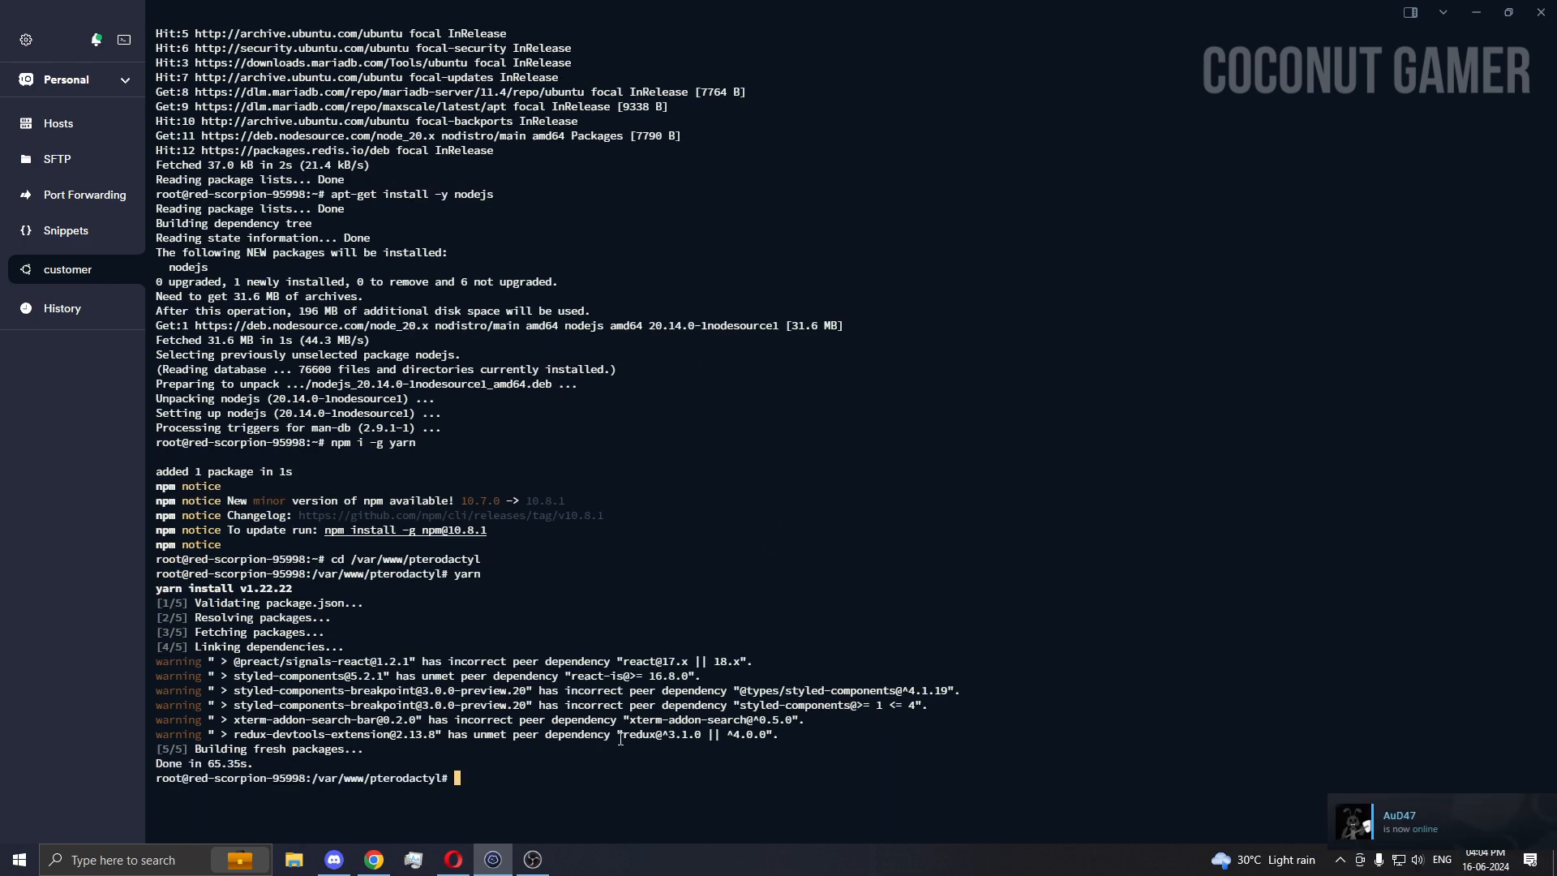
mouse_move(915, 577)
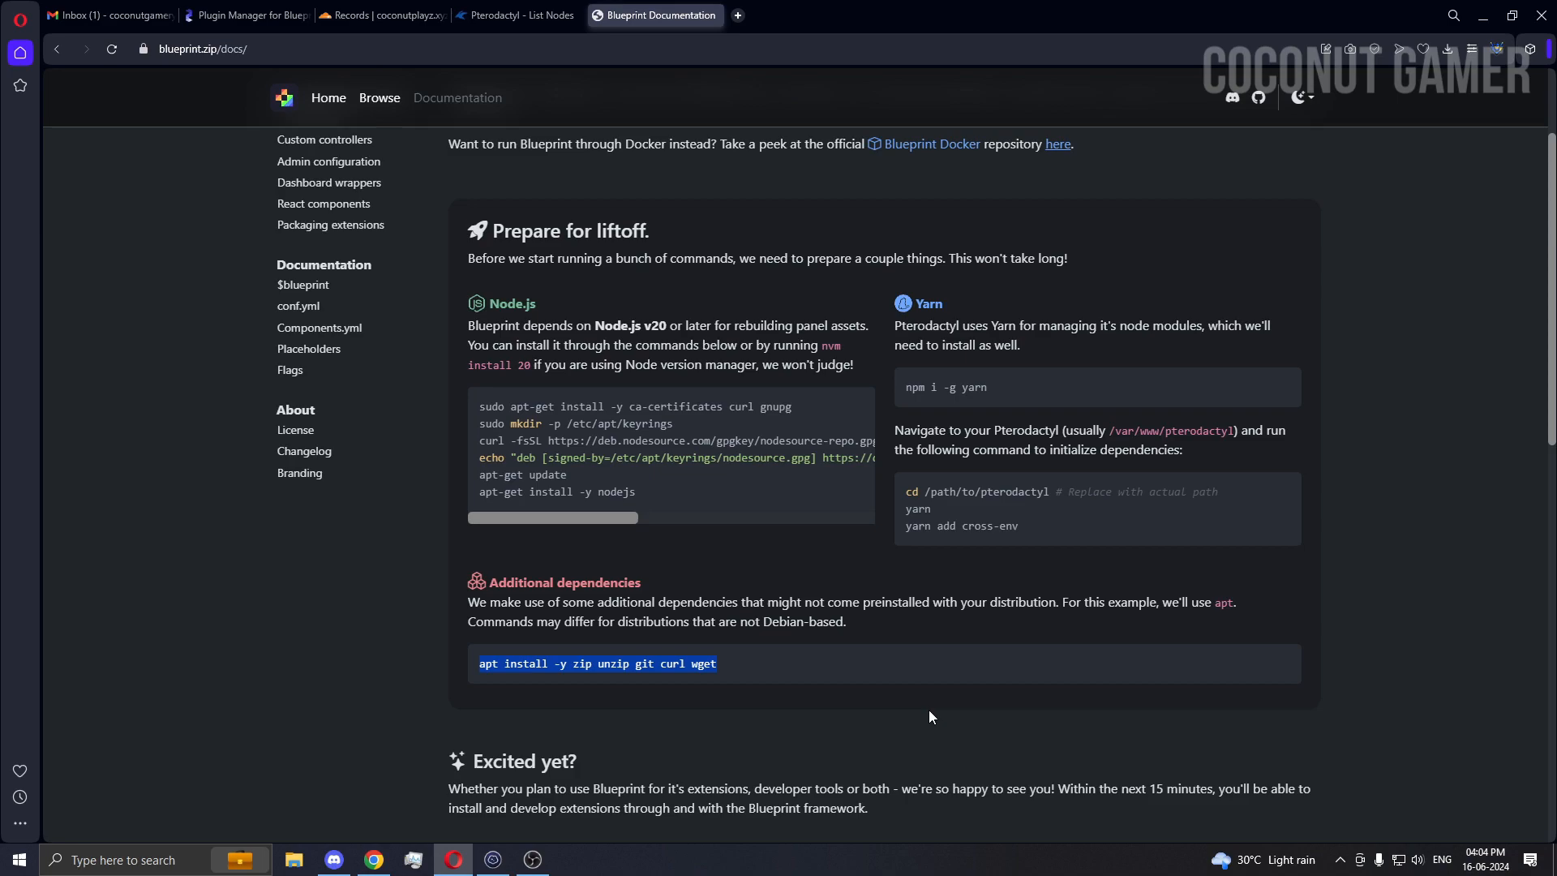
mouse_move(566, 581)
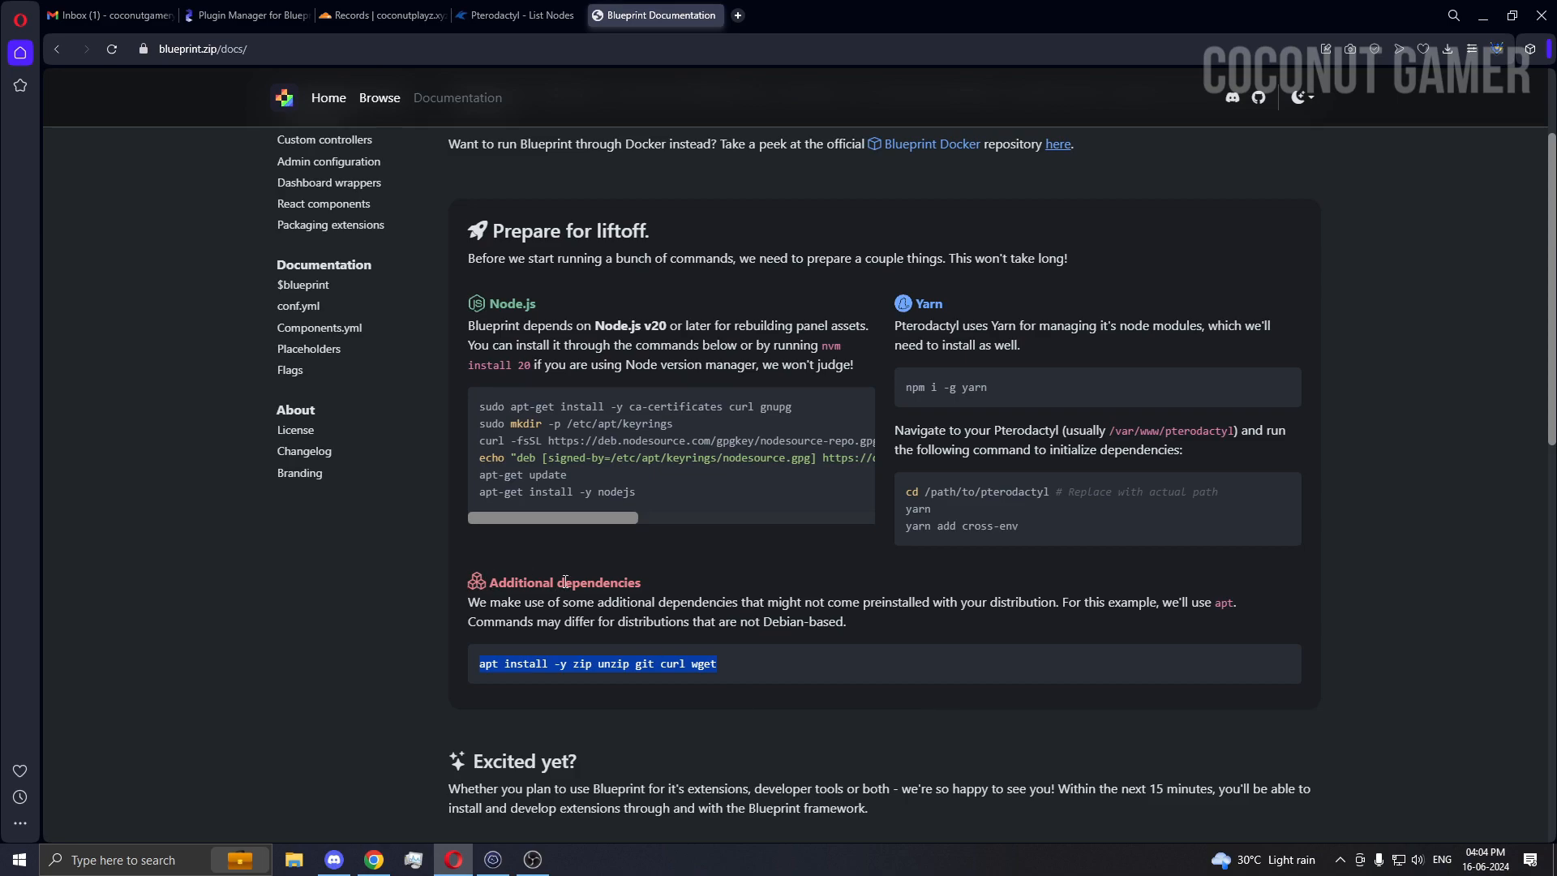
left_click(493, 859)
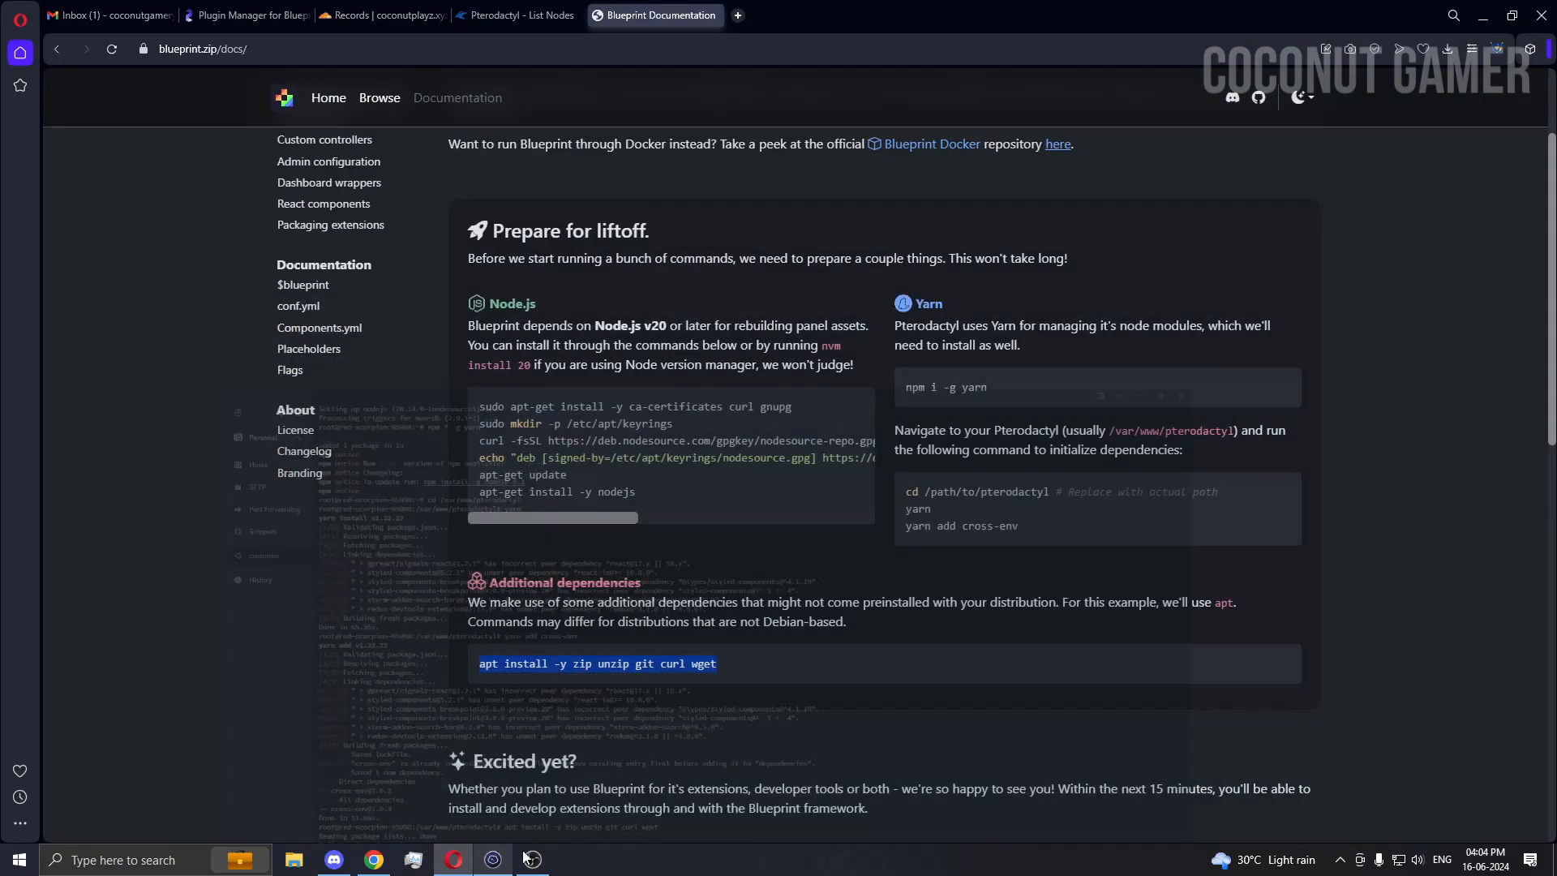
- Install zip, unzip, git, curl and wget, then wget the latest Blueprint release.zip
scroll("down", 3)
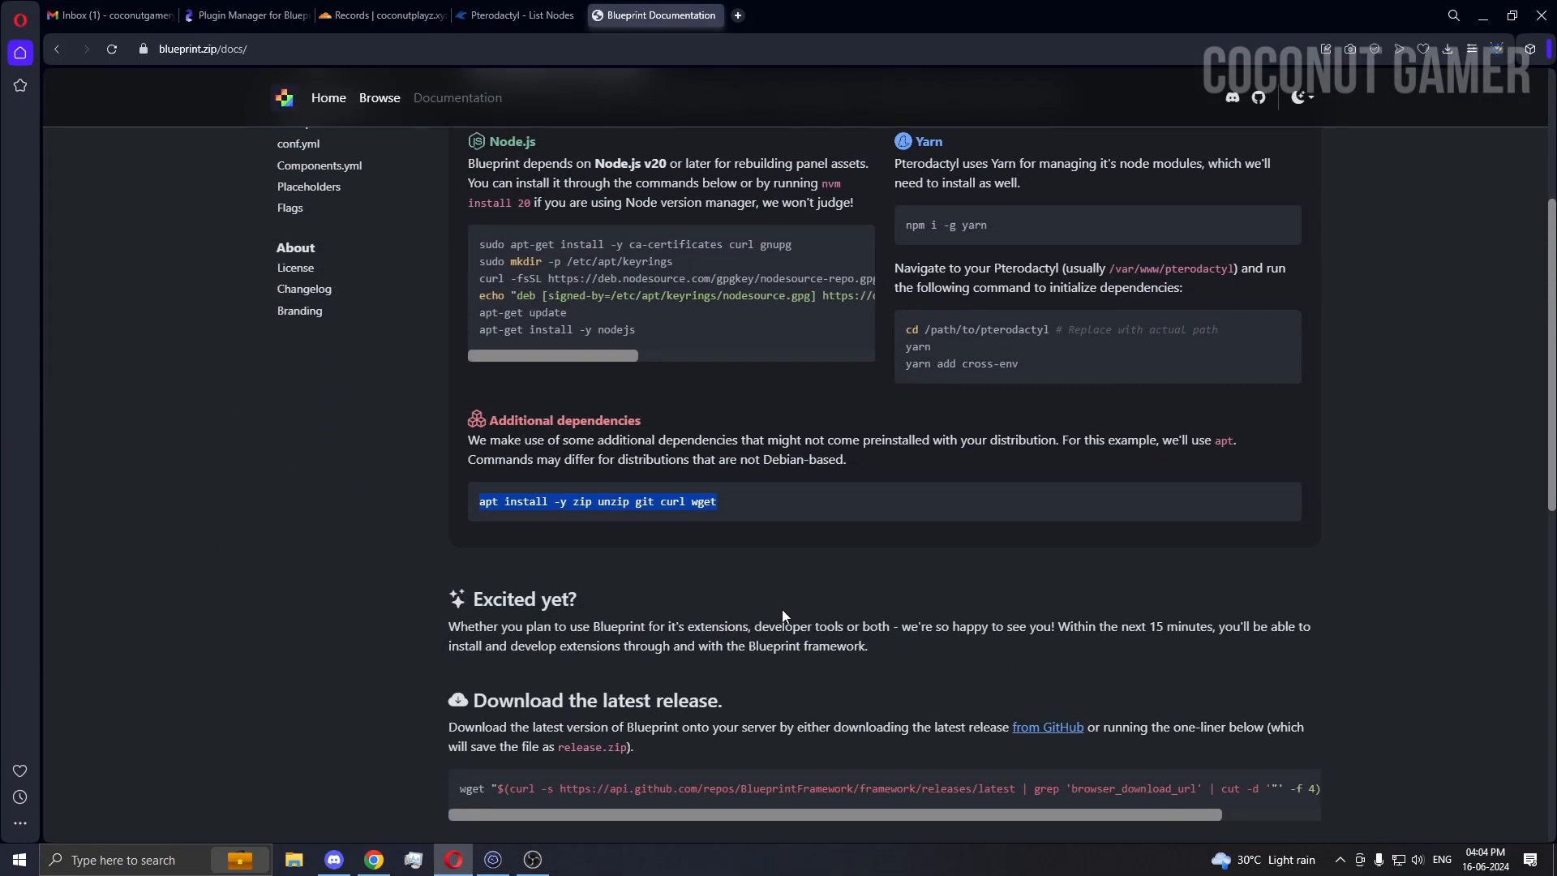
scroll("down", 3)
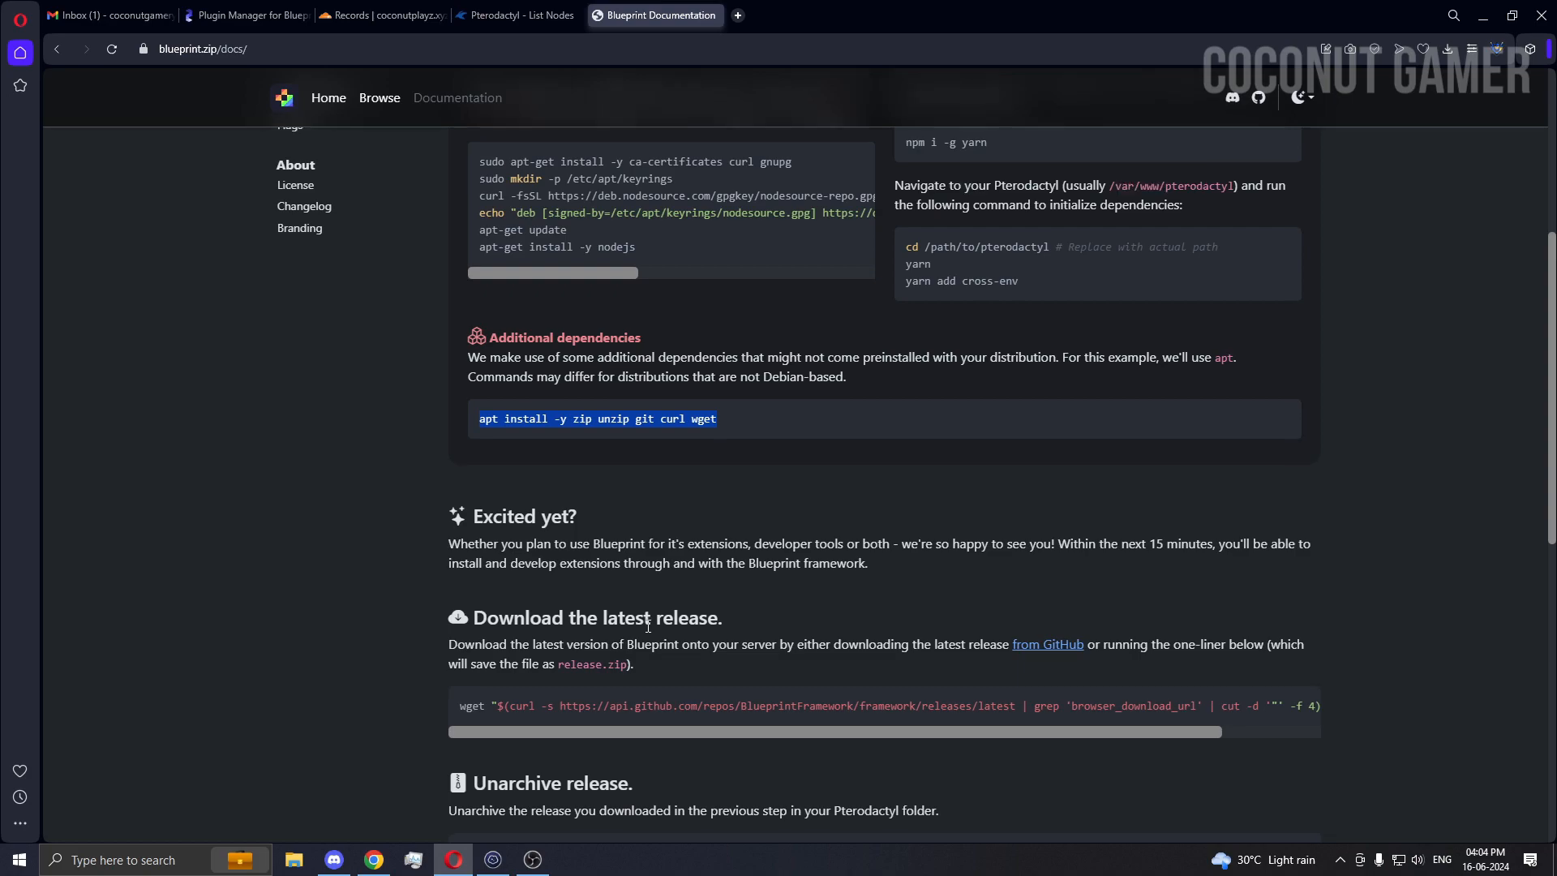
scroll("down", 3)
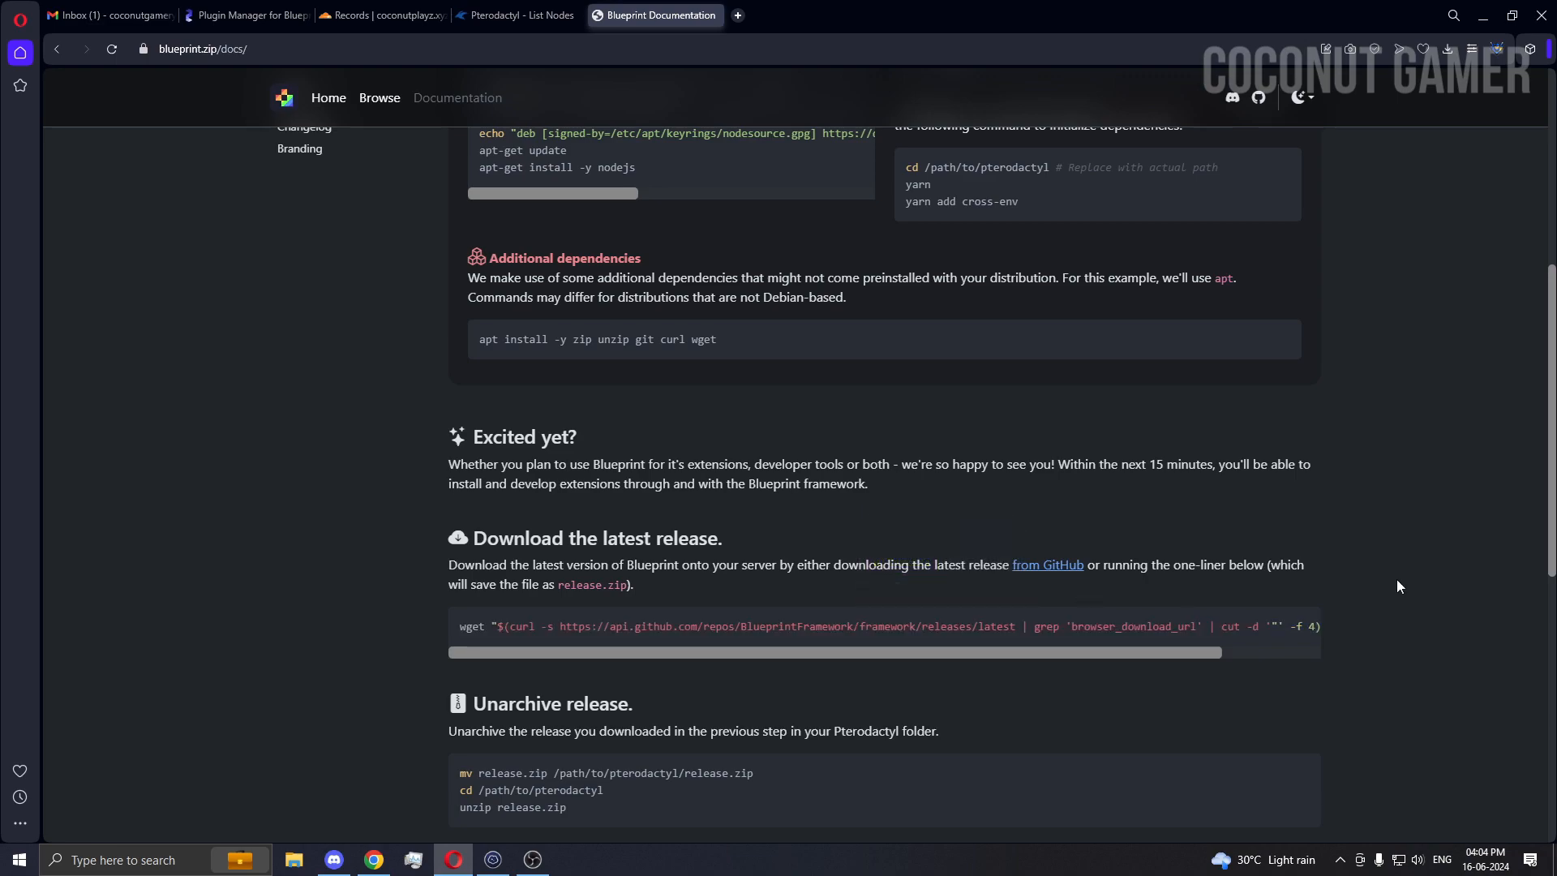
mouse_move(1378, 596)
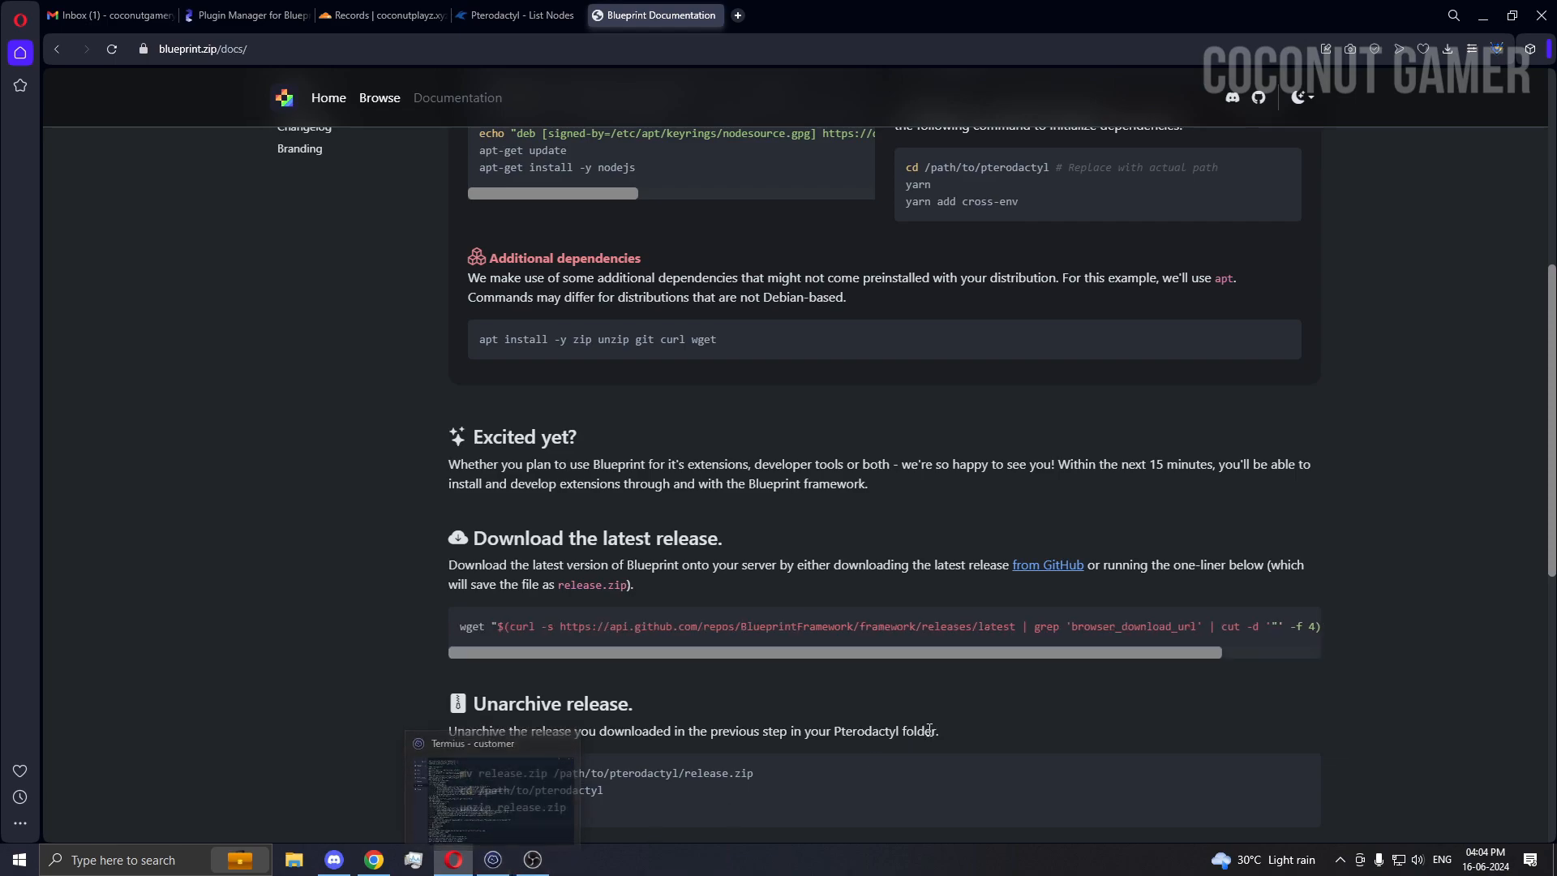
right_click(870, 626)
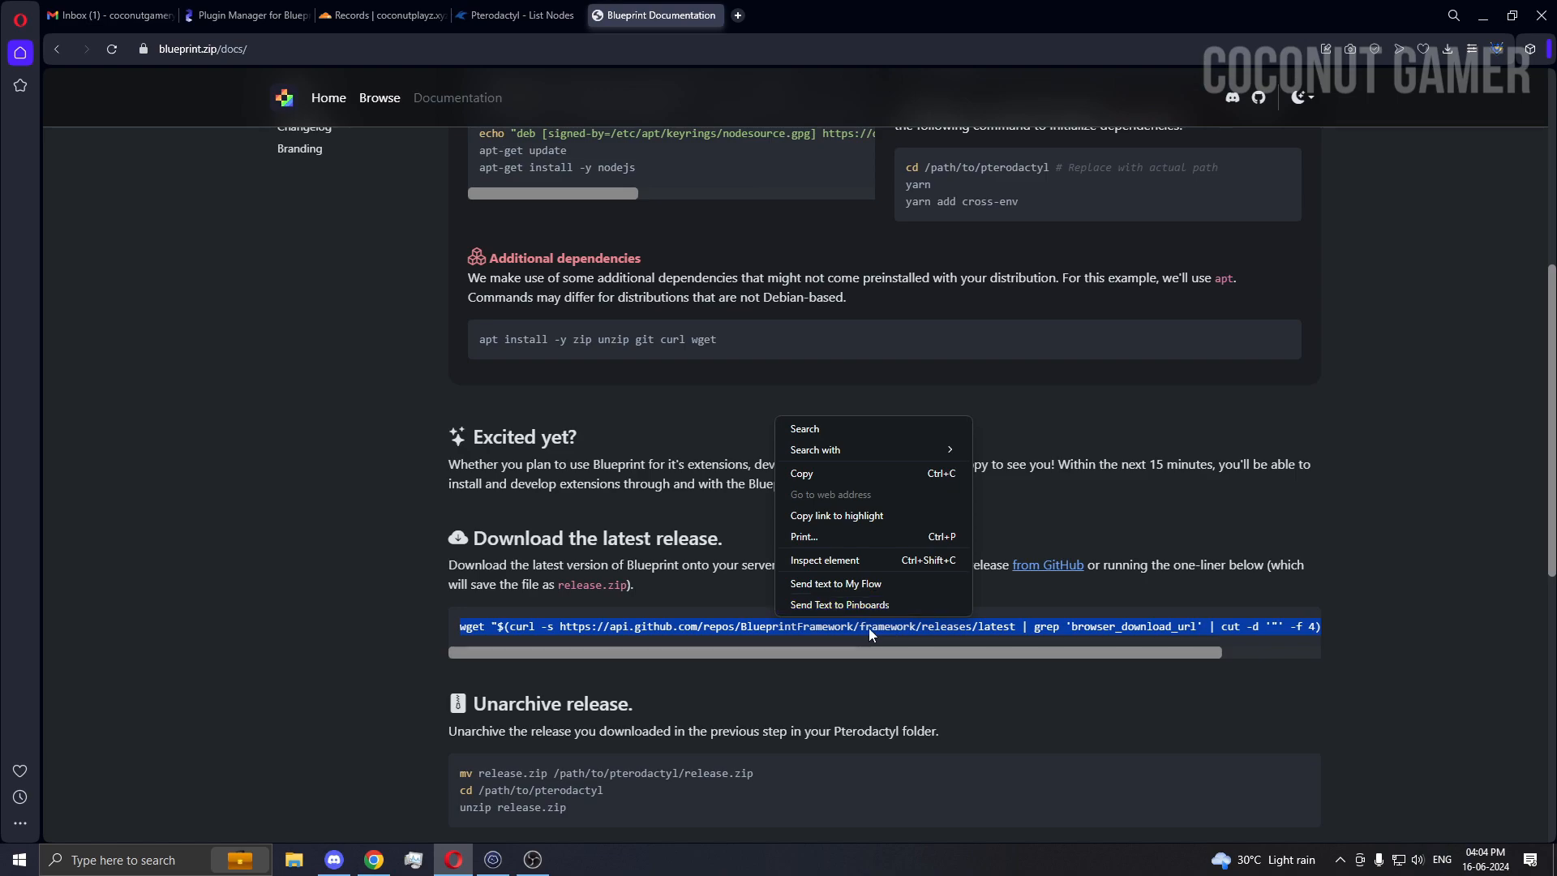
left_click(771, 711)
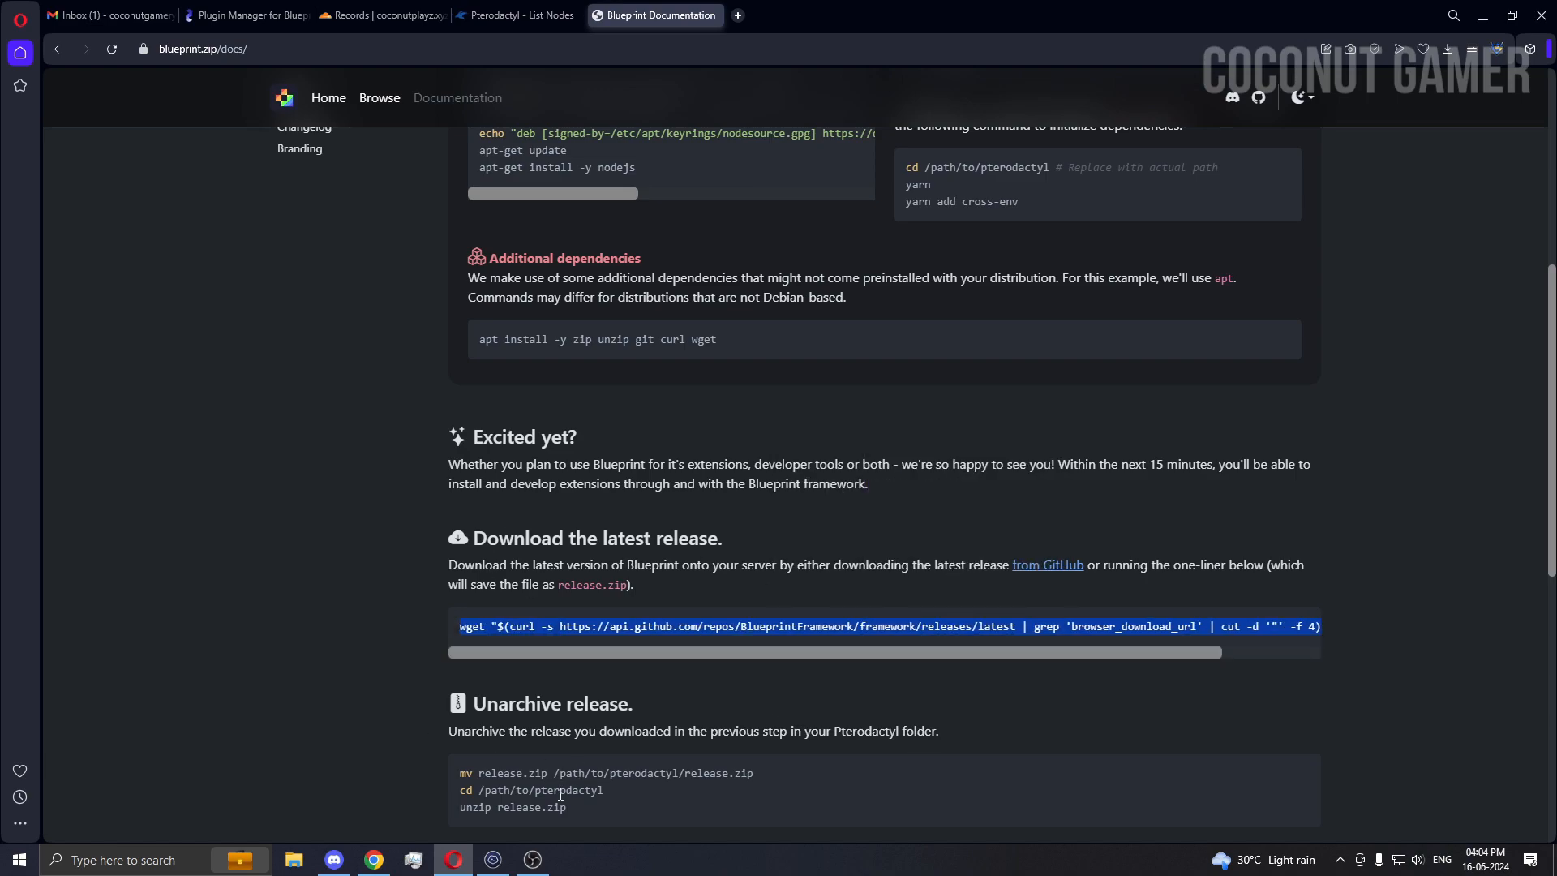
left_click(492, 859)
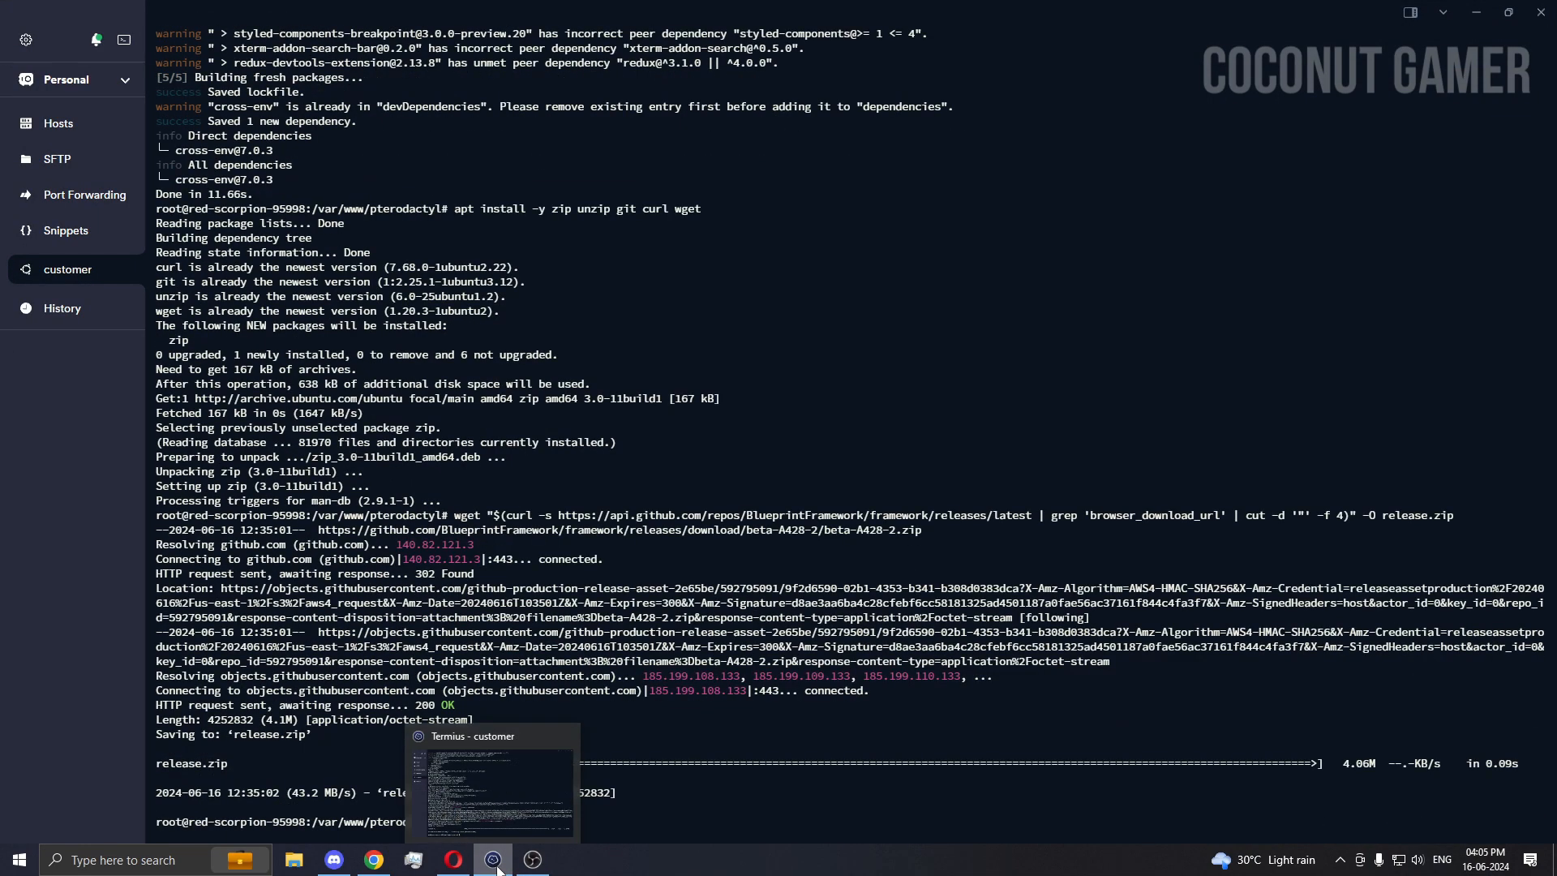
left_click(372, 860)
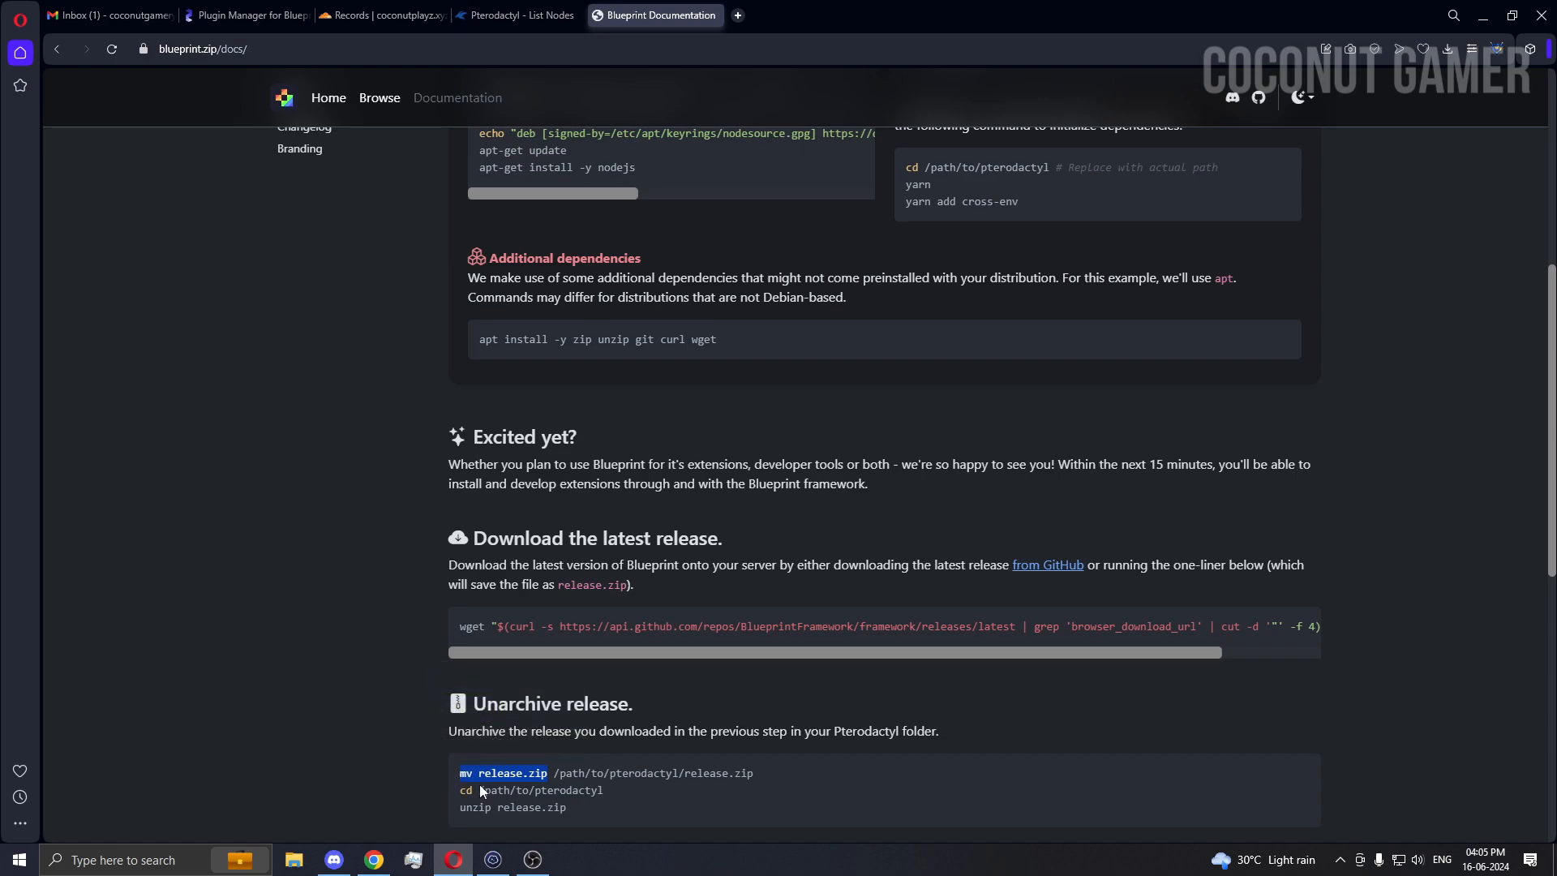
- Move release.zip into /var/www/pterodactyl
scroll("up", 3)
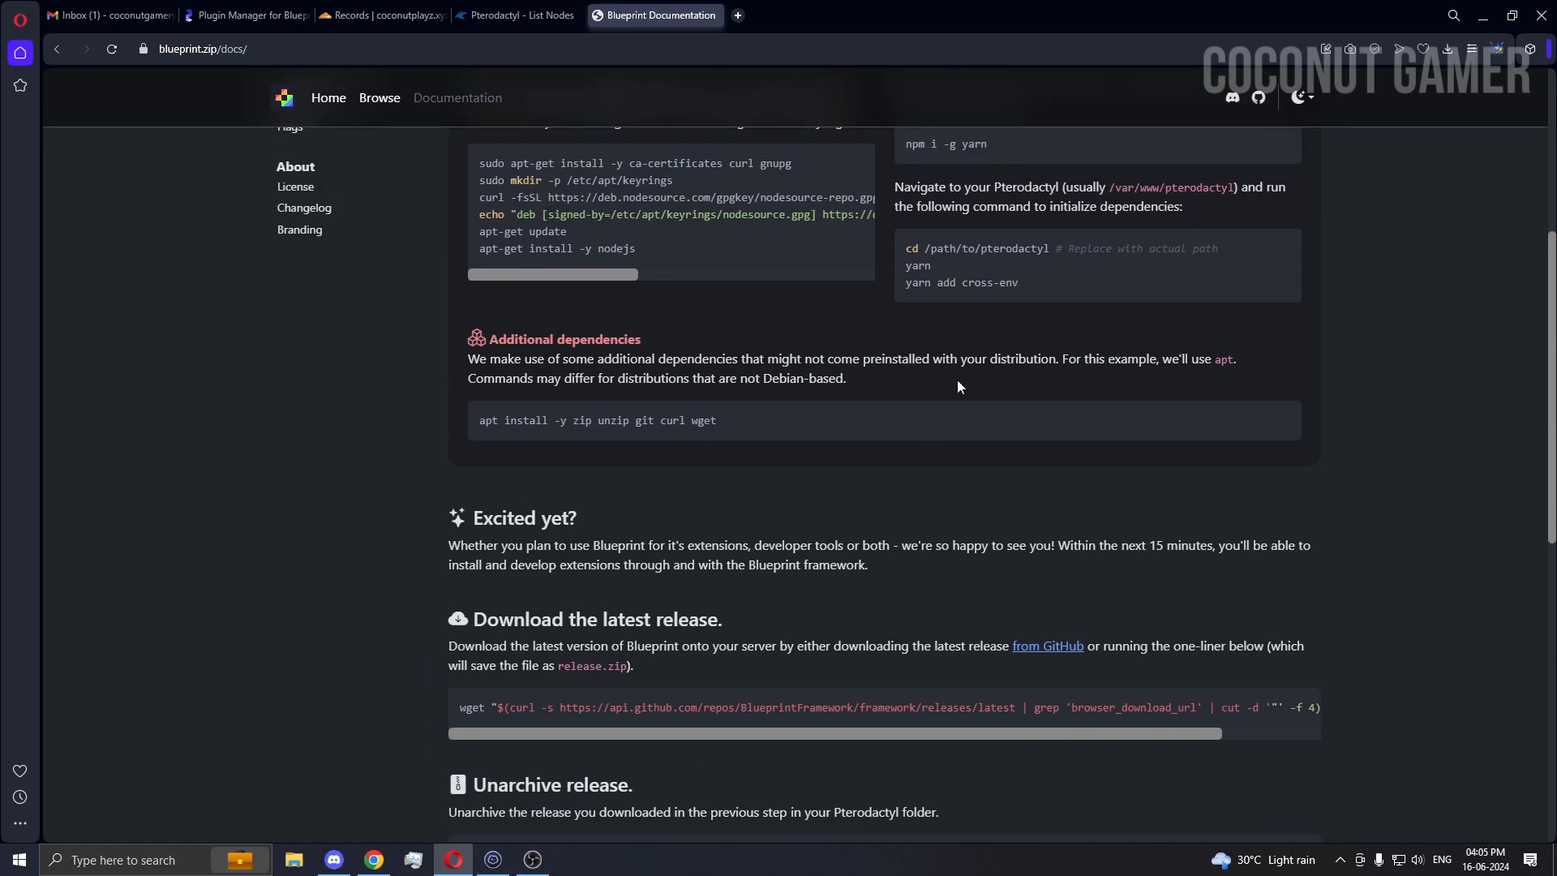
left_click(493, 860)
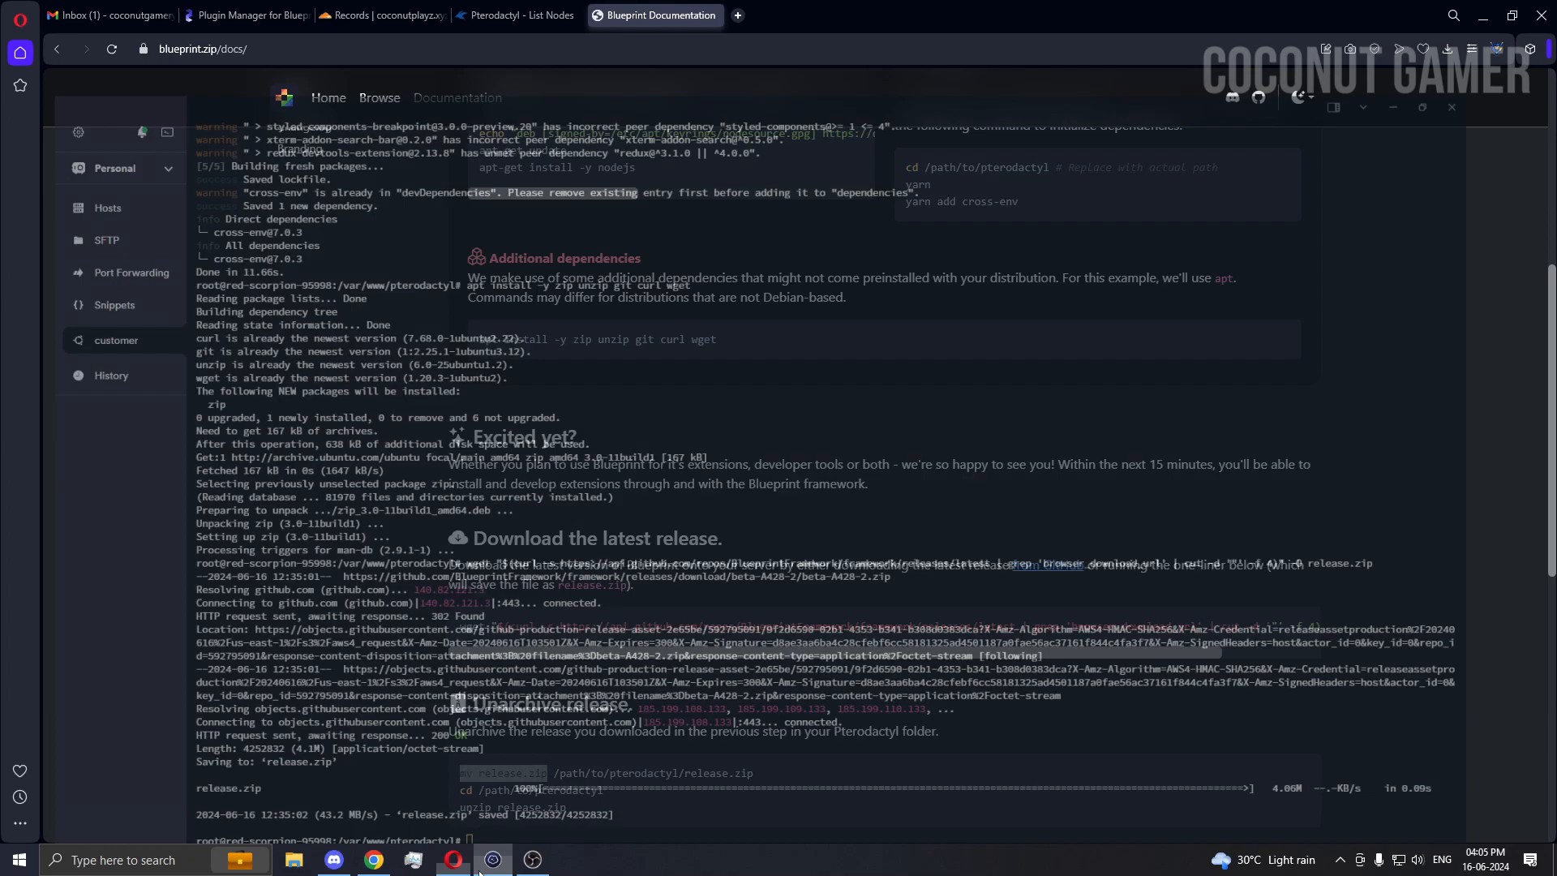
left_click(494, 860)
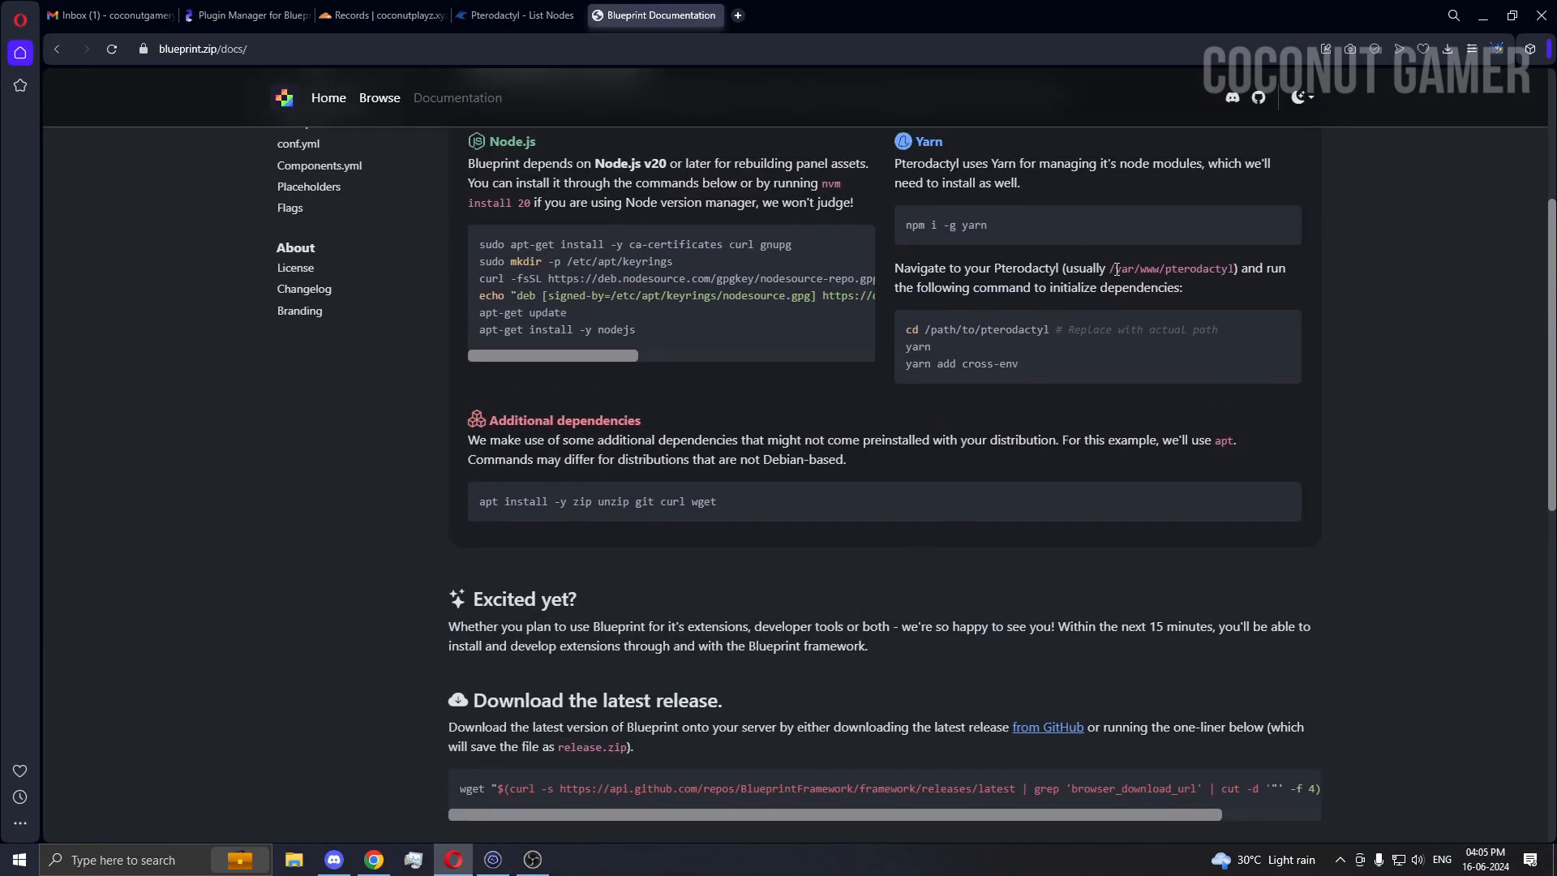
double_click(1171, 268)
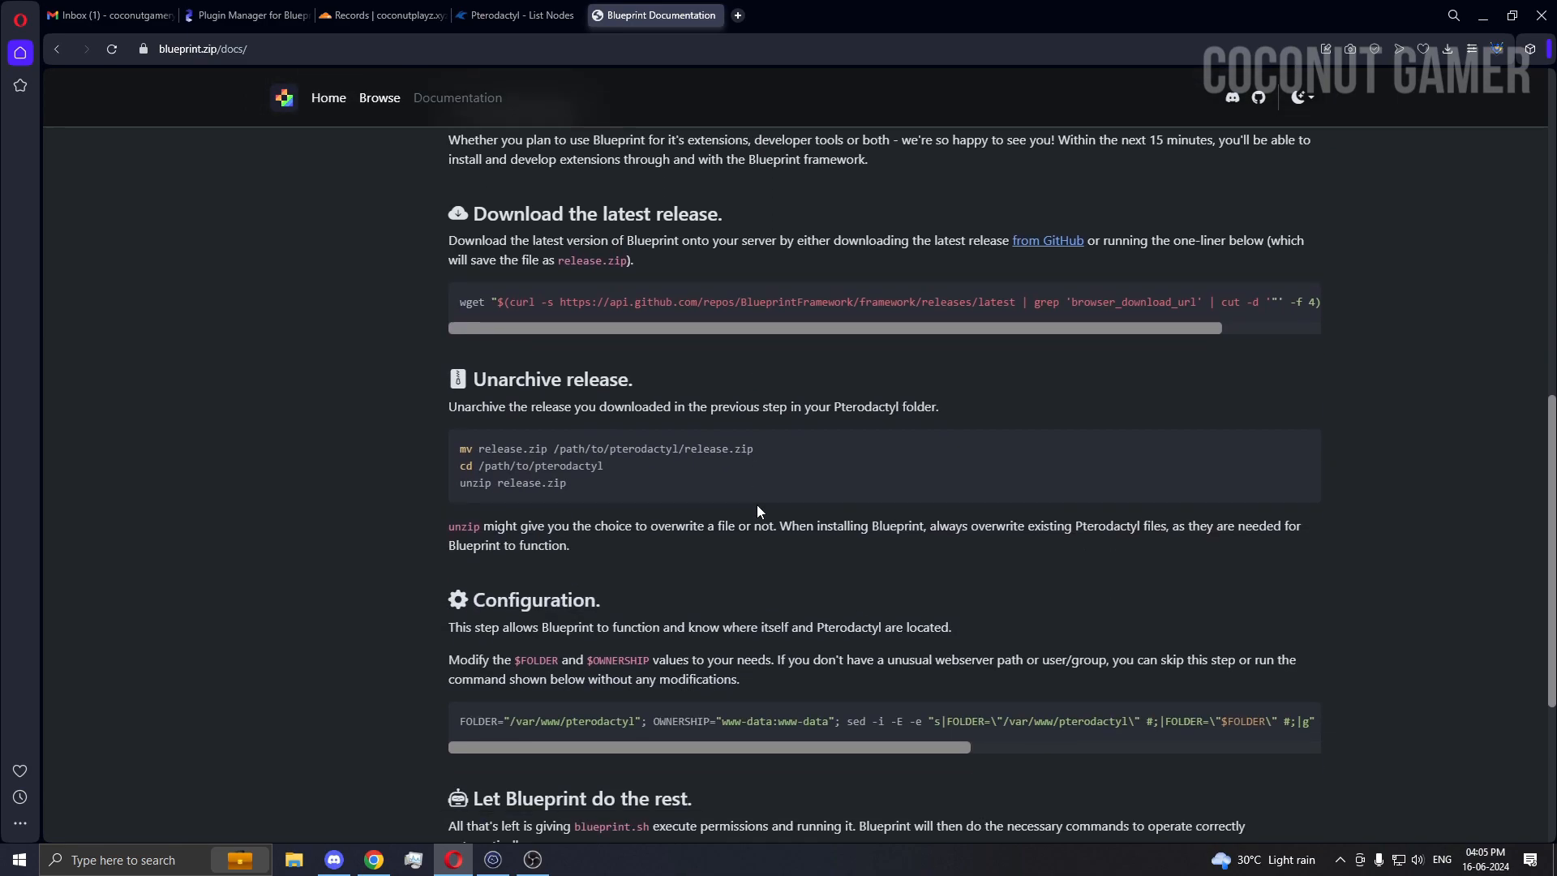
left_click(493, 860)
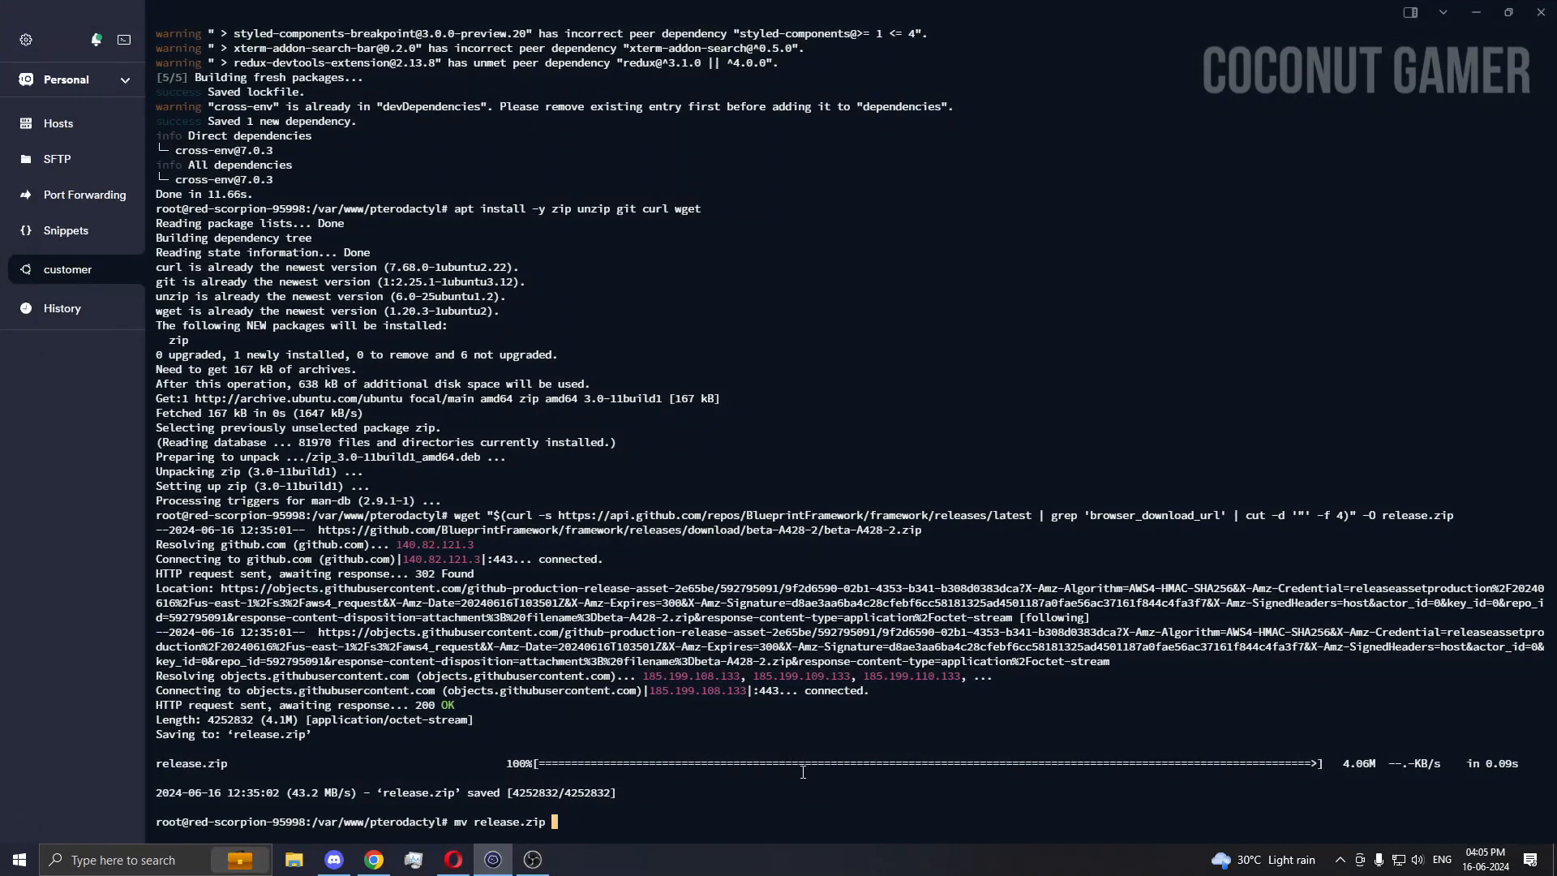
key("Return")
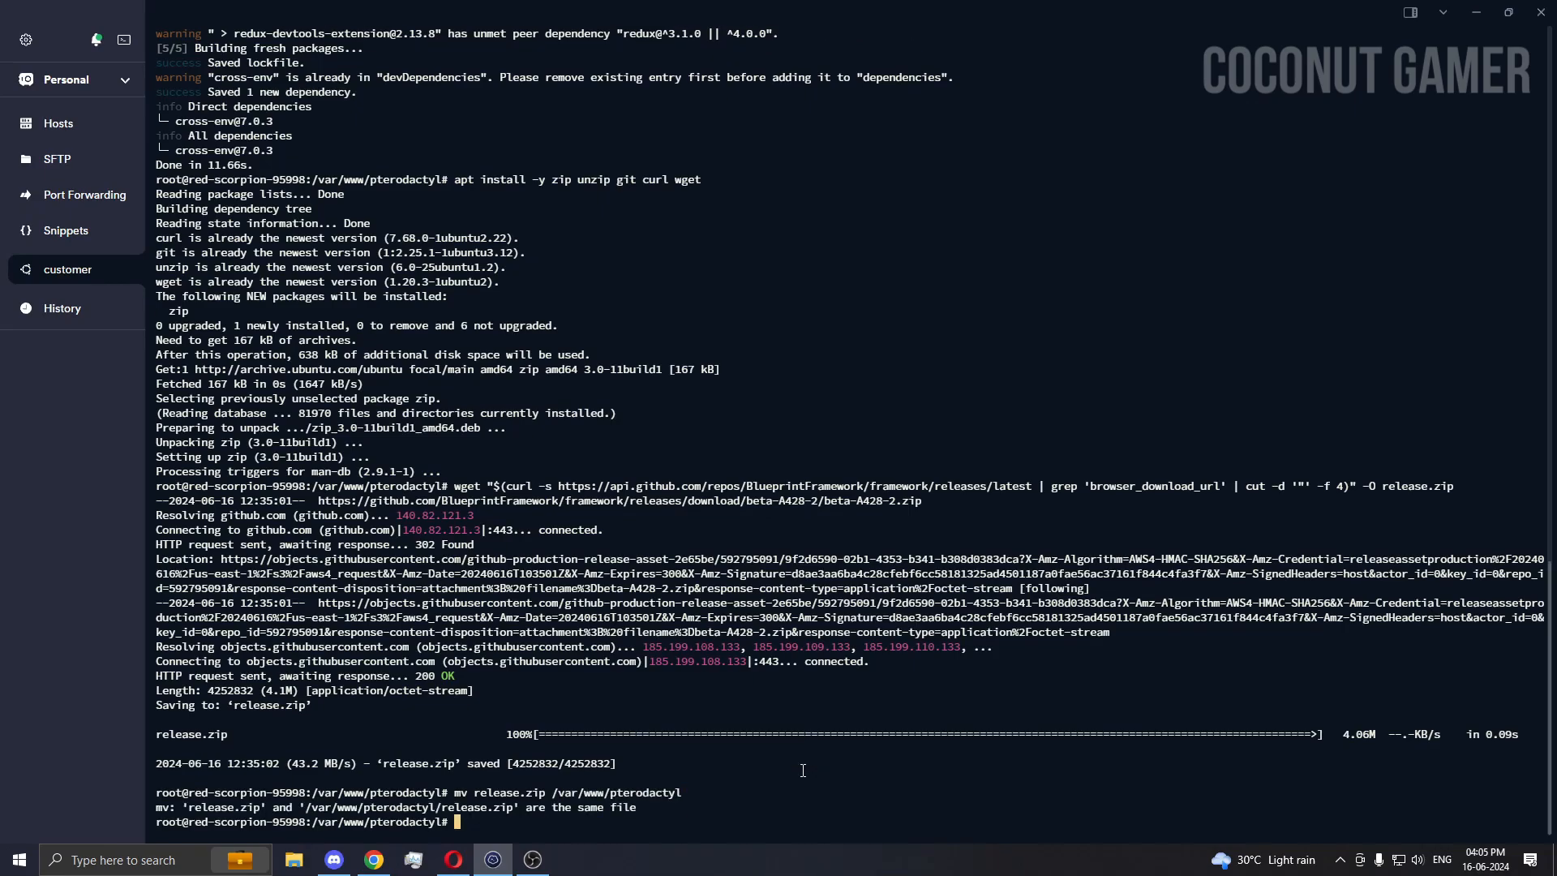
mouse_move(783, 851)
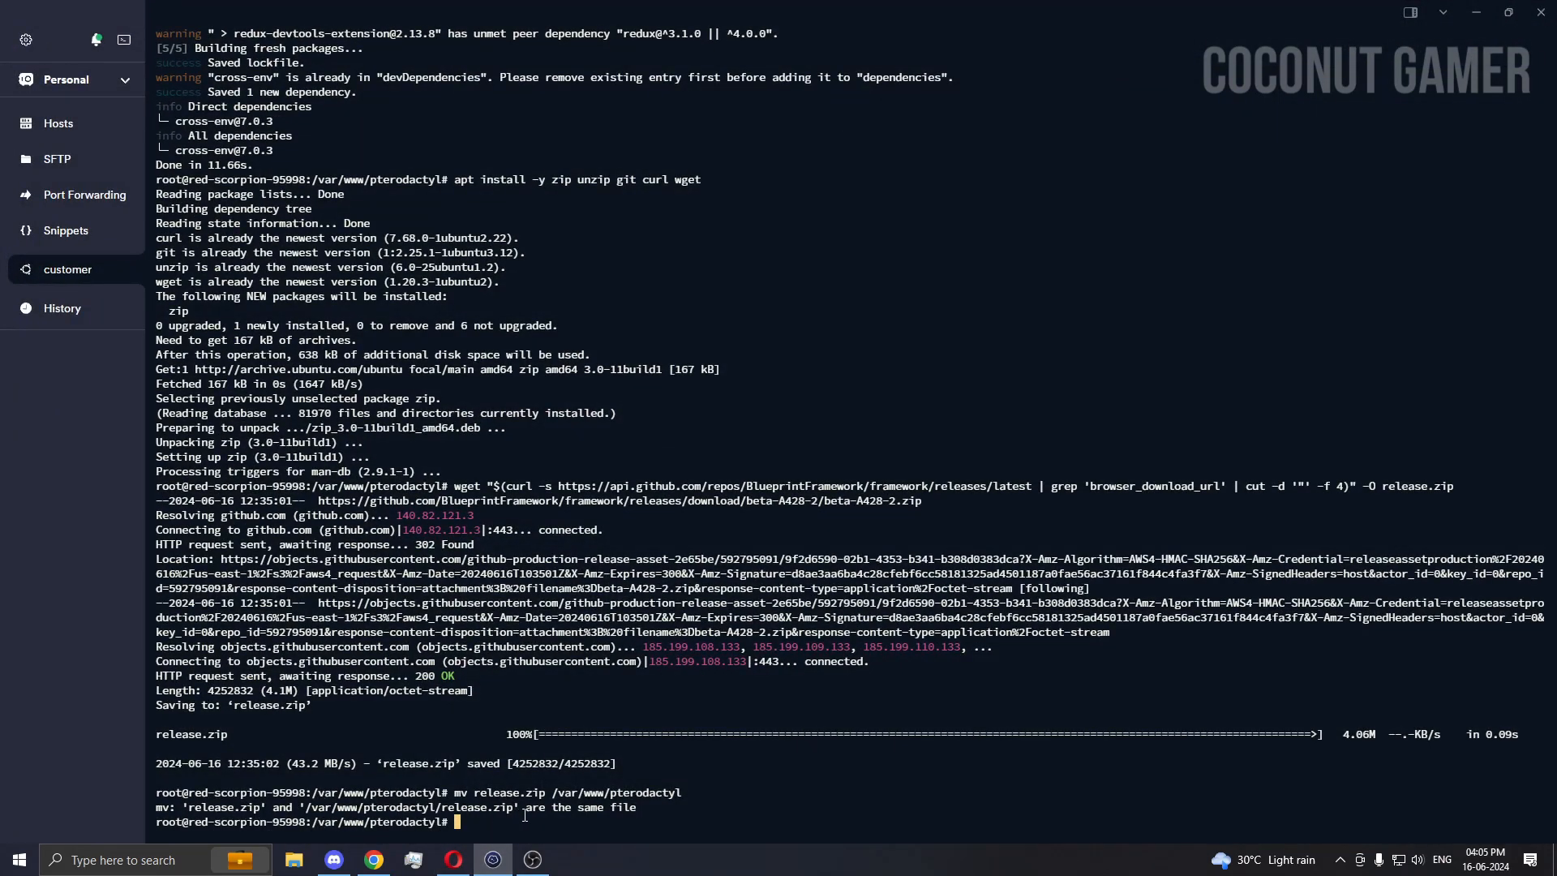
mouse_move(492, 860)
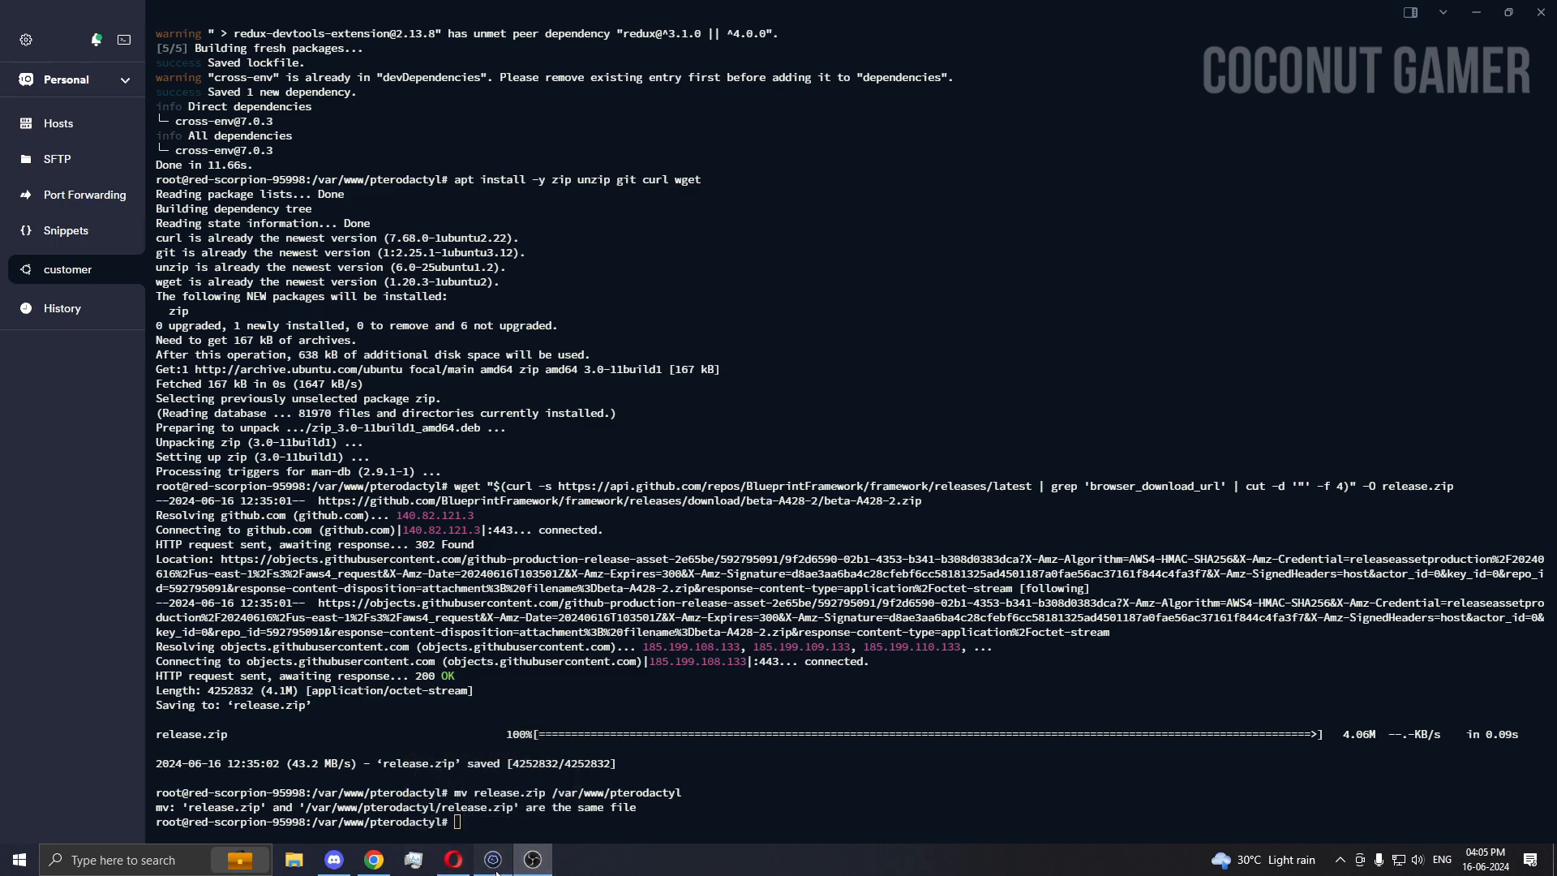
left_click(452, 860)
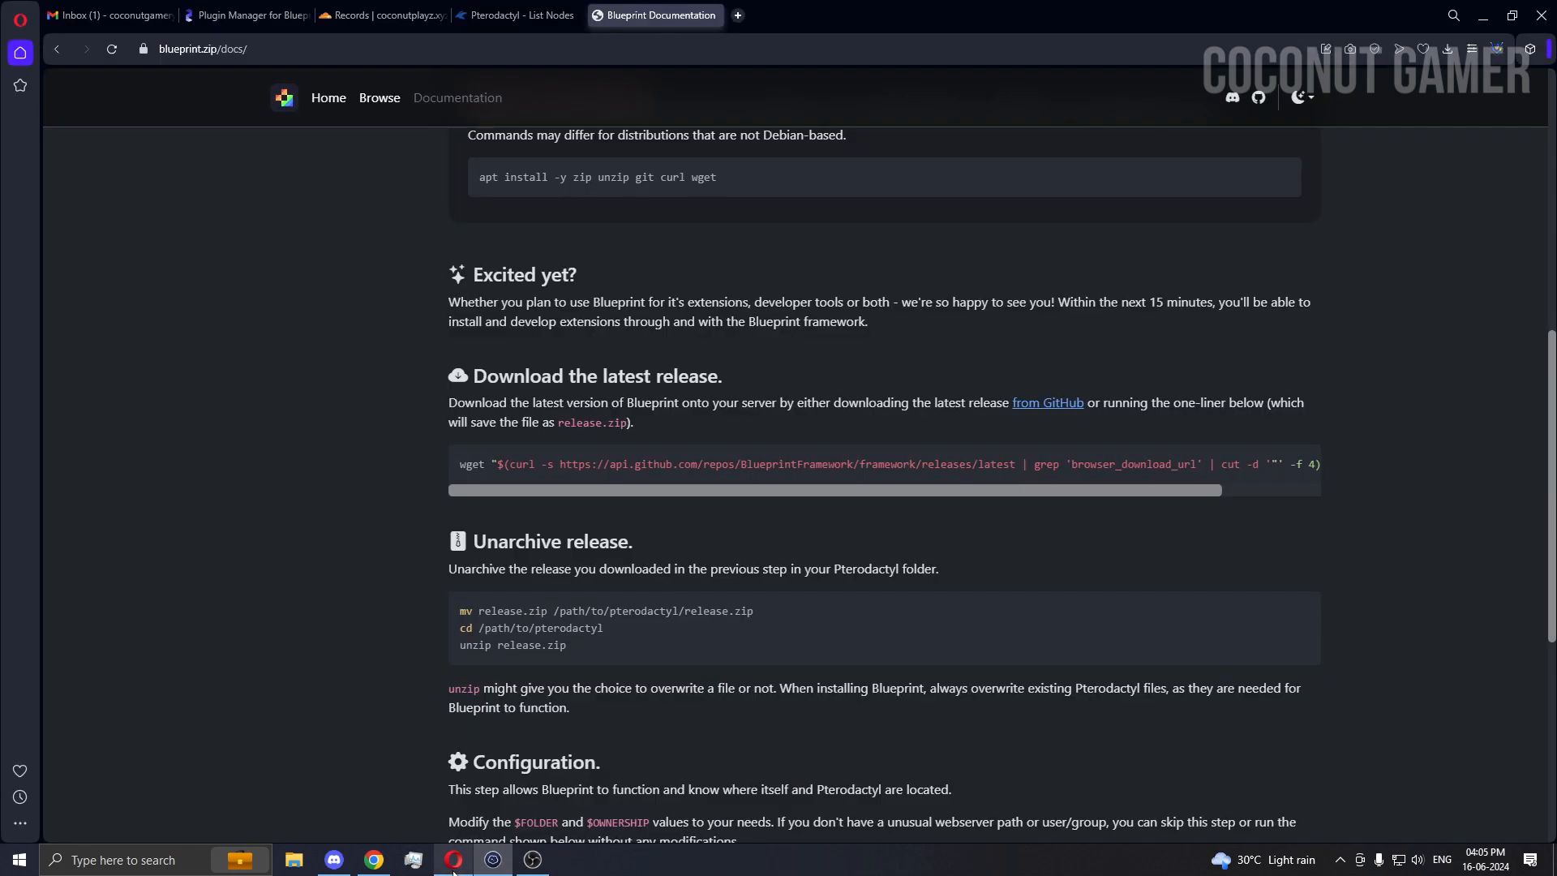
- From /var/www/pterodactyl run unzip release.zip, reaching the first replace-file prompt
scroll("down", 3)
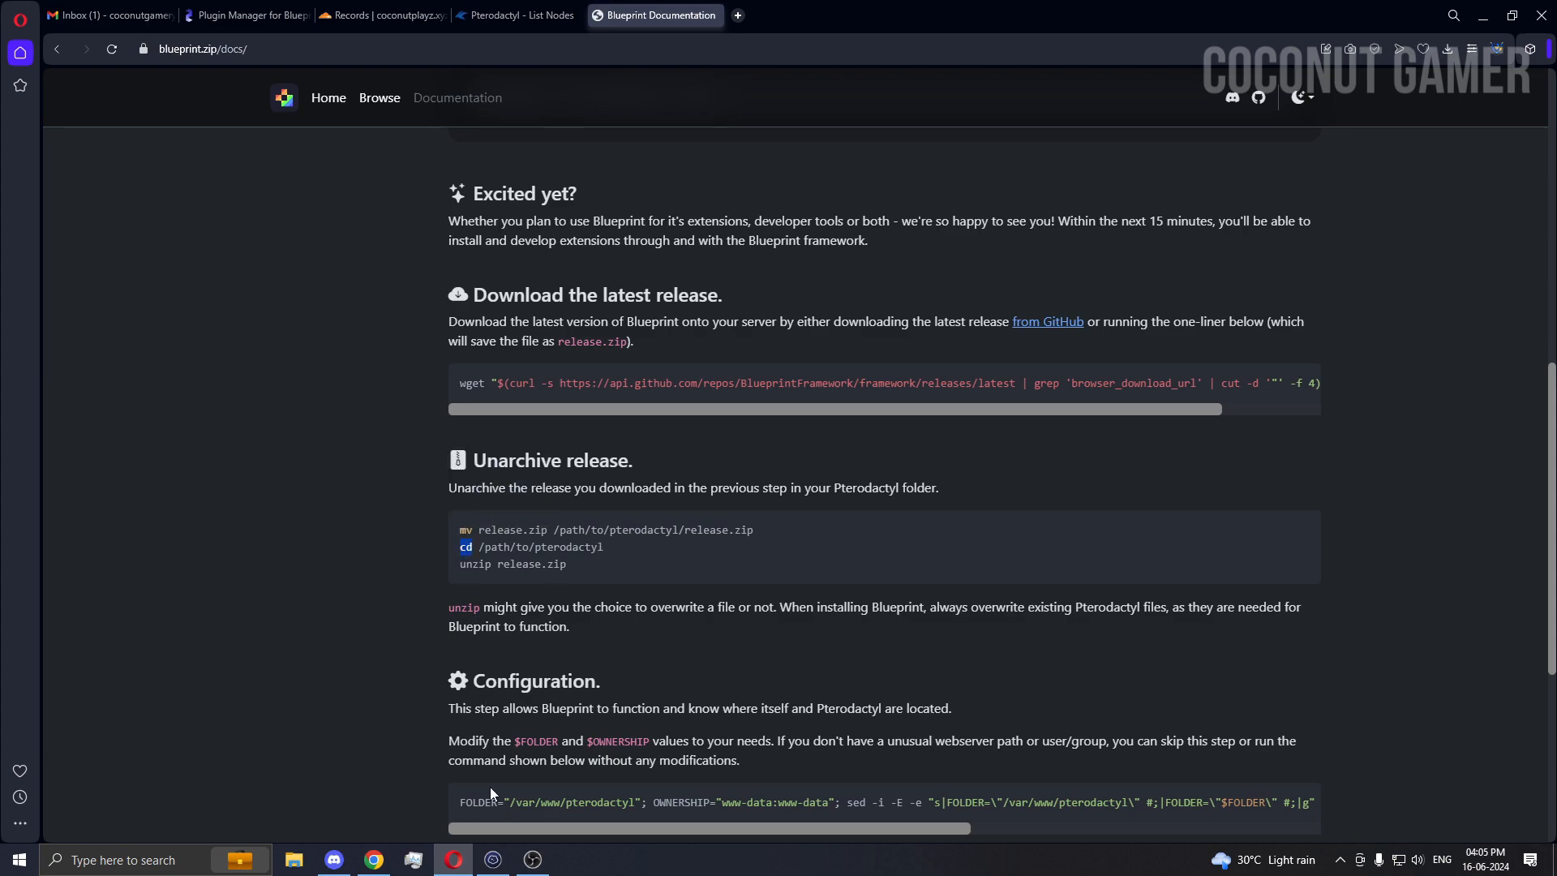
left_click(492, 860)
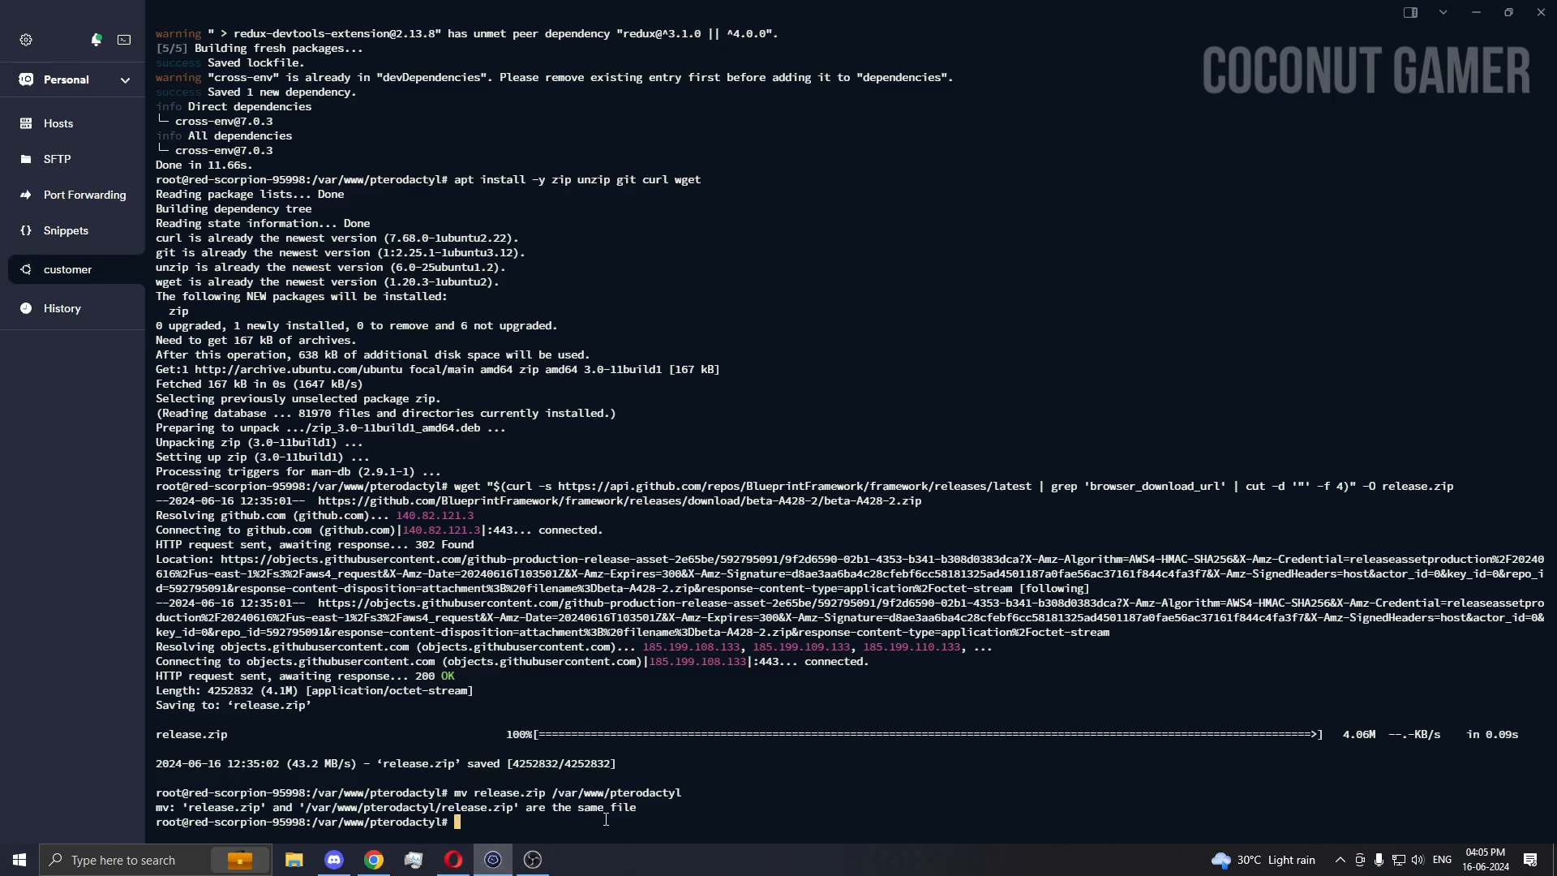
type("cd")
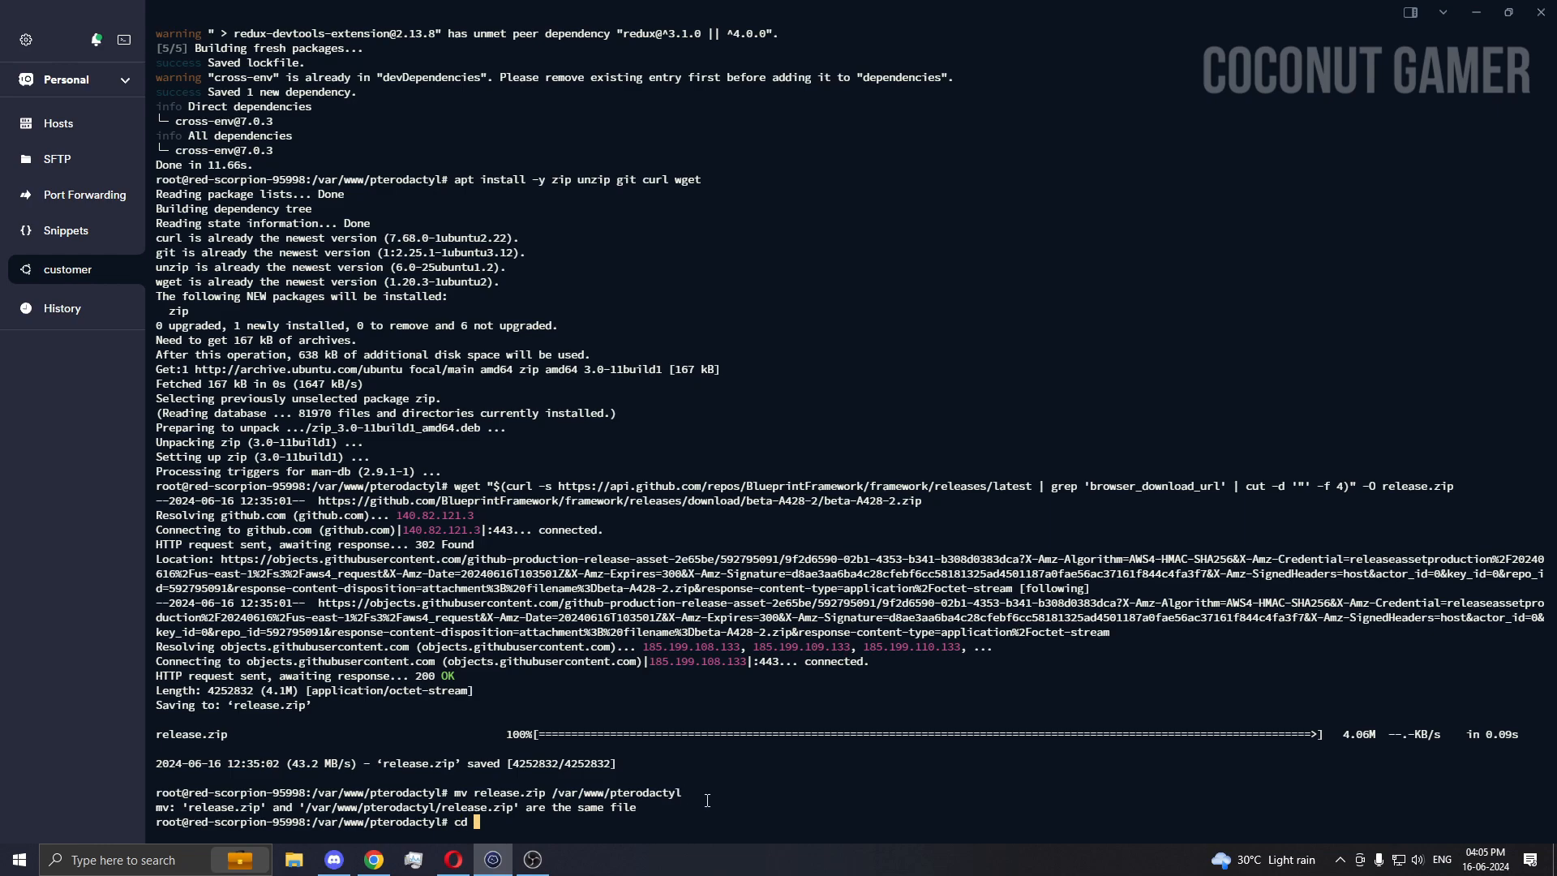
mouse_move(764, 795)
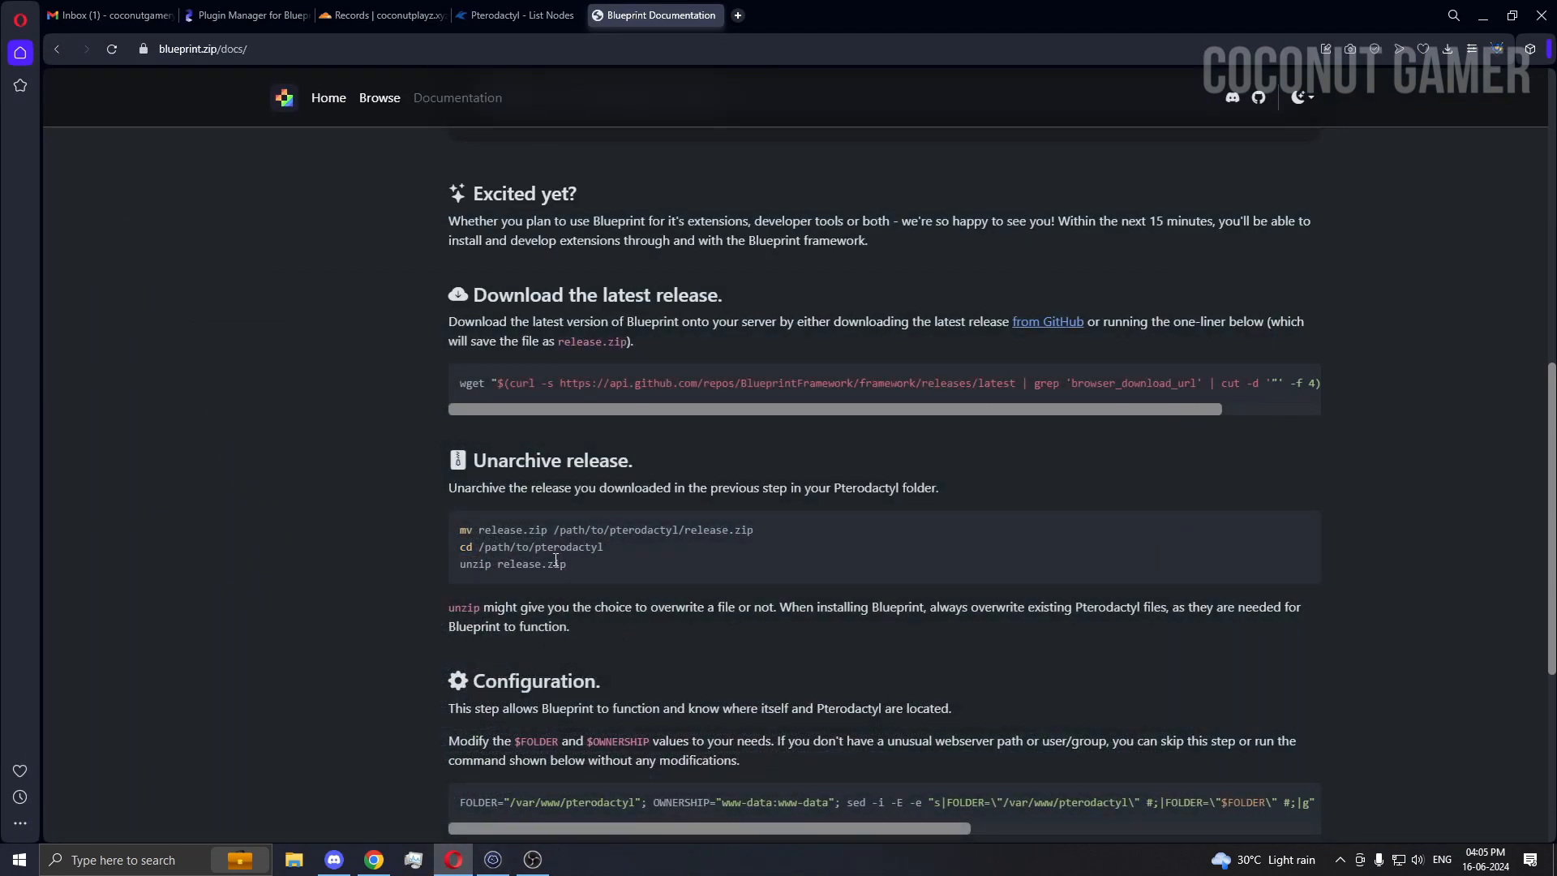
left_click(493, 860)
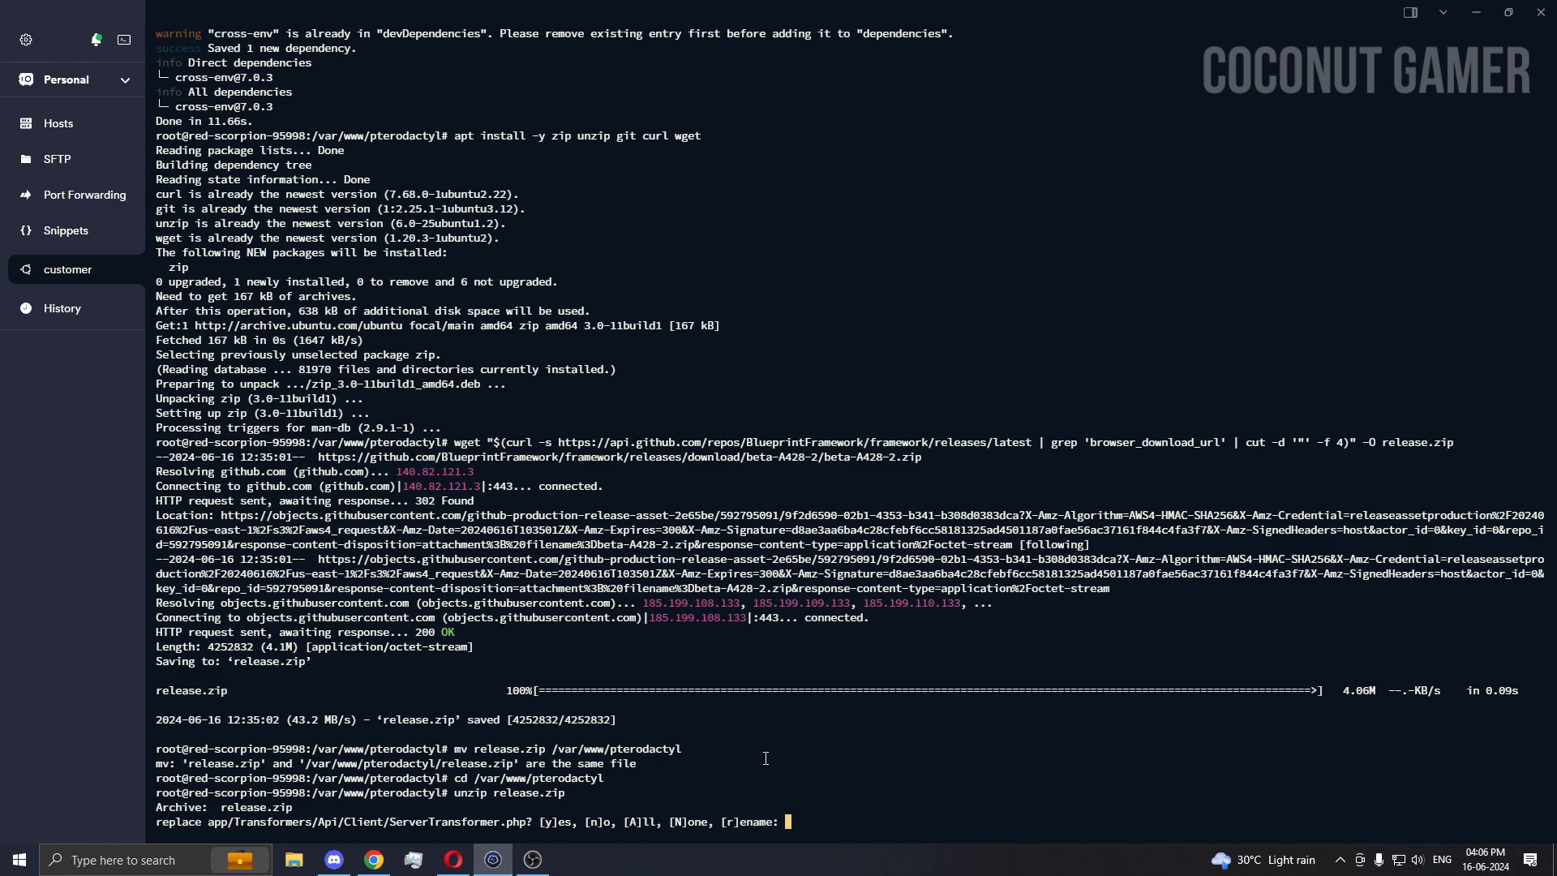
- Answer y at each replace prompt until release.zip is fully extracted over the panel files
type("a")
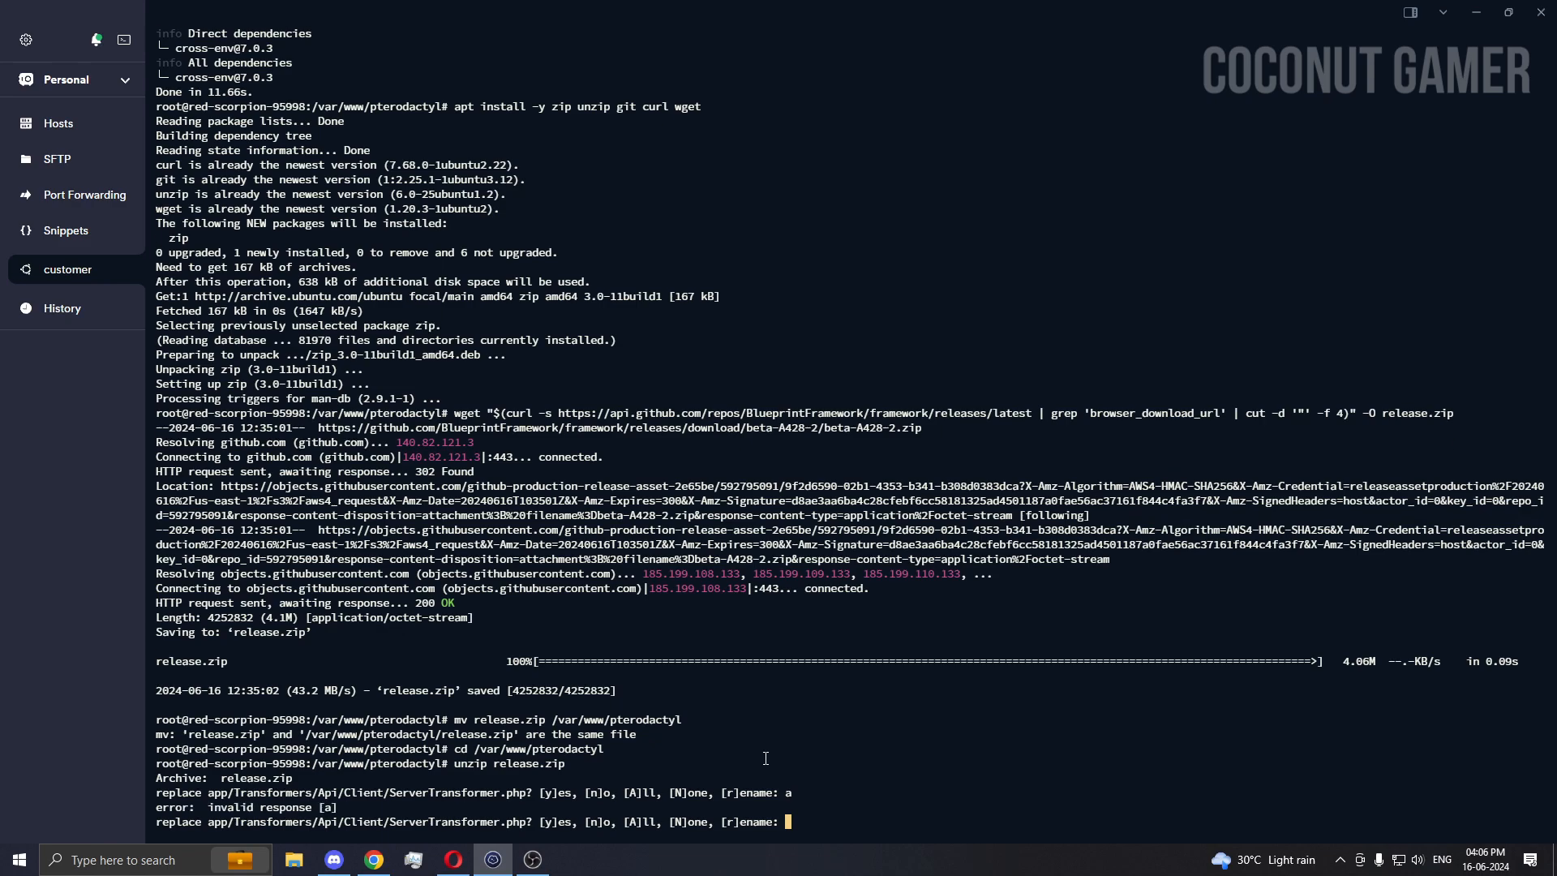
type("y")
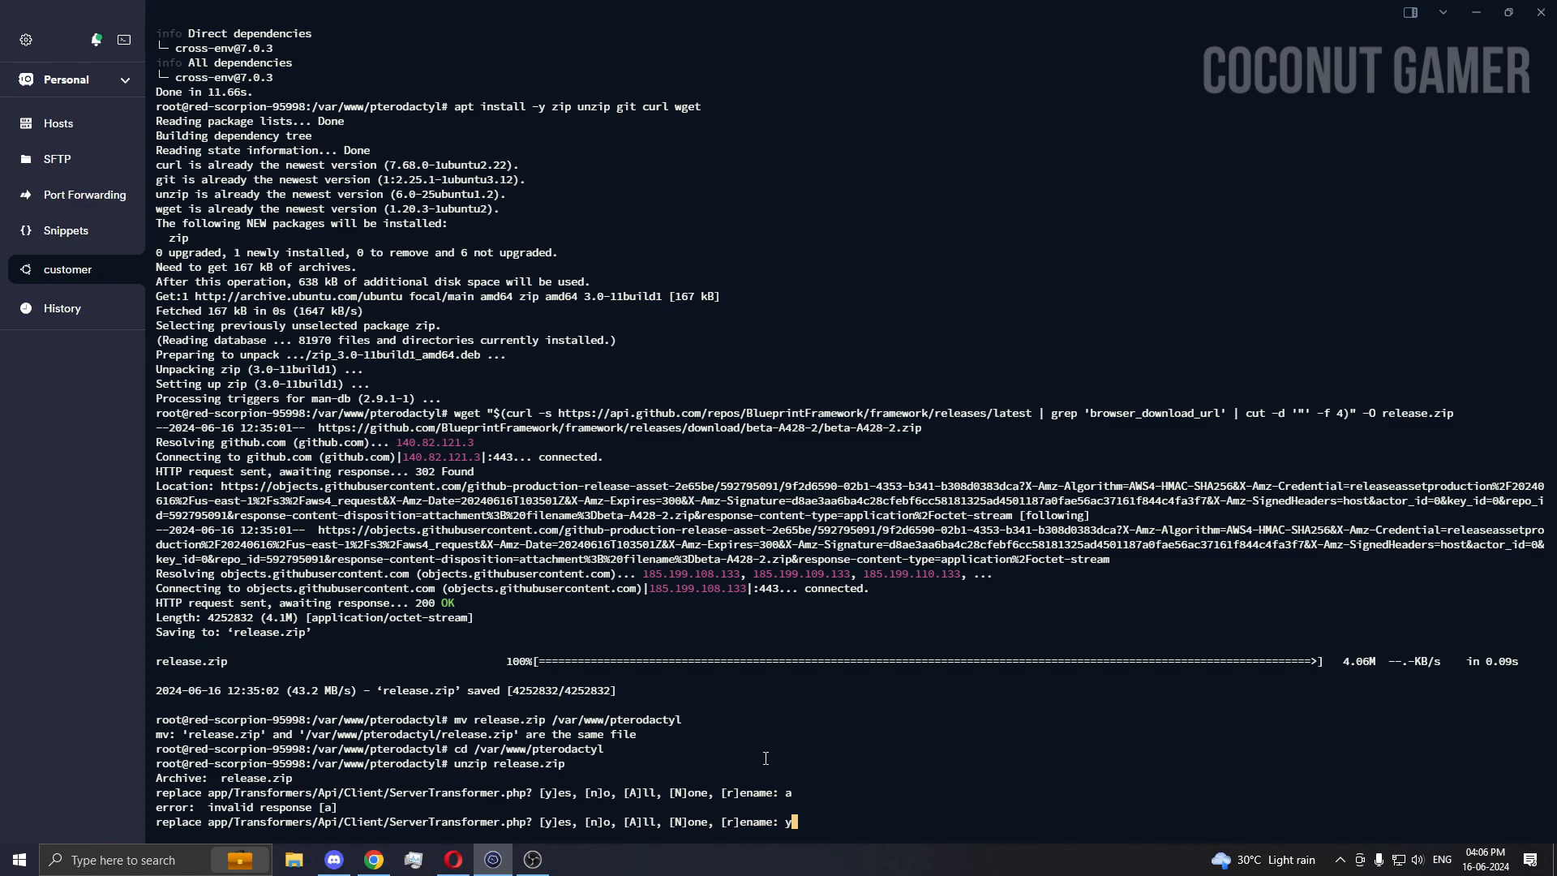
key("Return")
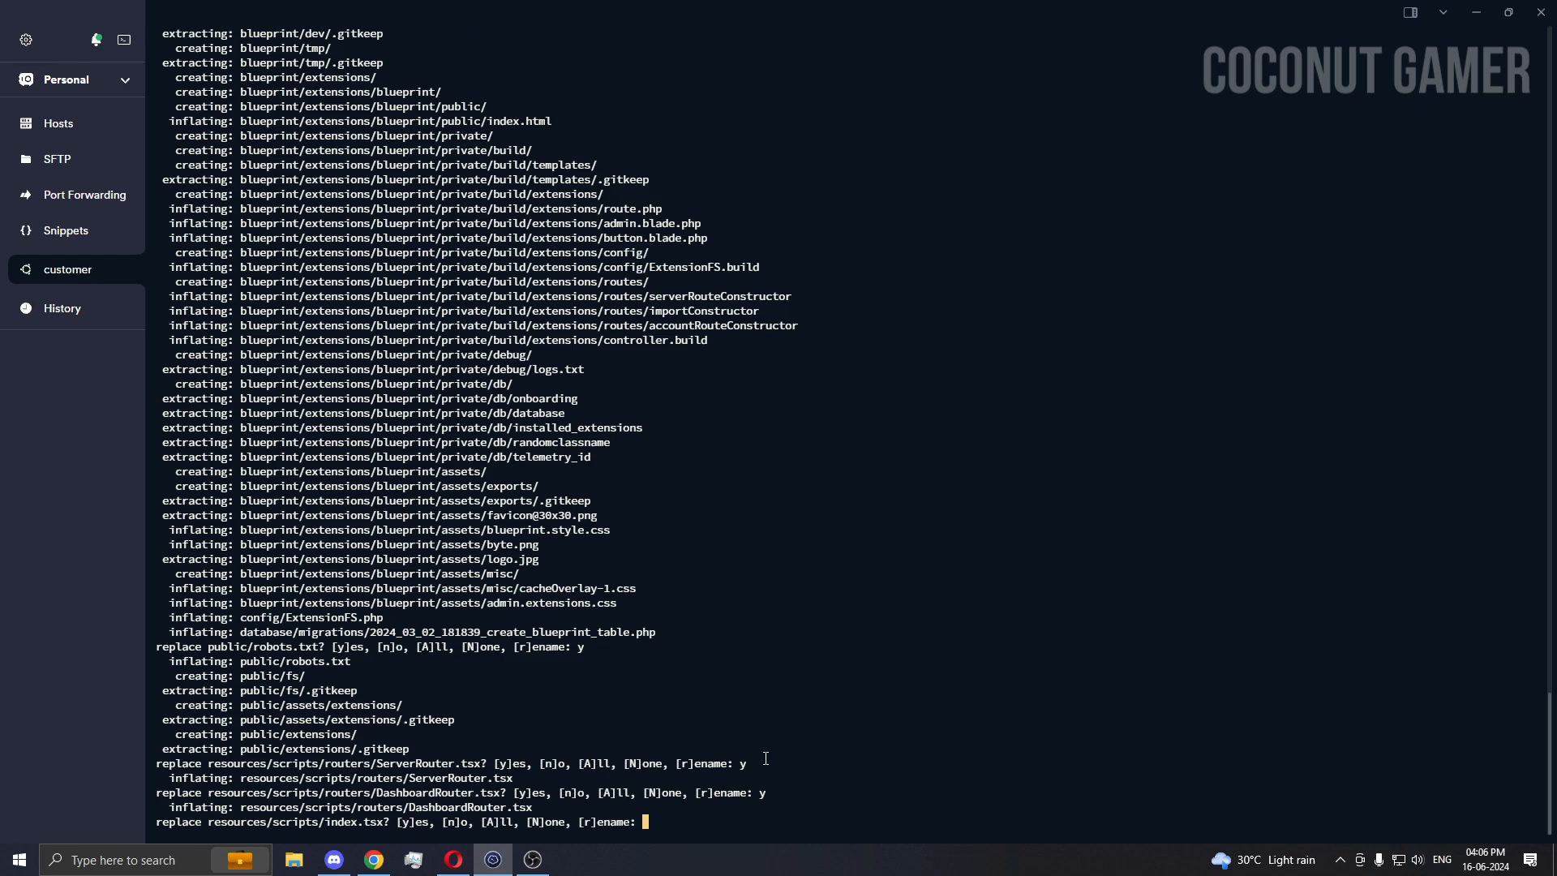
type("y")
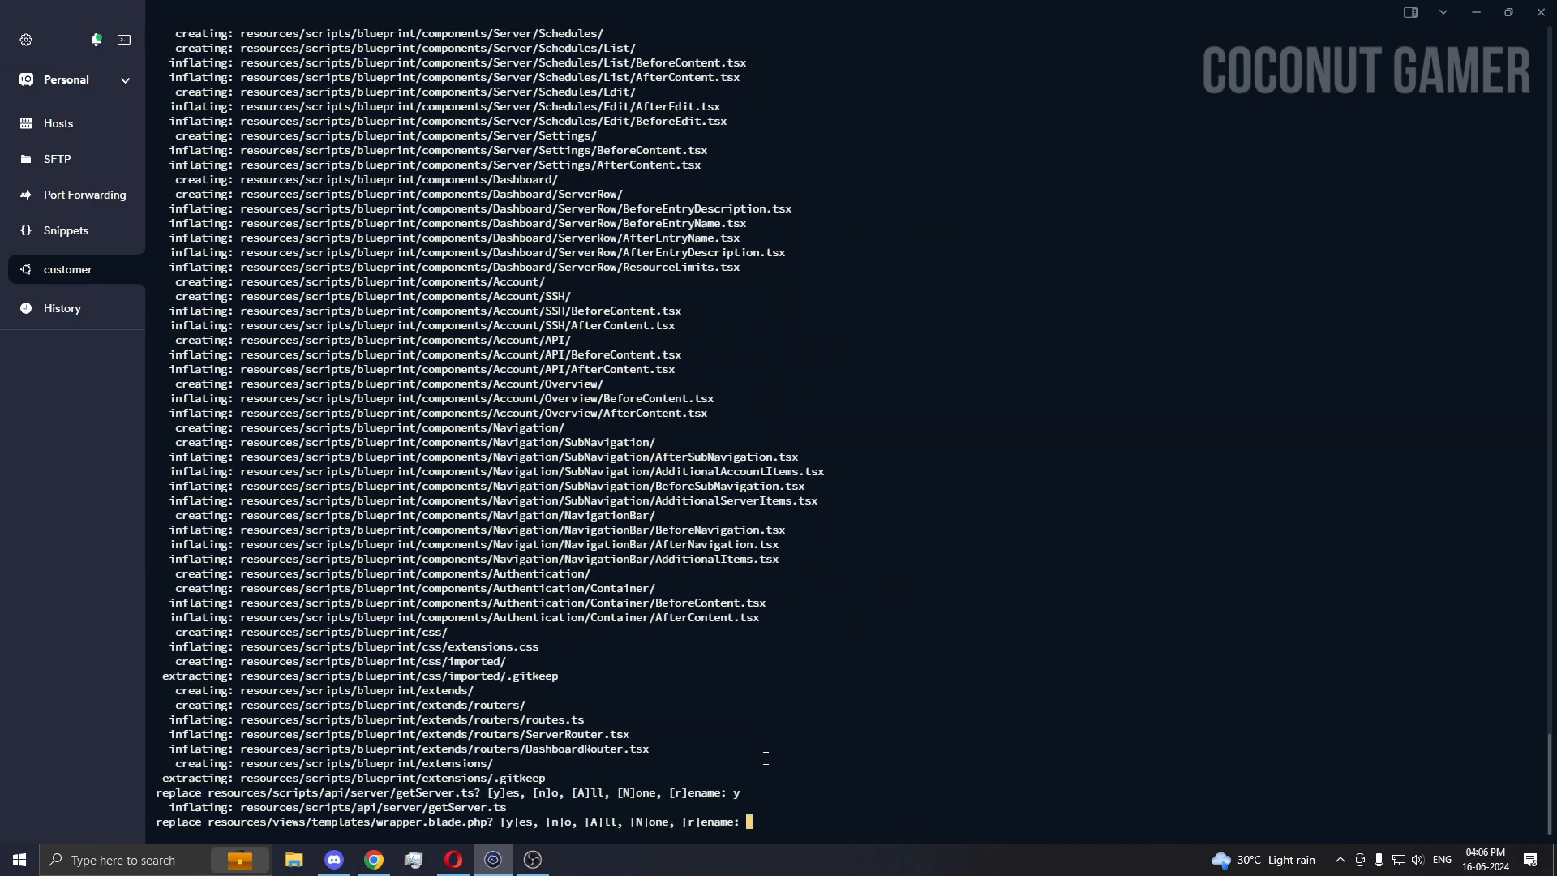
type("y")
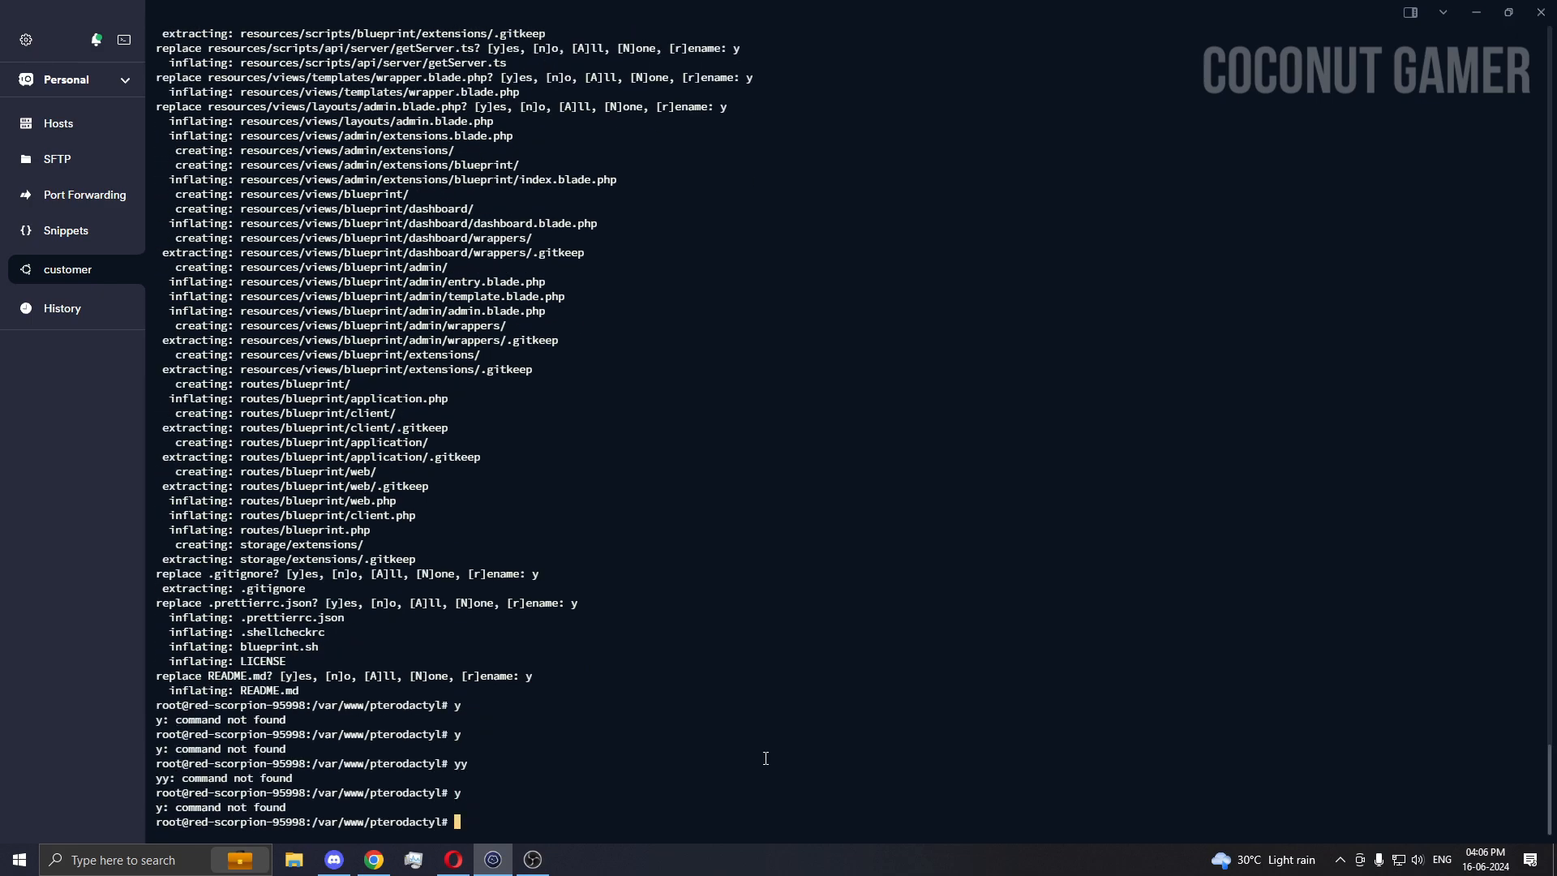
mouse_move(406, 723)
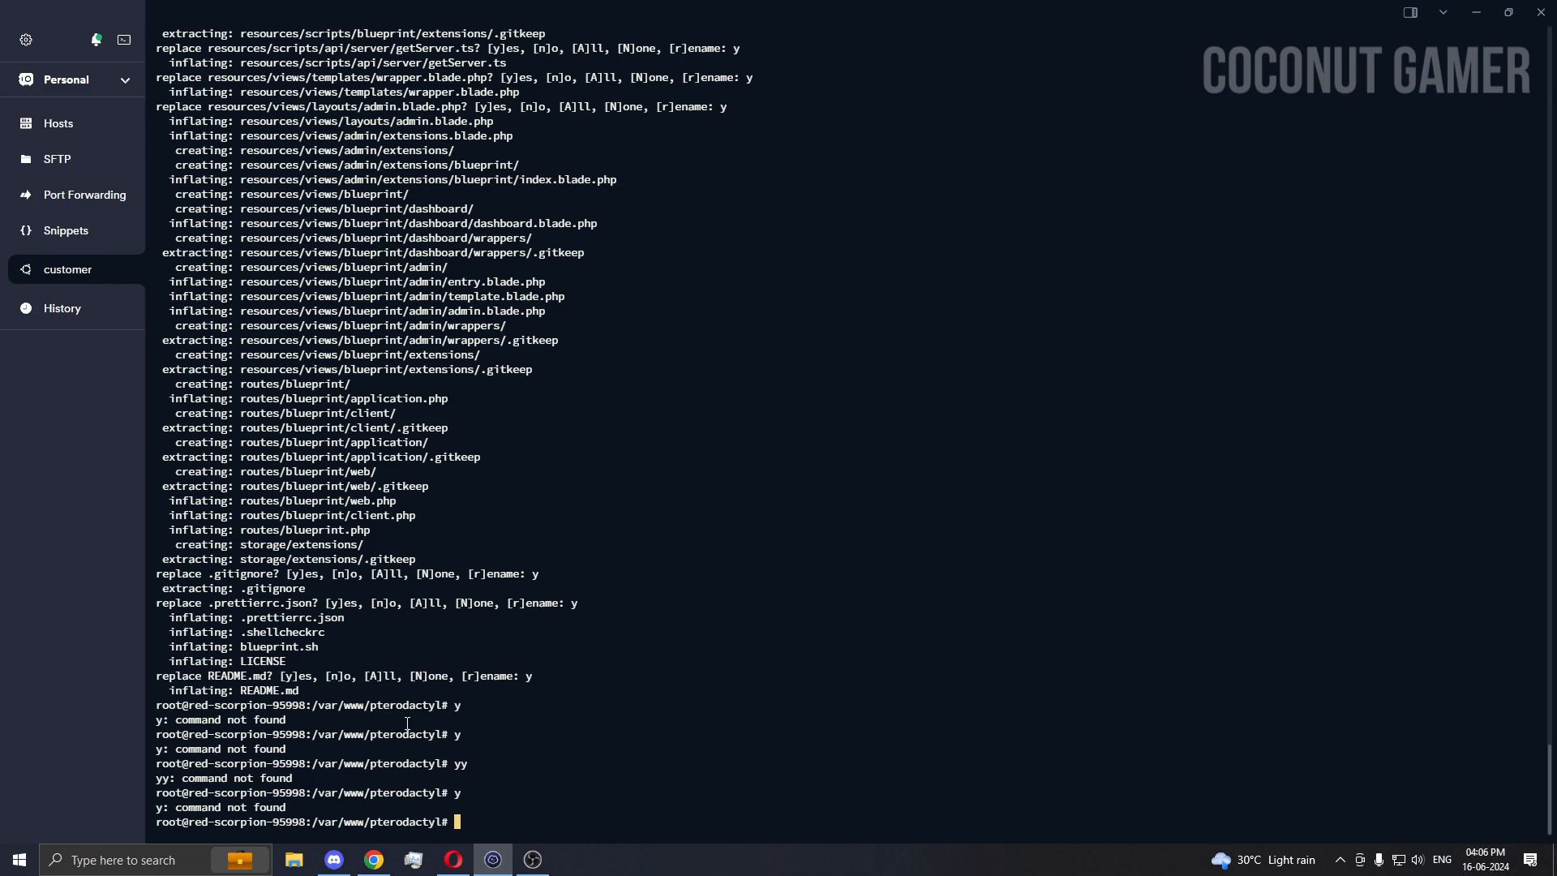
mouse_move(644, 731)
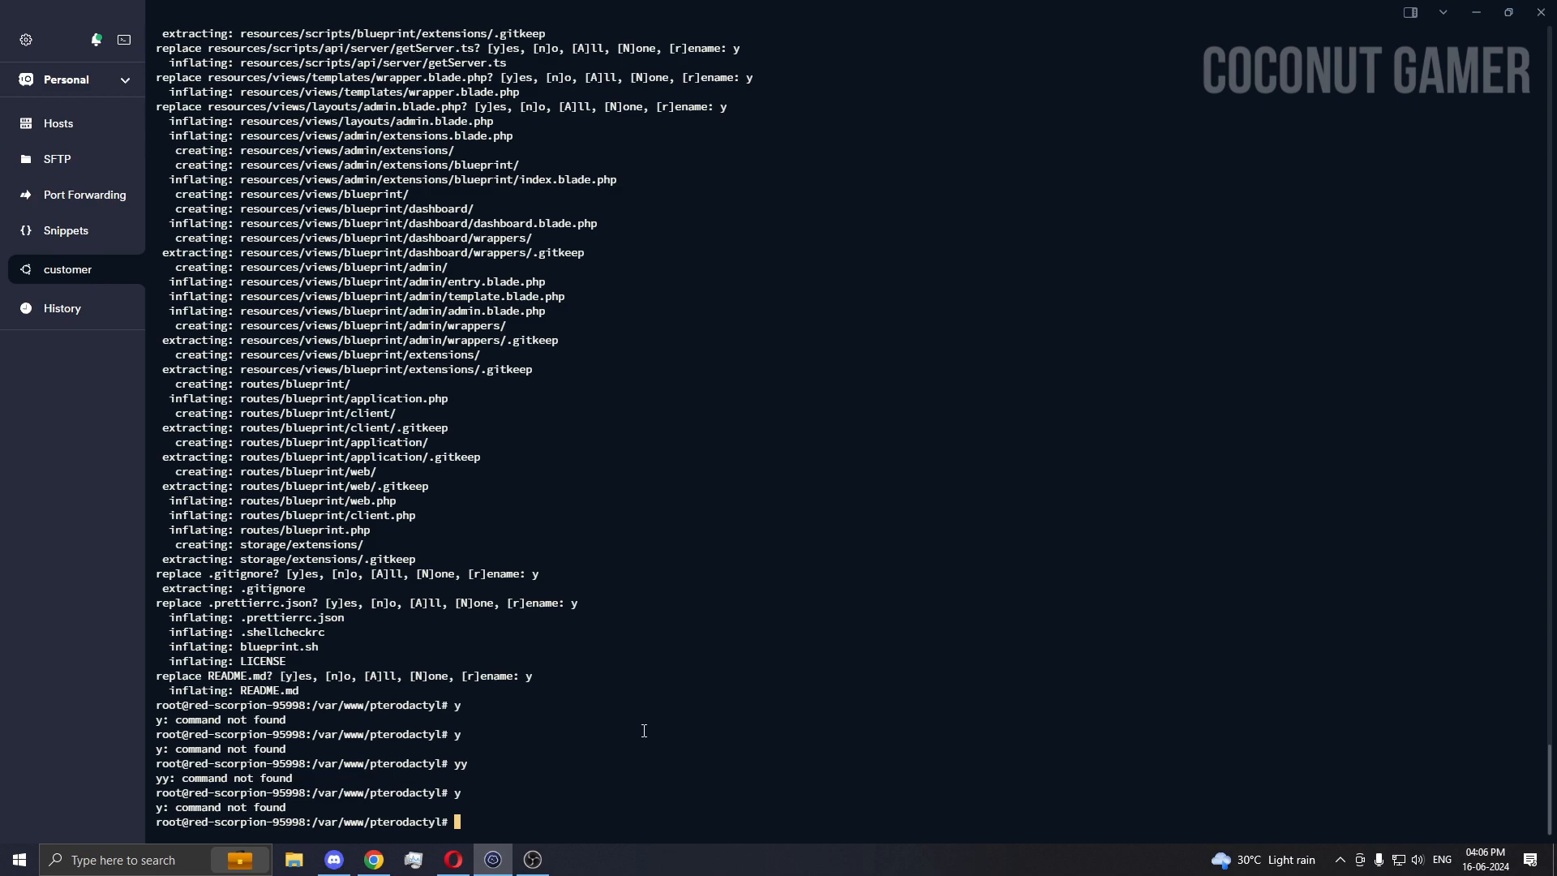
mouse_move(518, 696)
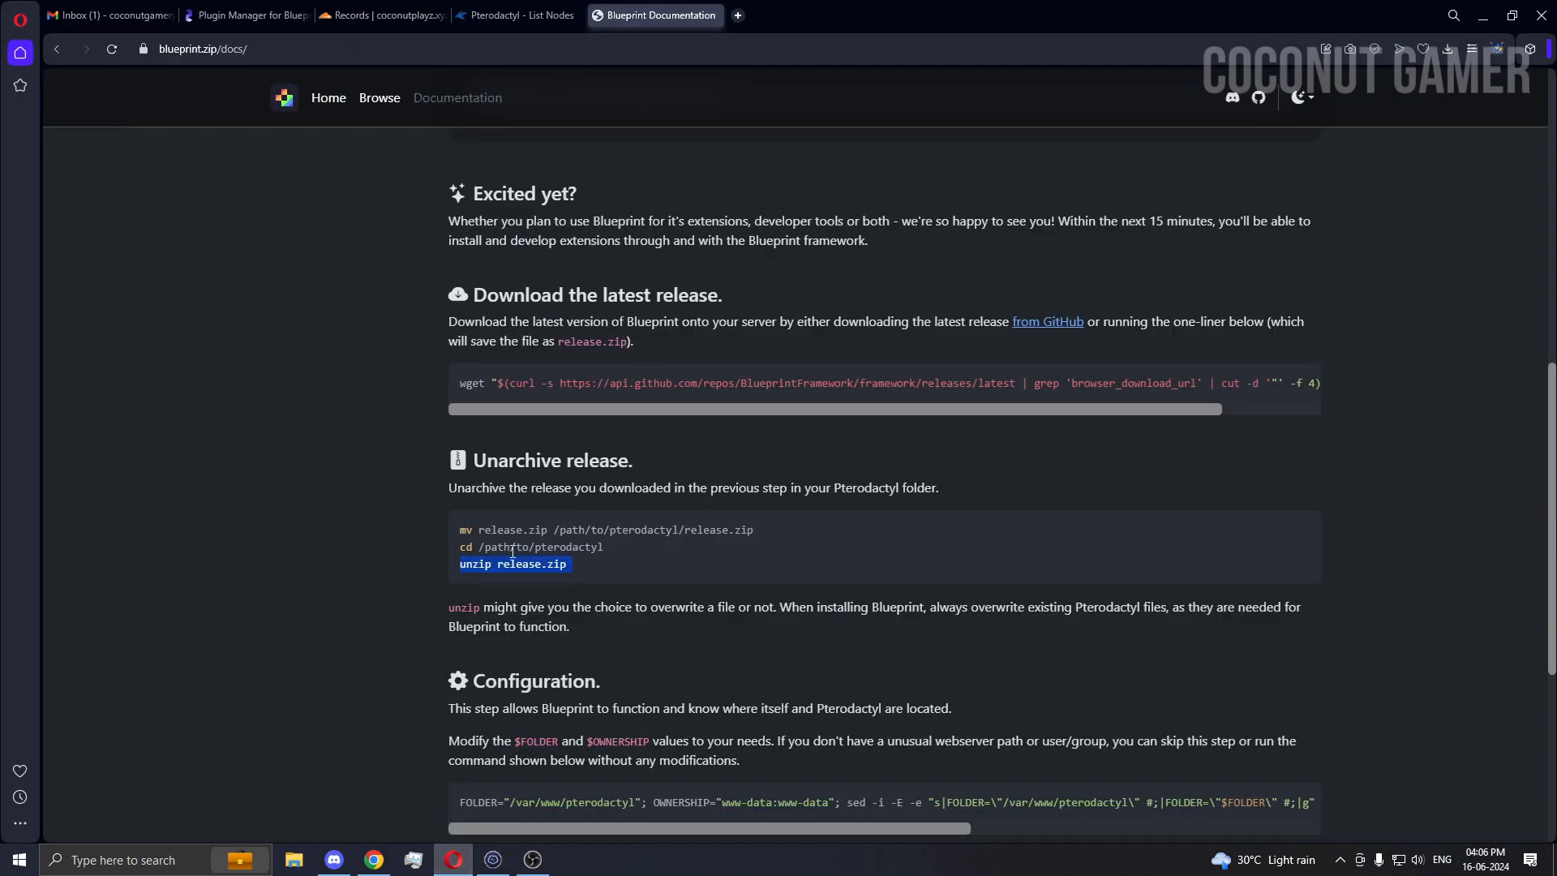
- Scroll to 'Let Blueprint do the rest' and run chmod +x blueprint.sh in the terminal
scroll("down", 3)
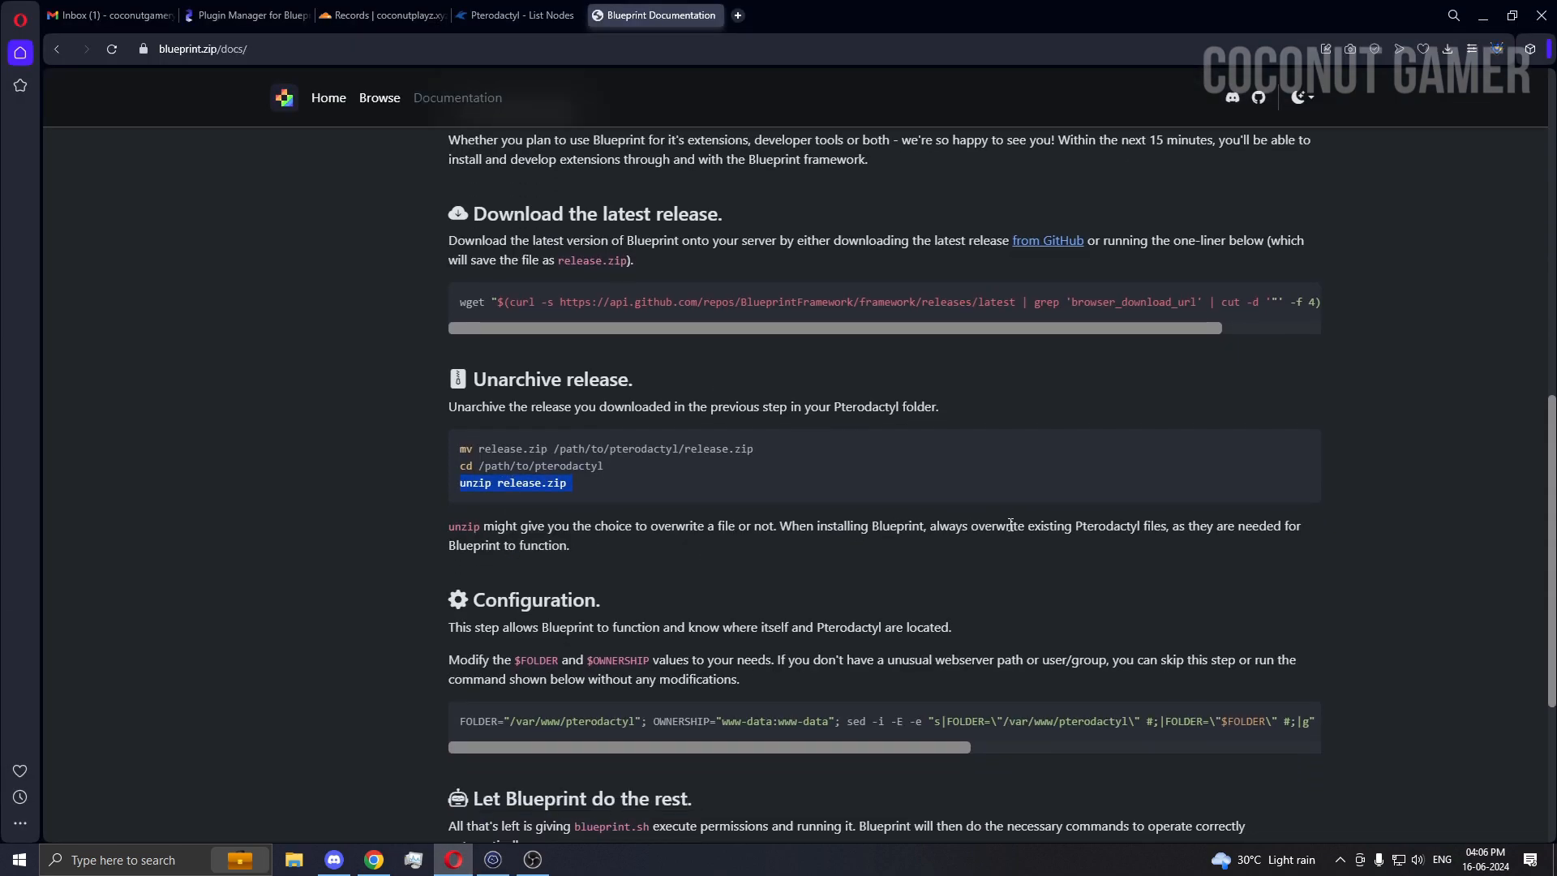
scroll("down", 3)
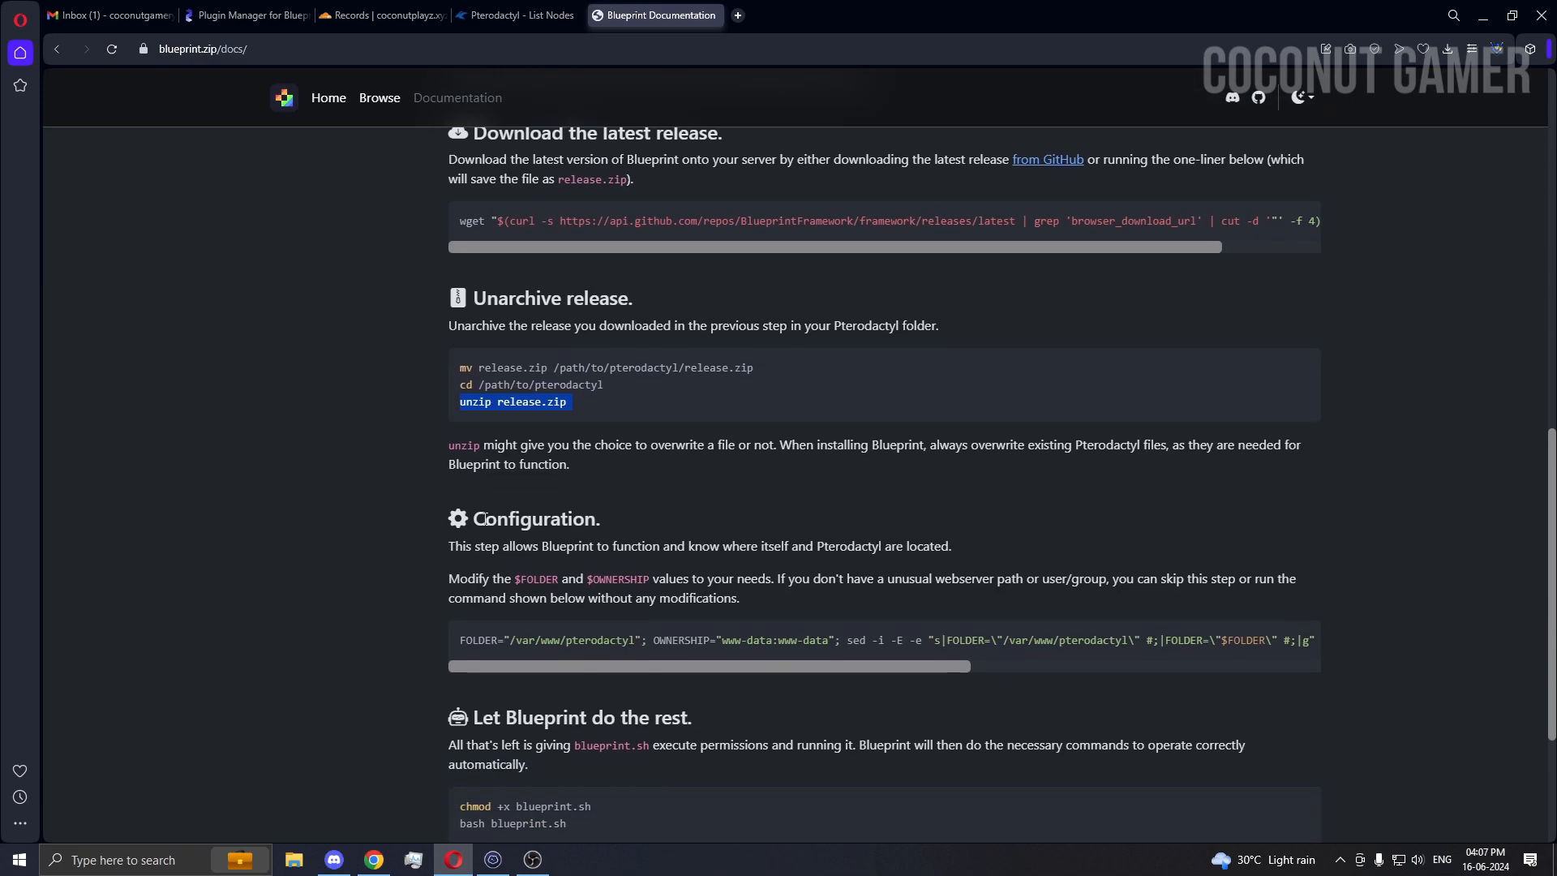
scroll("down", 3)
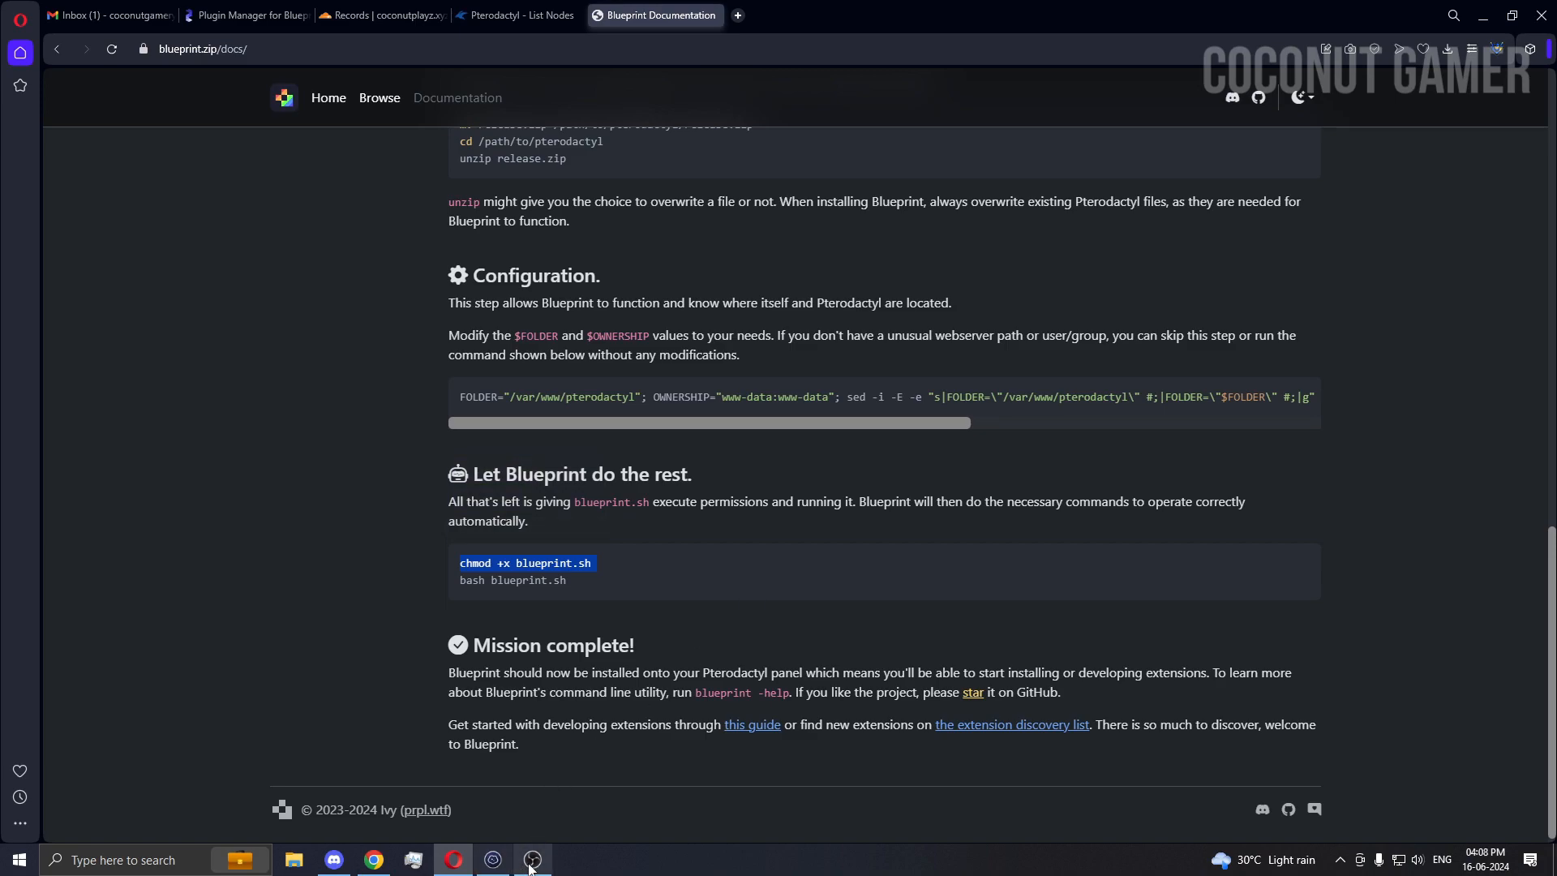
left_click(494, 860)
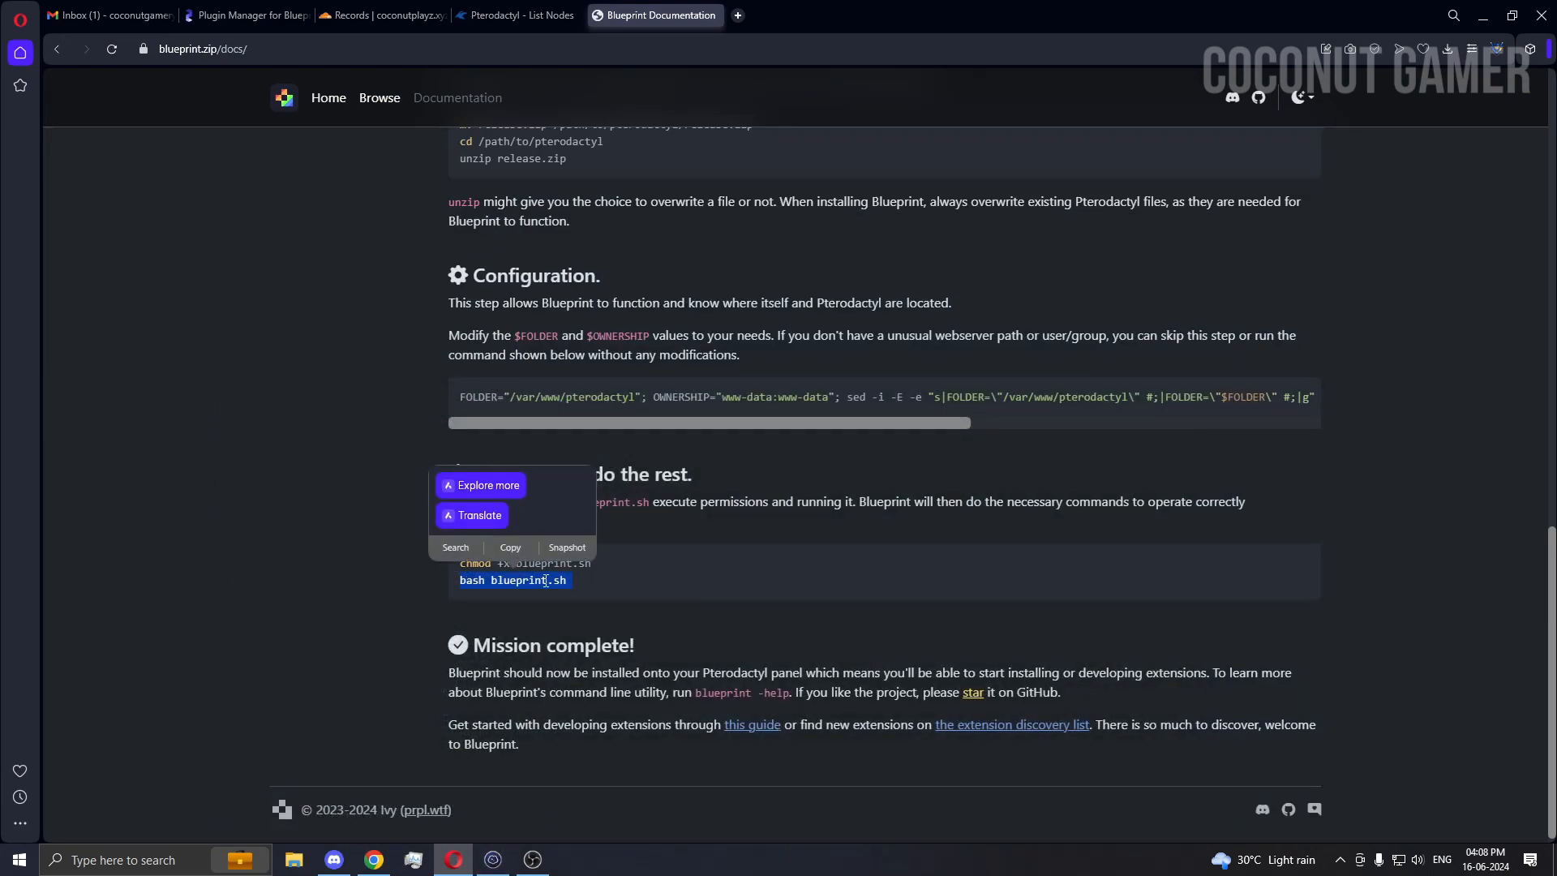
left_click(491, 860)
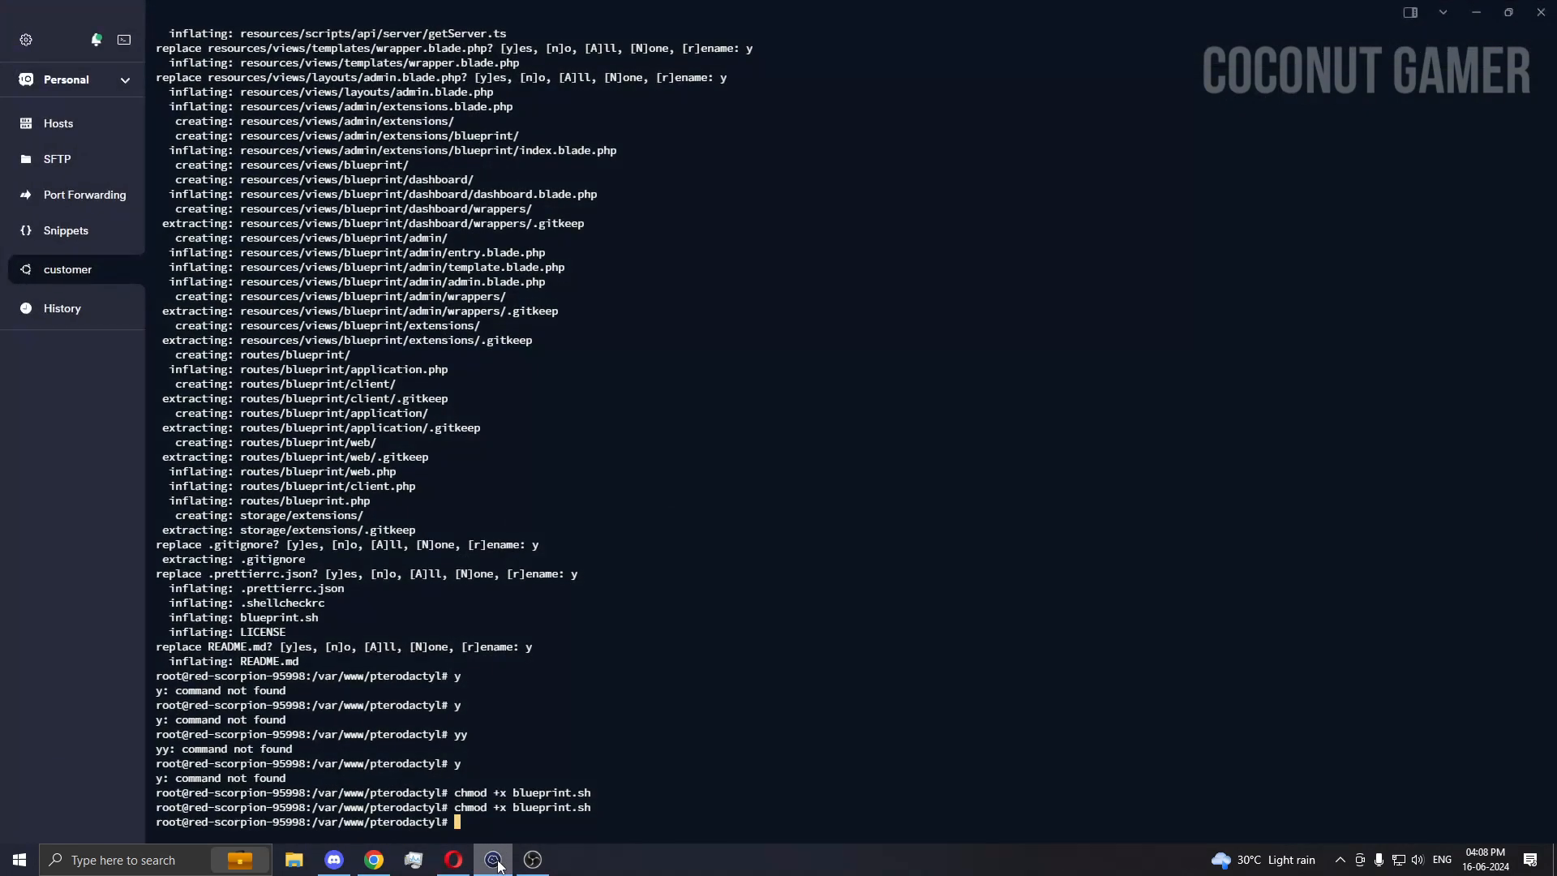
- Run bash blueprint.sh to link files, flush caches and reach the database migration prompt
right_click(515, 581)
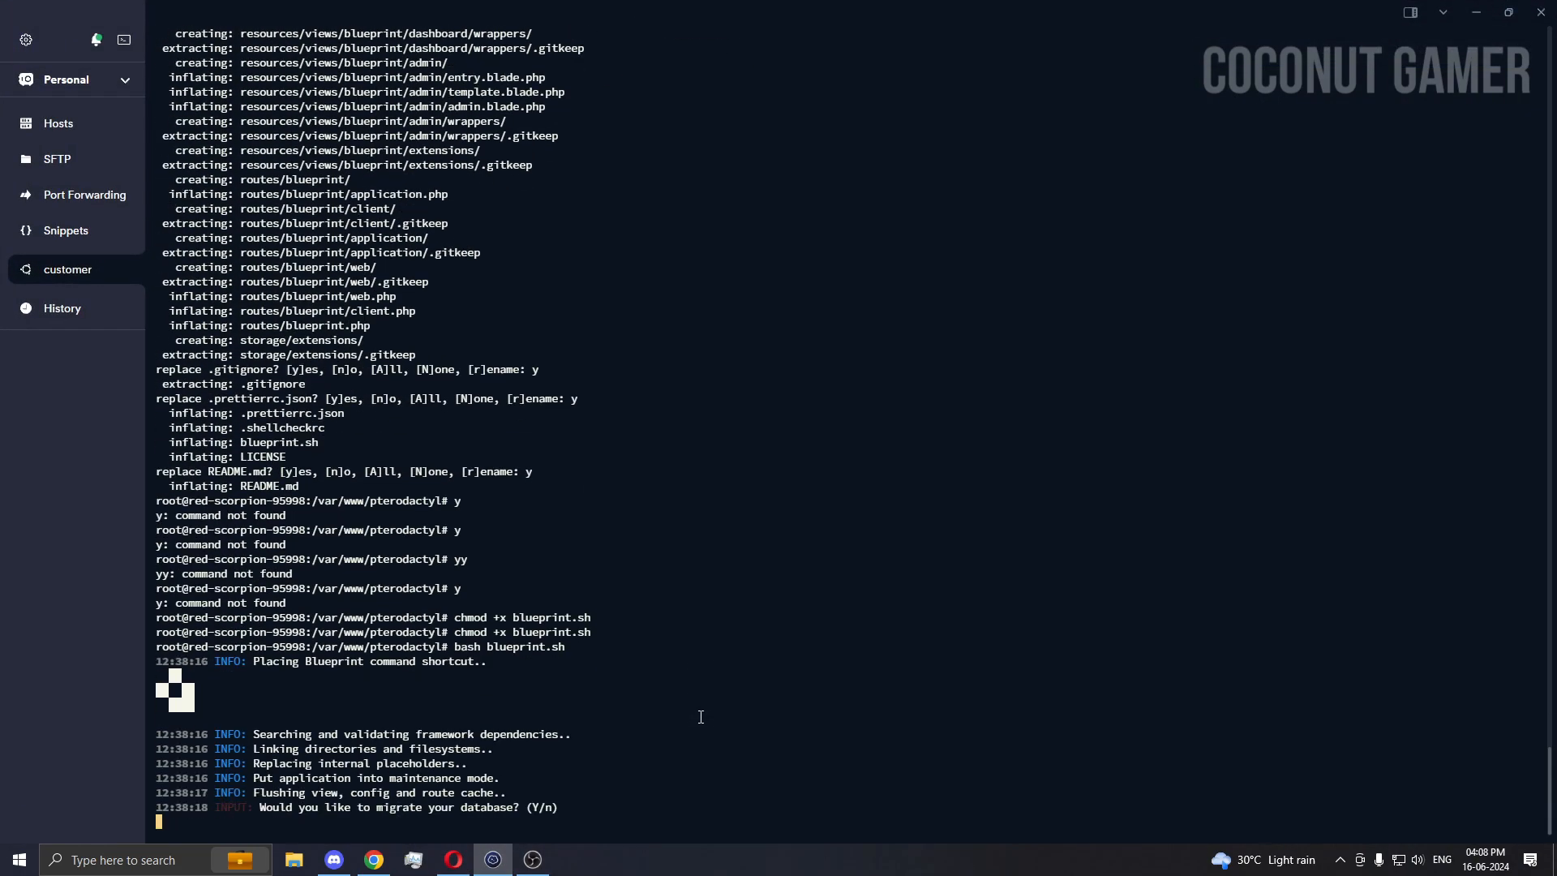
mouse_move(626, 806)
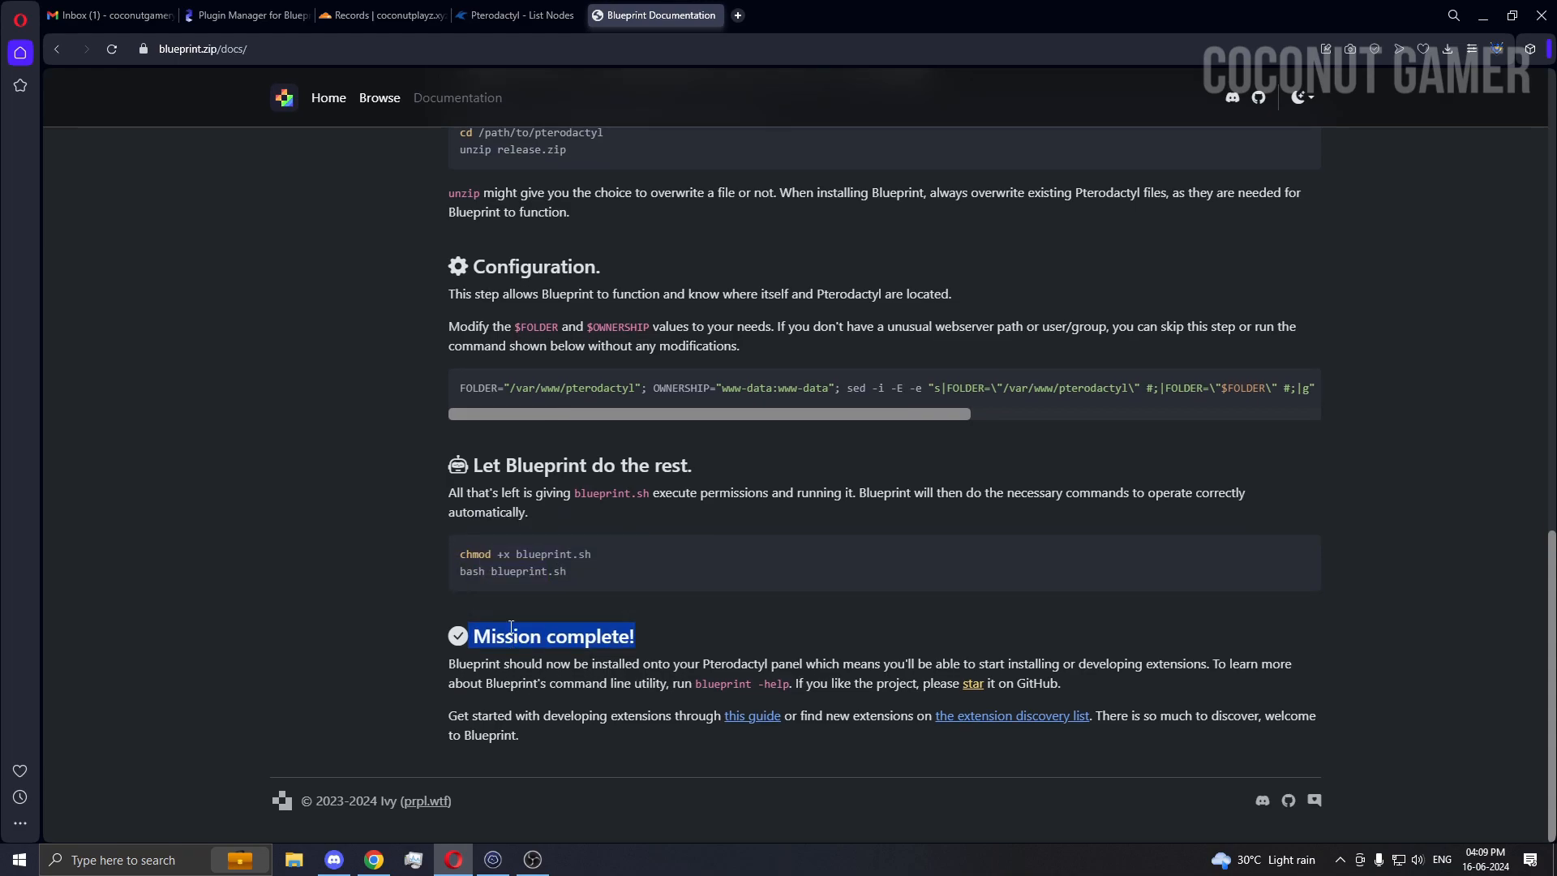
- Switch to the Pterodactyl admin tab and reload it to see the Blueprint extension
left_click(516, 14)
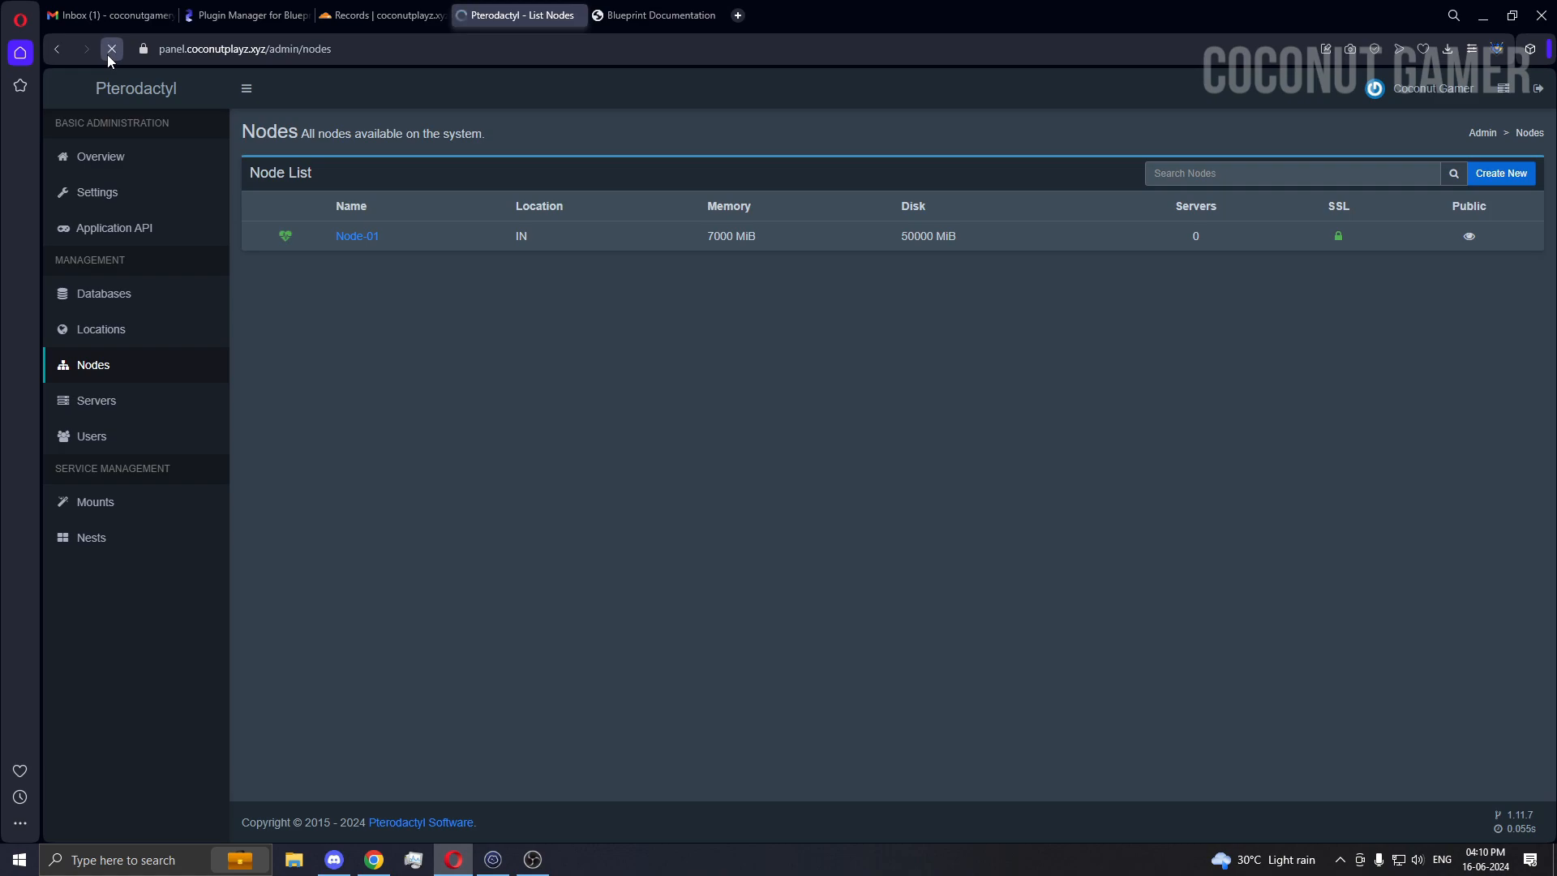
left_click(110, 48)
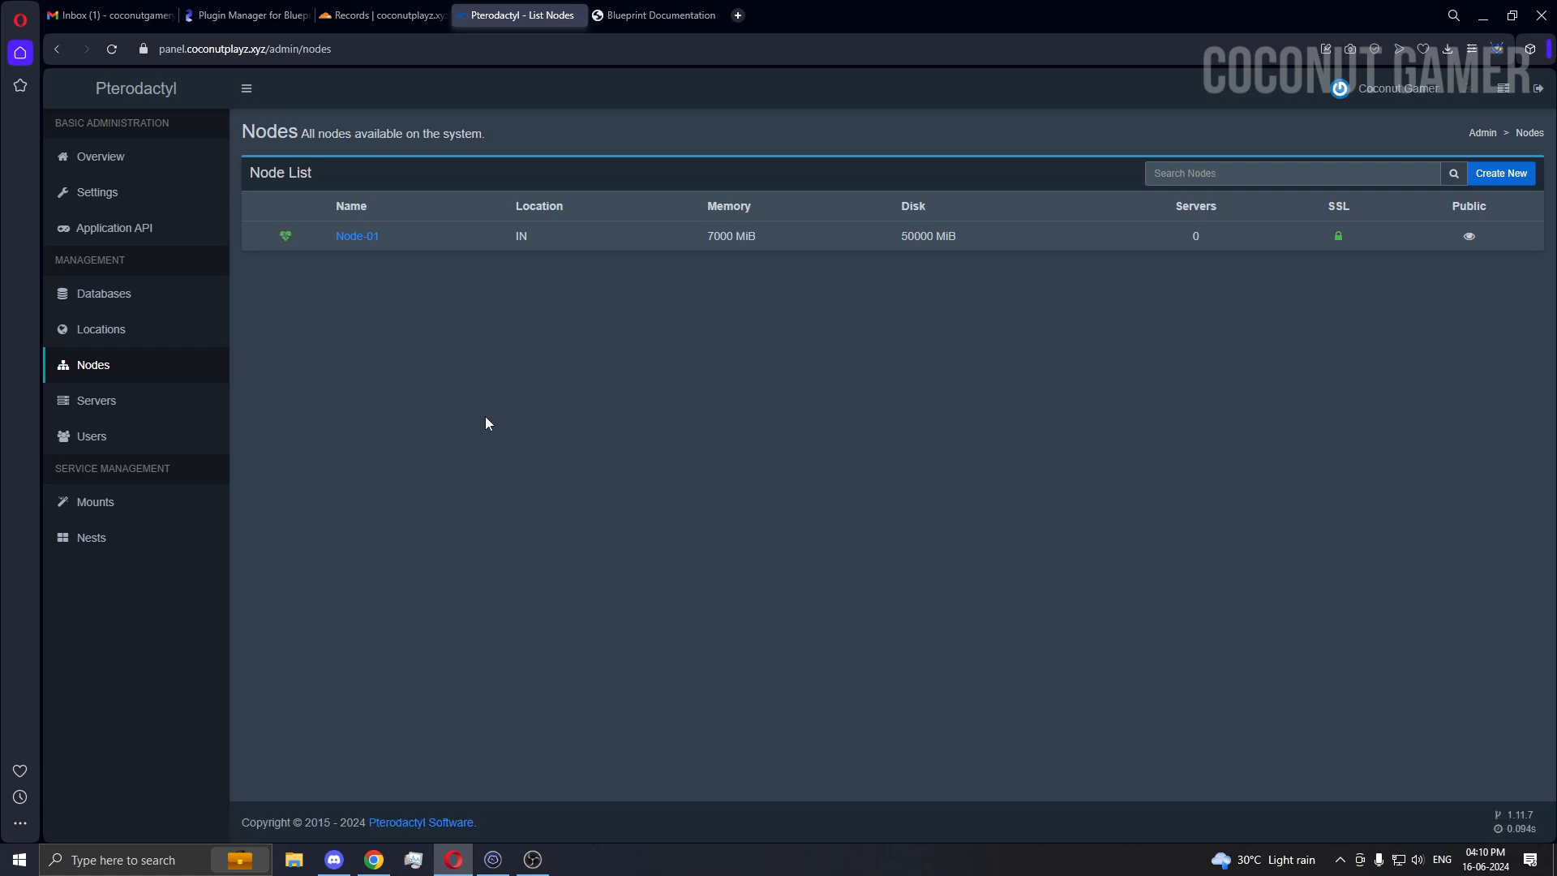
mouse_move(1399, 88)
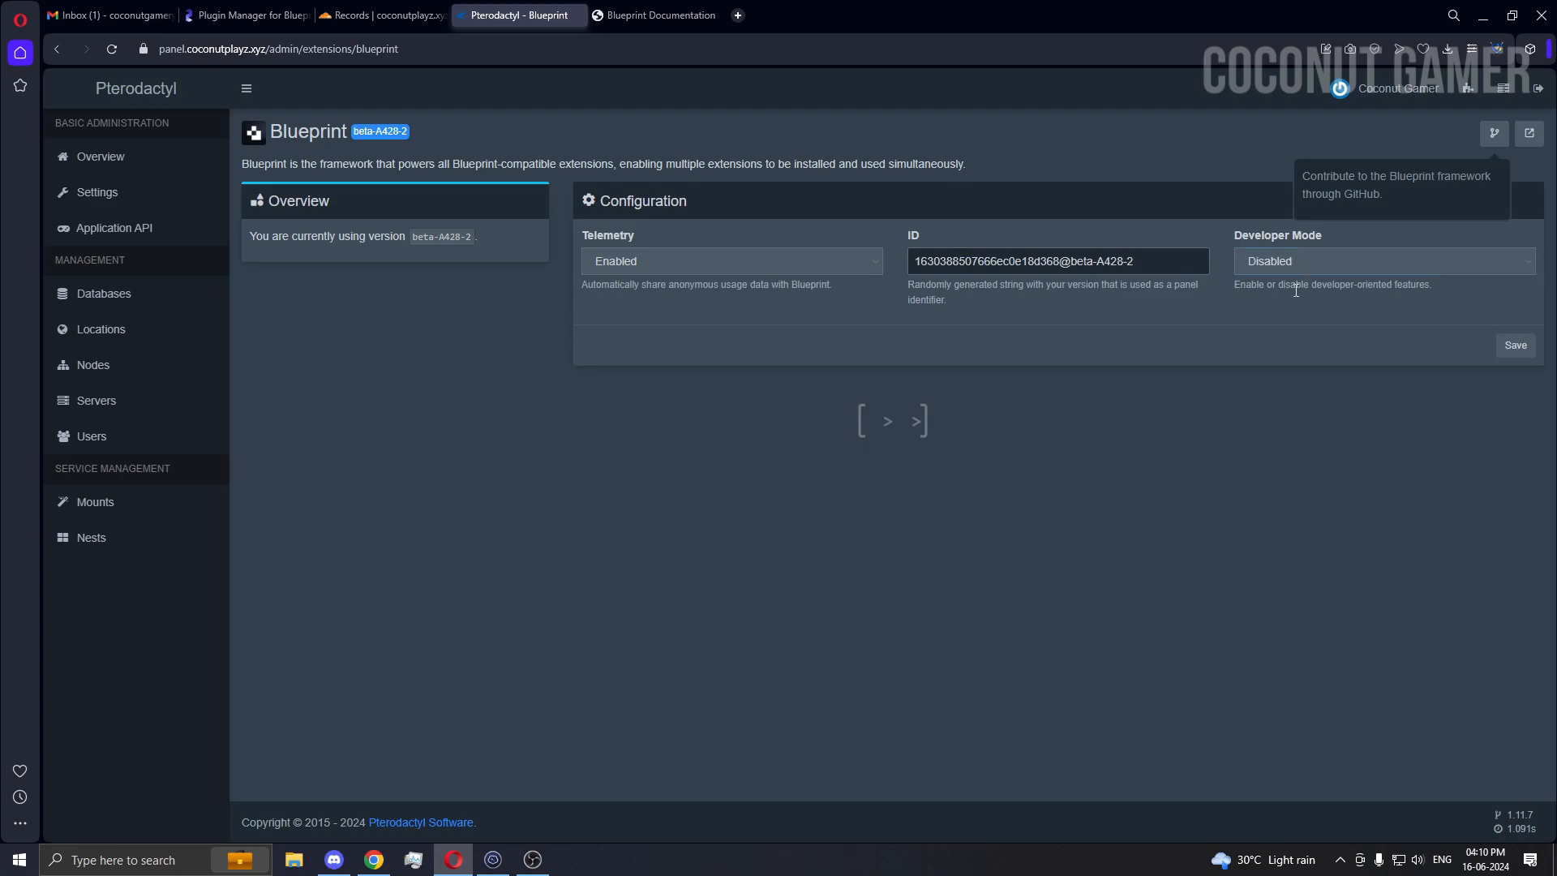
mouse_move(1289, 344)
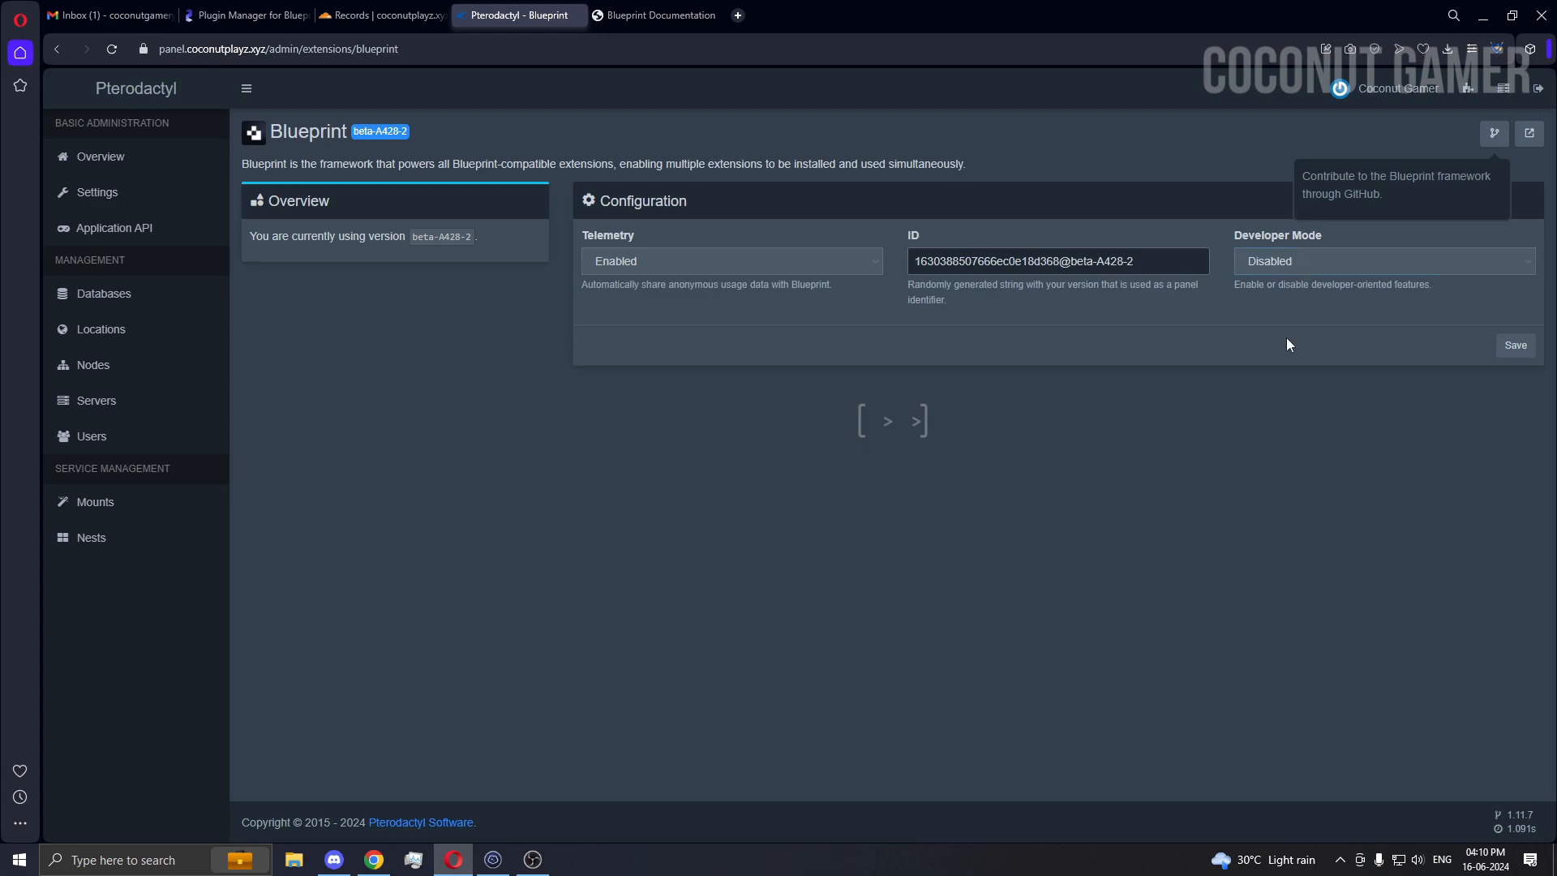
mouse_move(1542, 260)
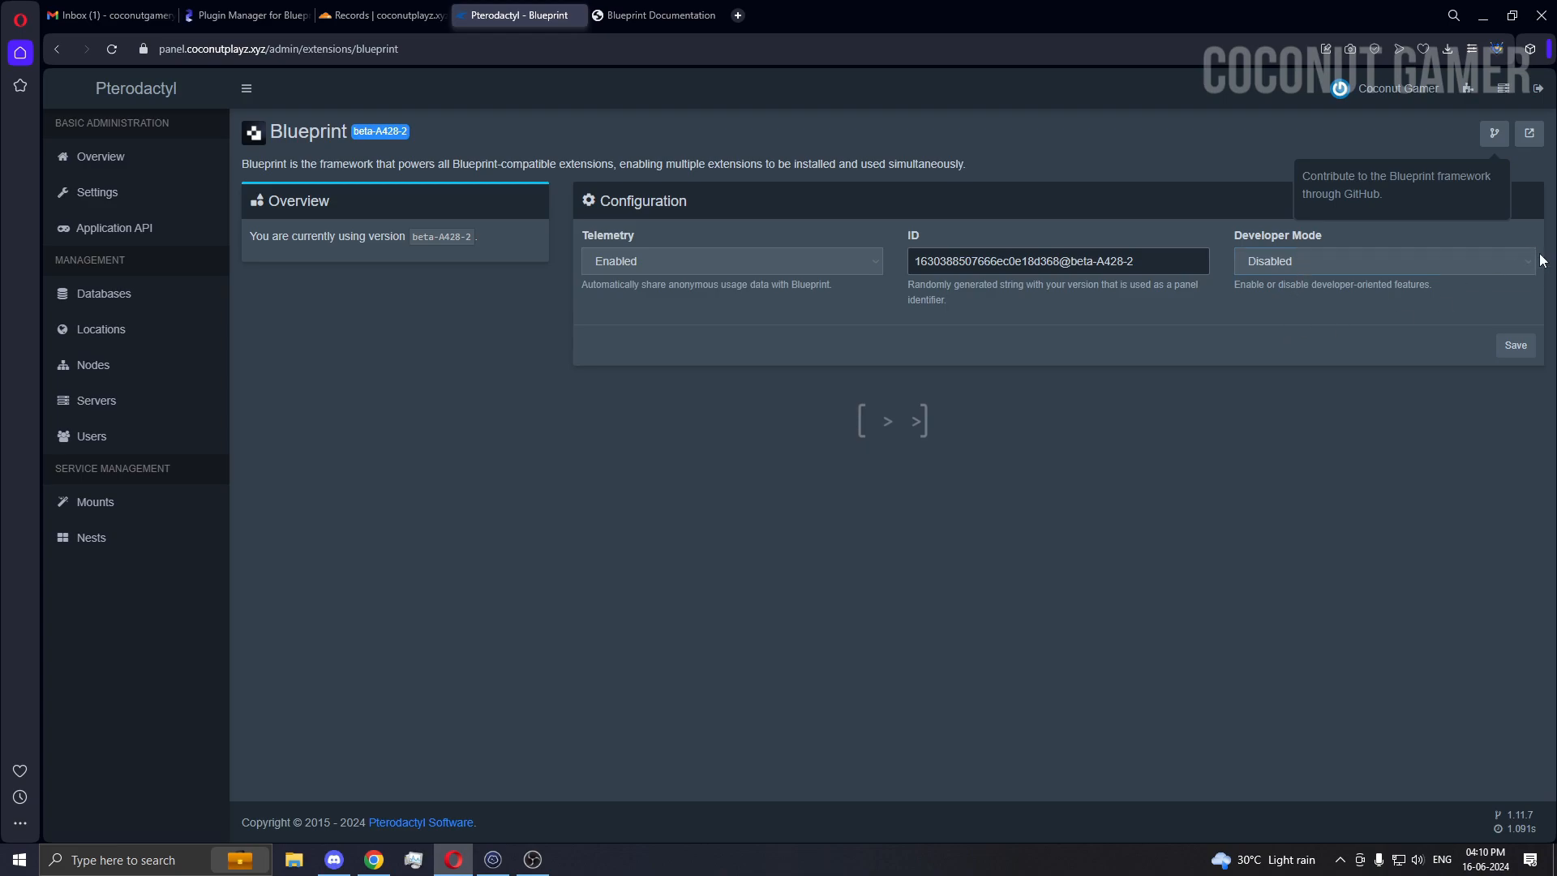
mouse_move(711, 359)
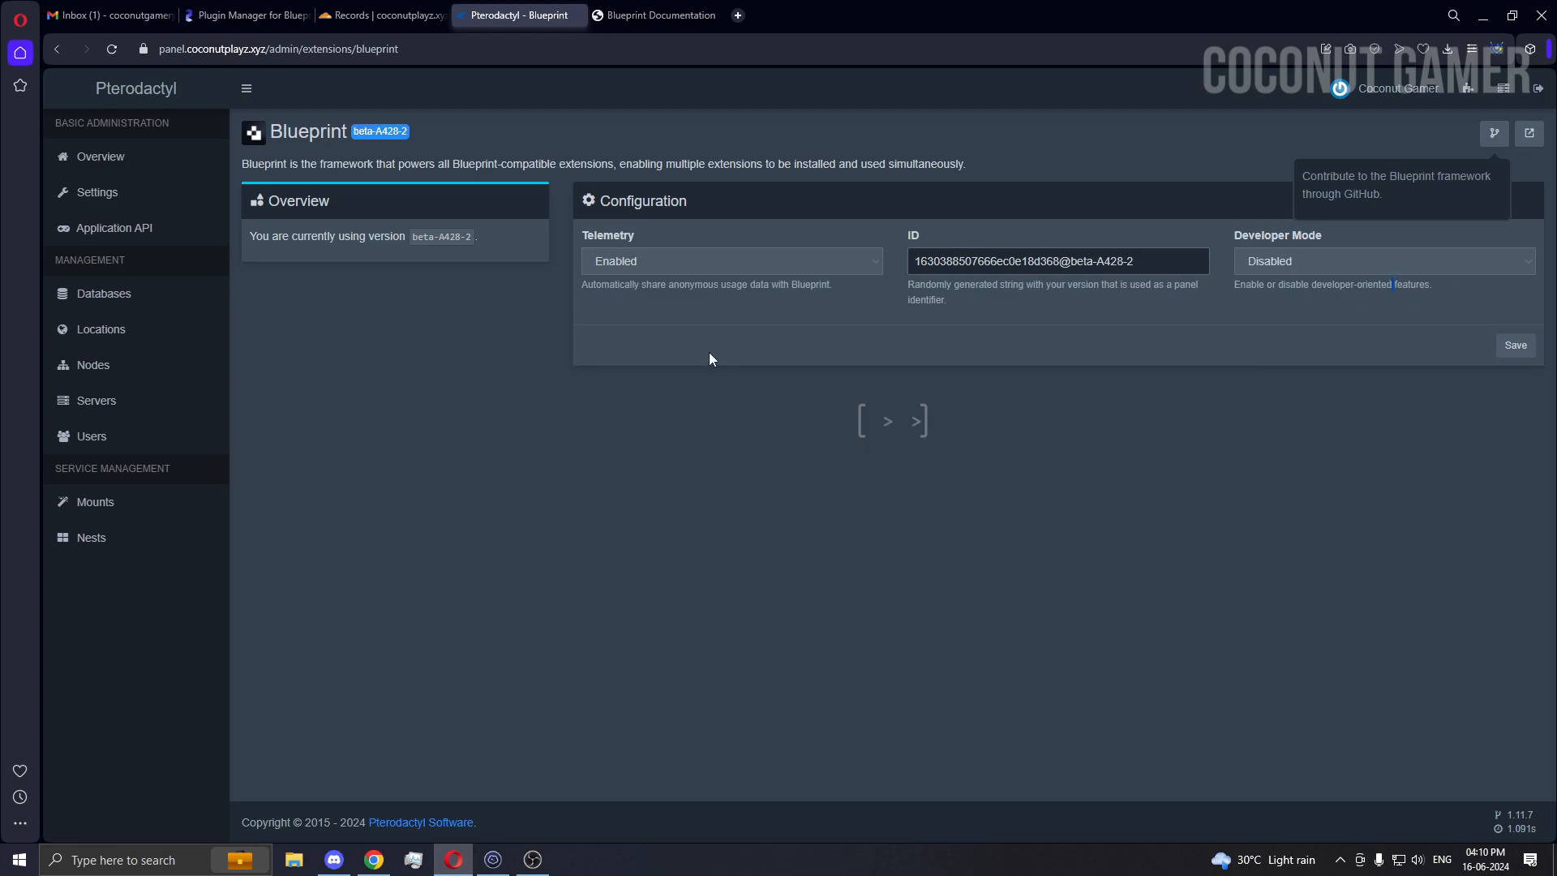
mouse_move(910, 437)
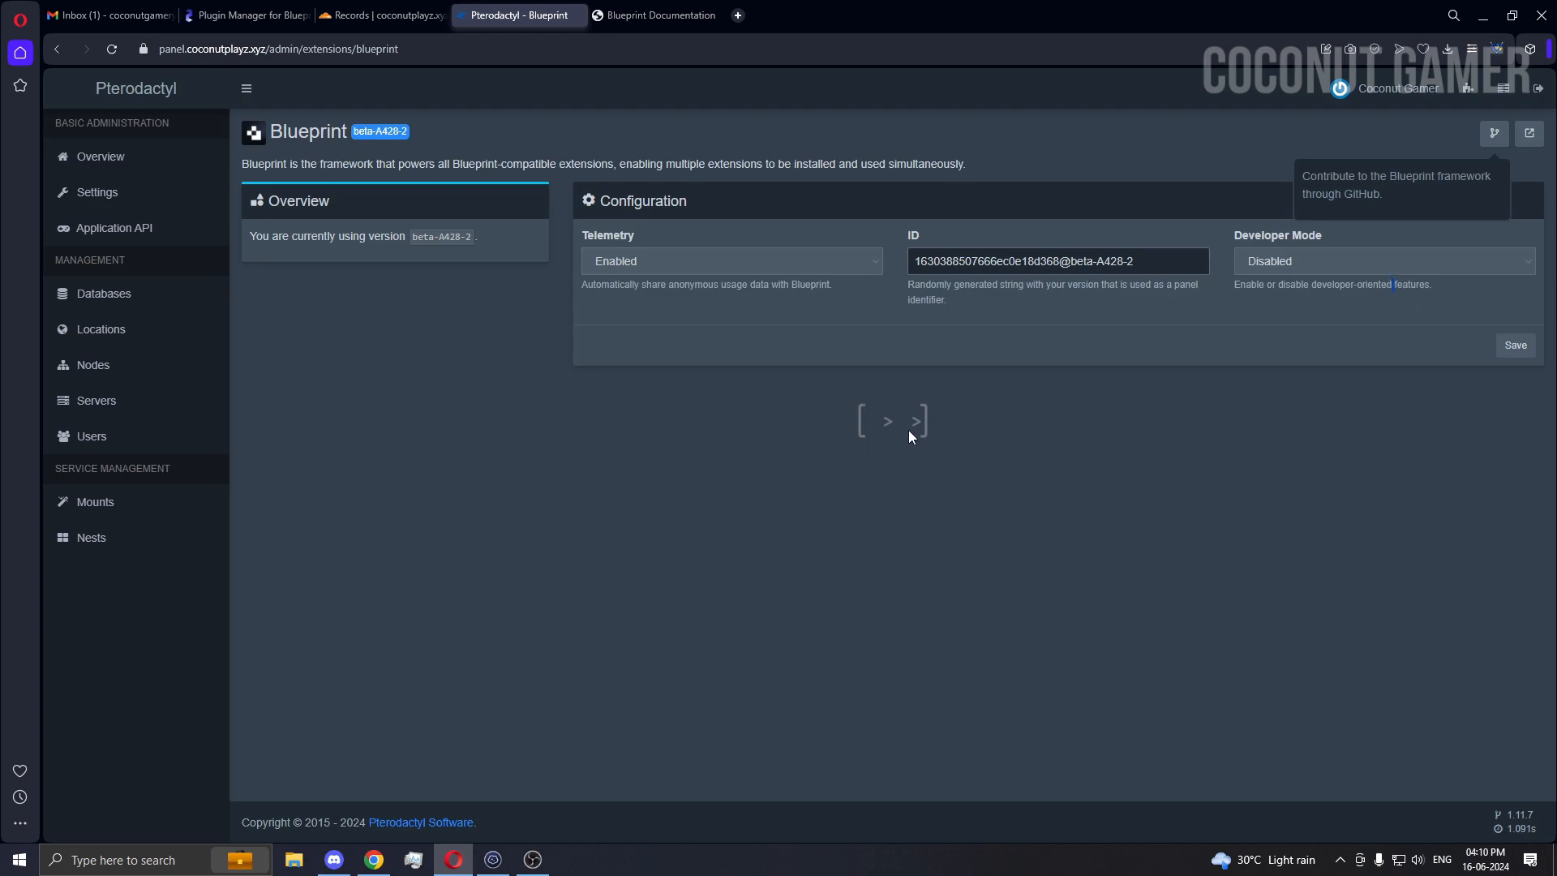